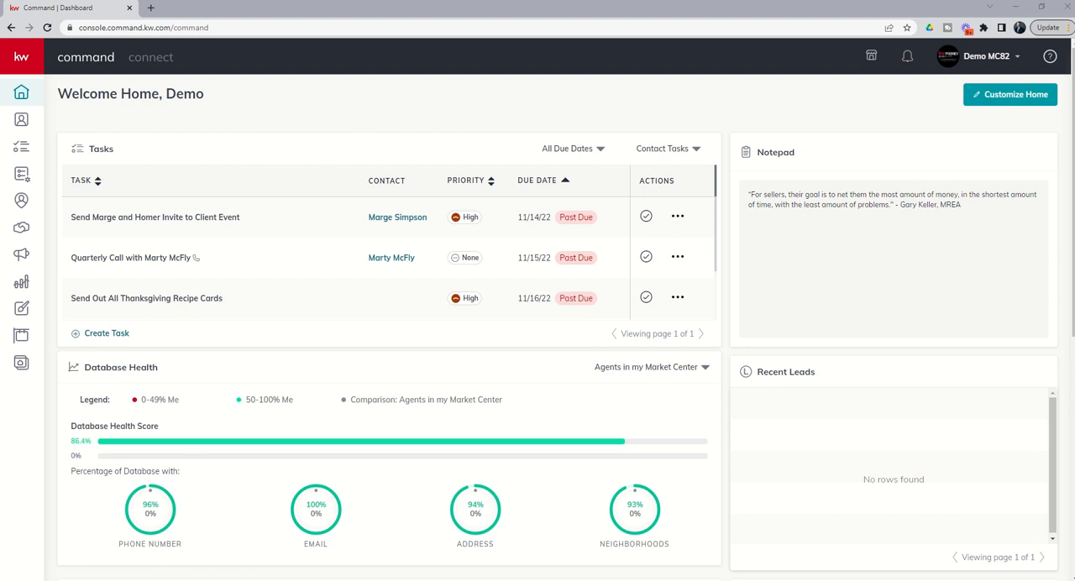
mouse_move(20, 255)
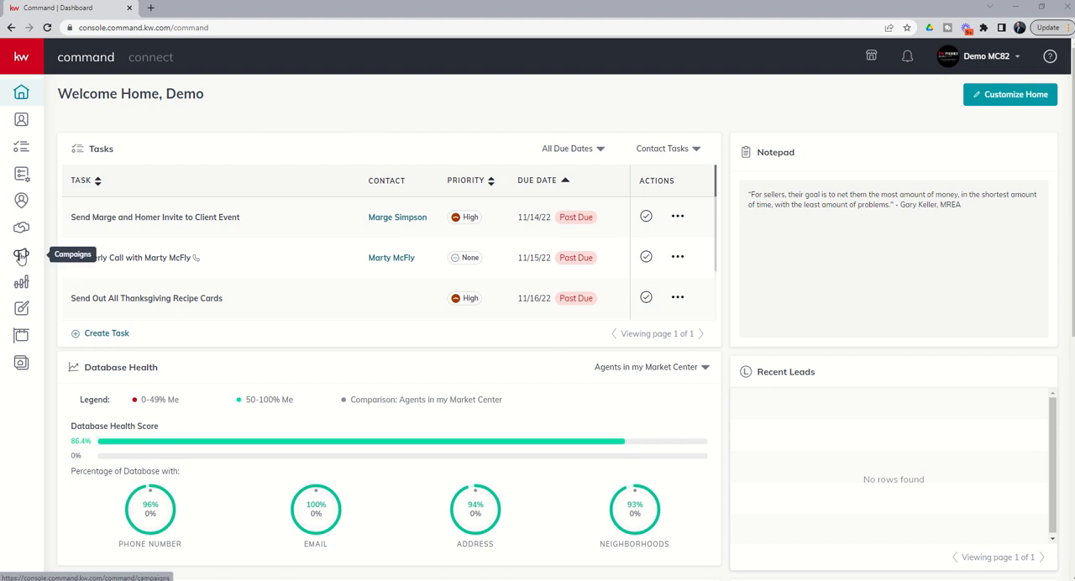
Step: Go from the home dashboard to the Campaigns overview via the left sidebar
click(20, 255)
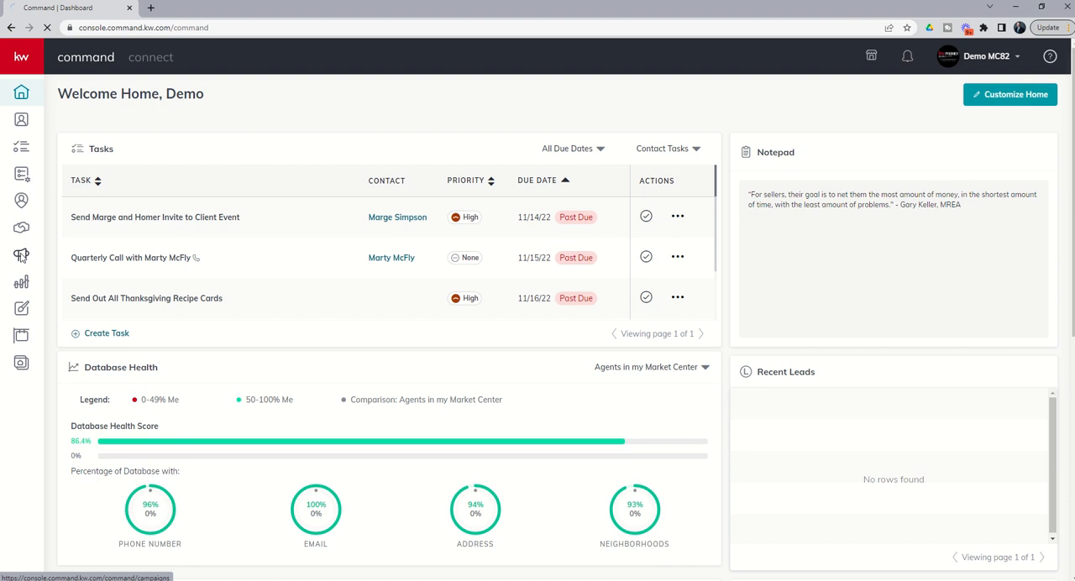
click(21, 256)
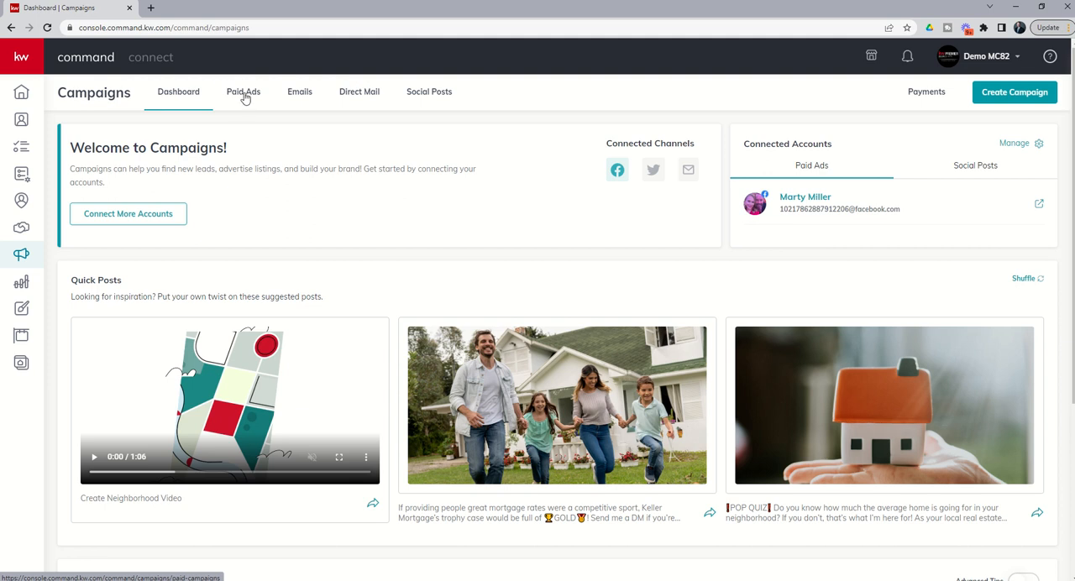
Step: Show the Paid Ads overview and its Past 30 Days reporting-period choices
click(242, 90)
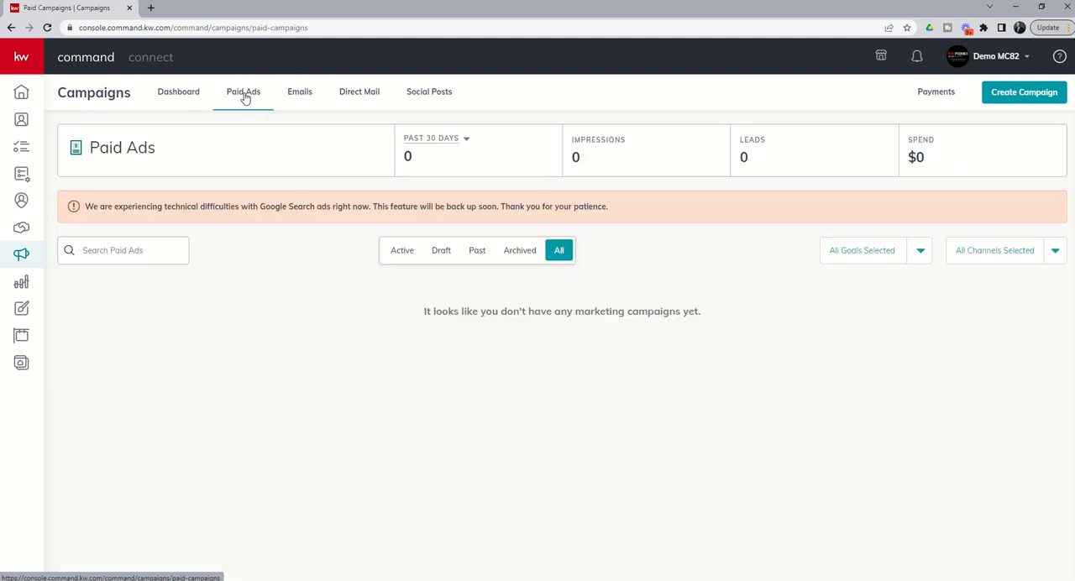
mouse_move(243, 159)
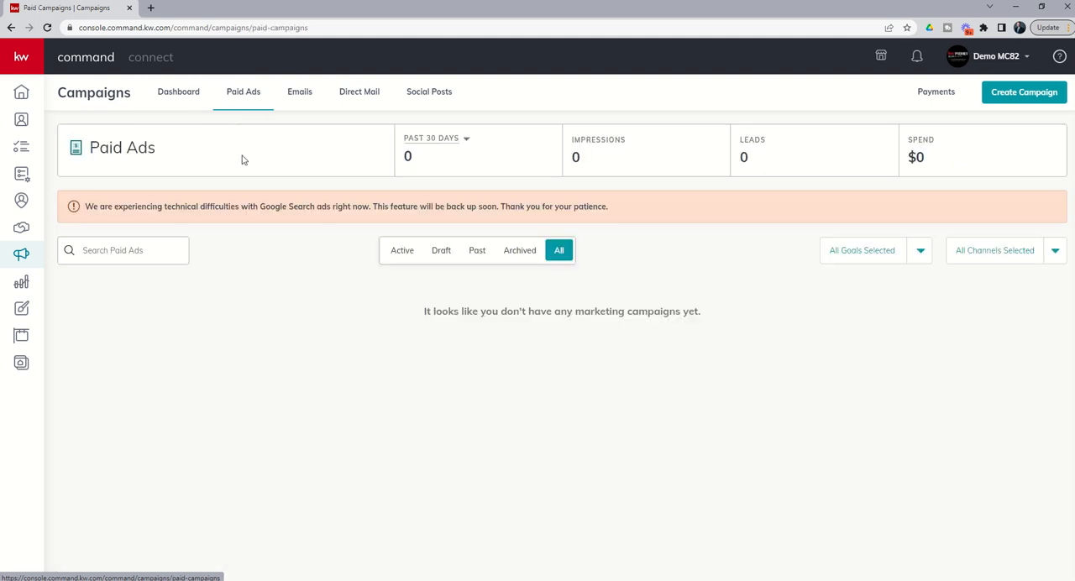
mouse_move(435, 143)
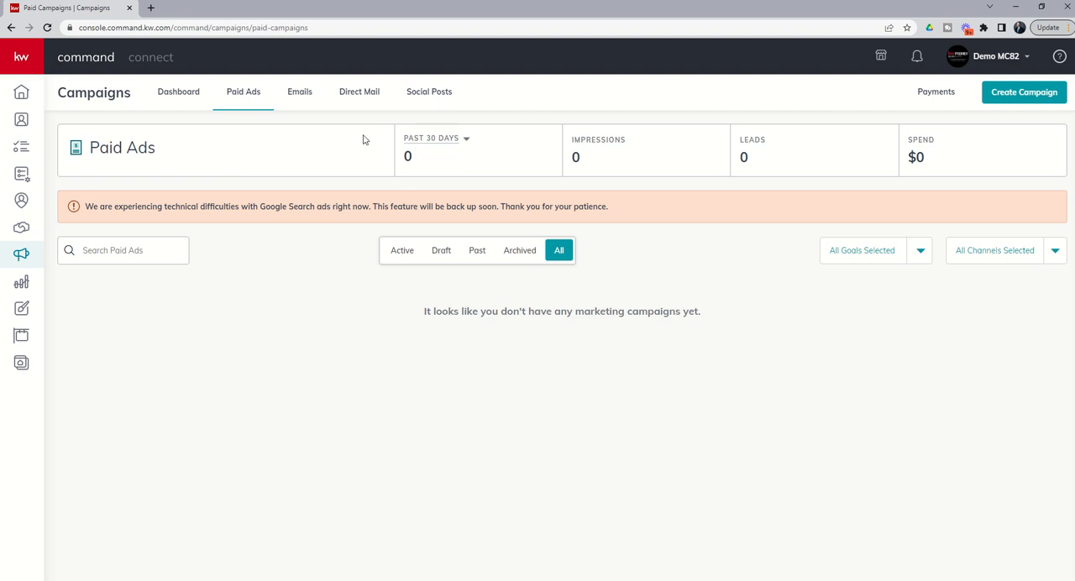
mouse_move(470, 140)
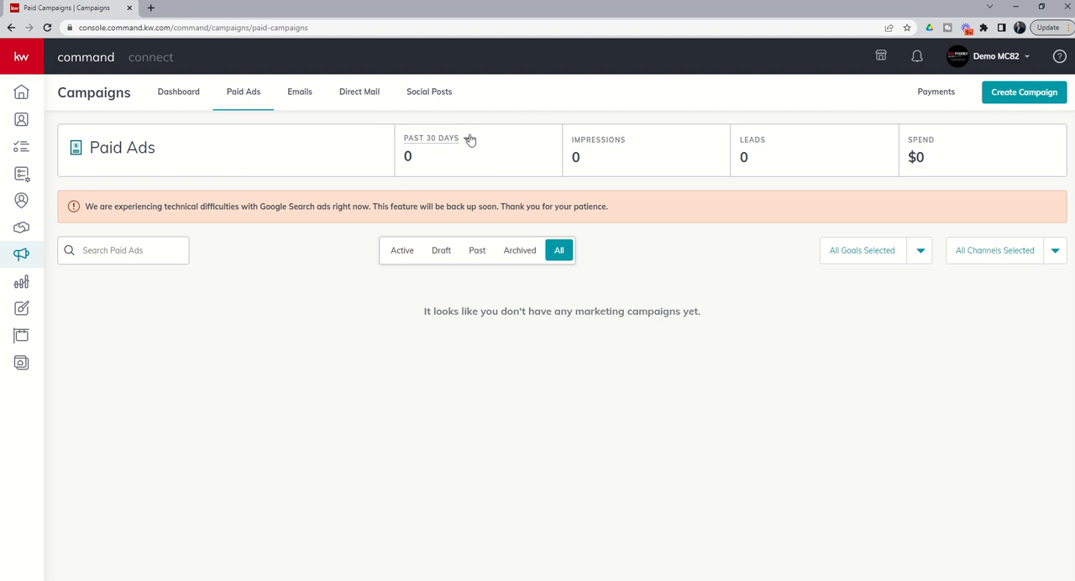
click(436, 137)
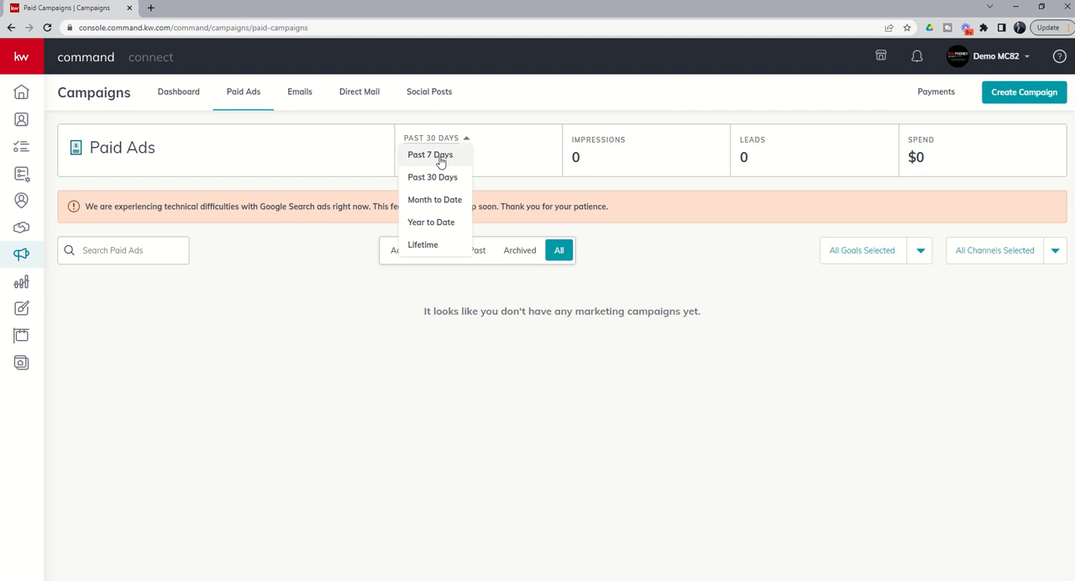
mouse_move(424, 245)
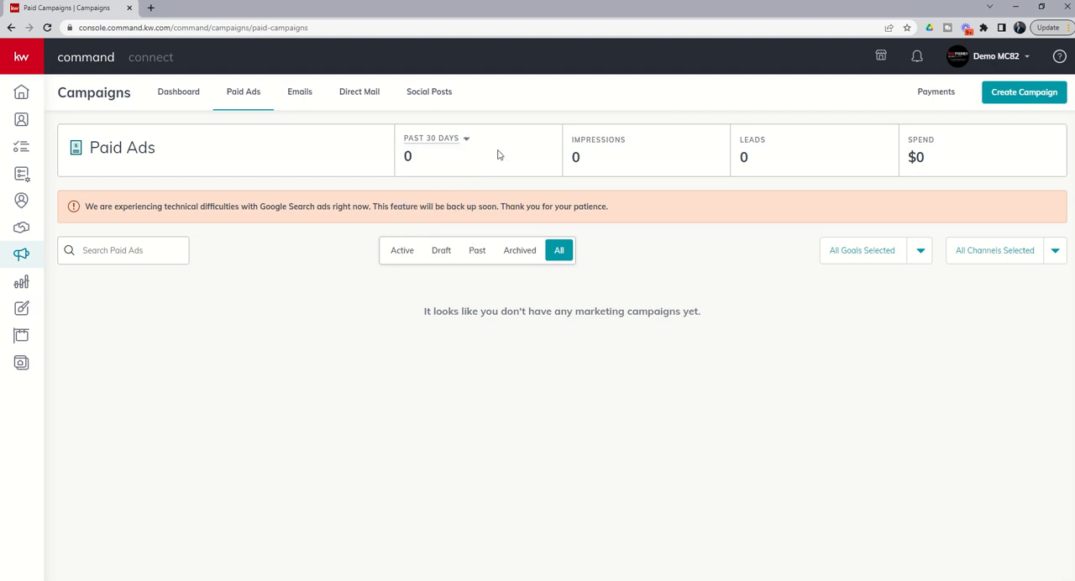
mouse_move(635, 152)
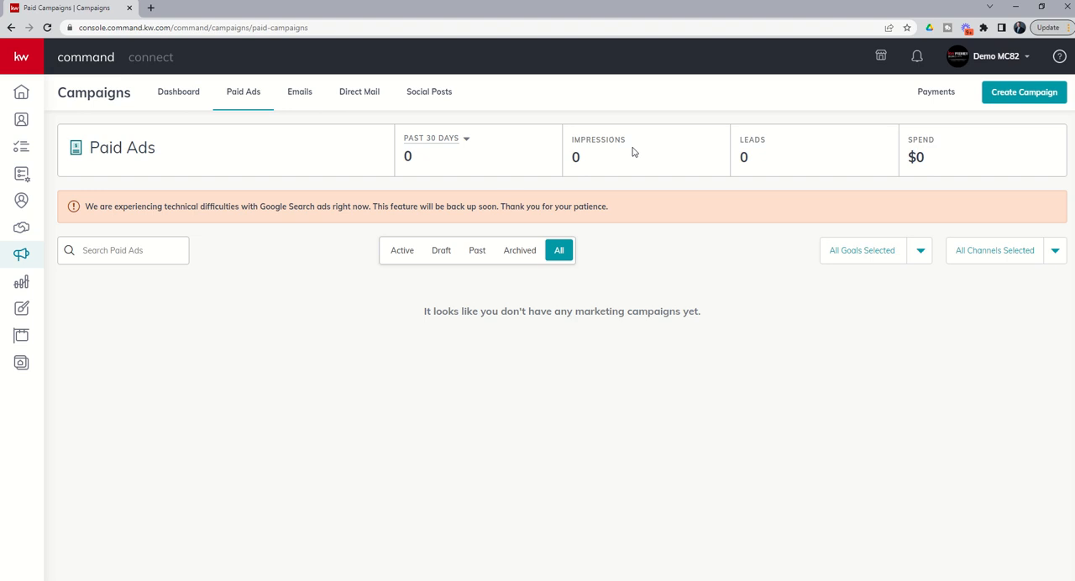
mouse_move(437, 145)
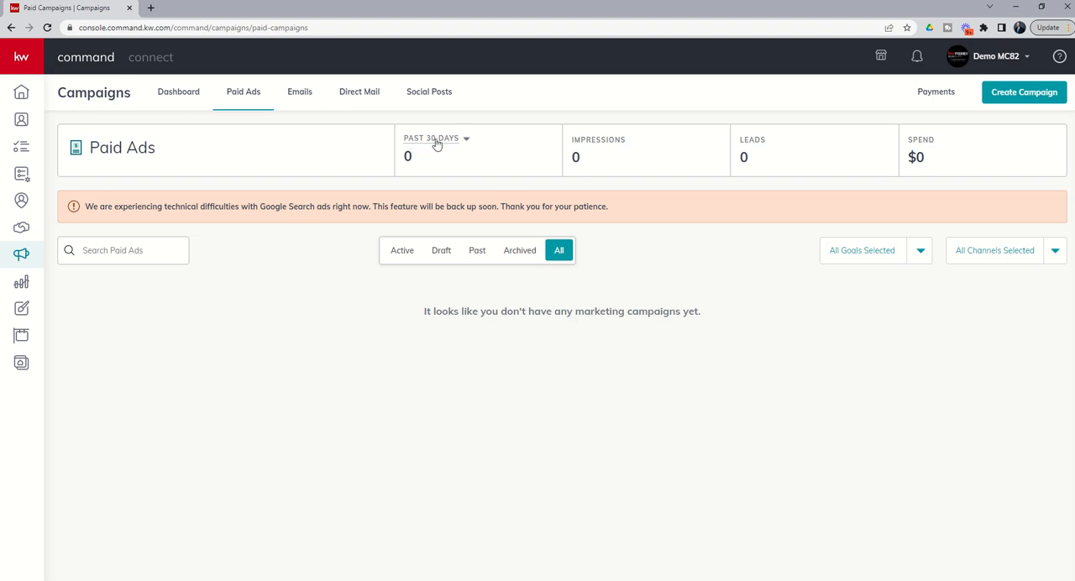
mouse_move(395, 128)
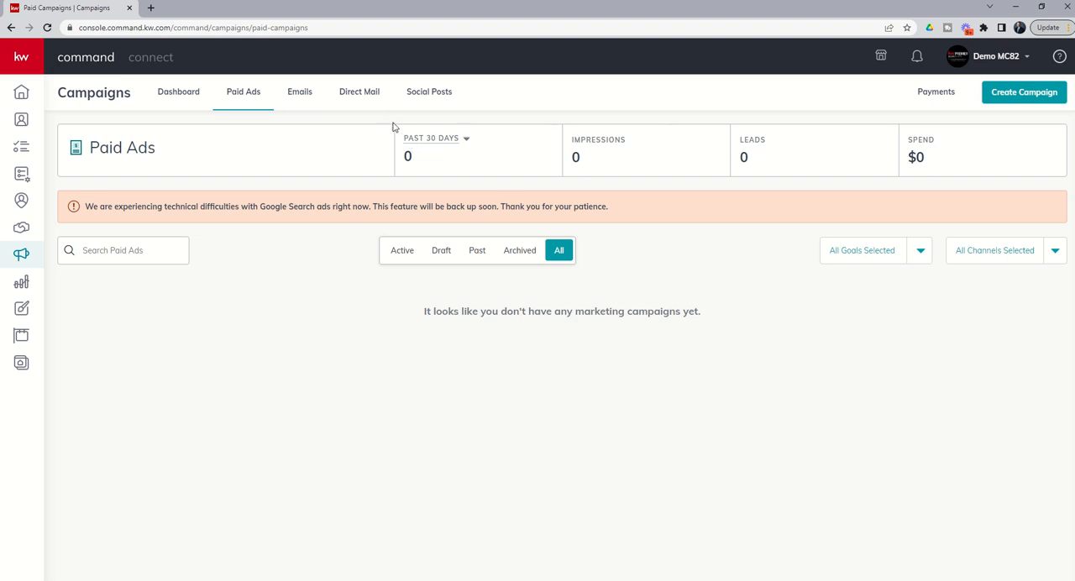
mouse_move(915, 145)
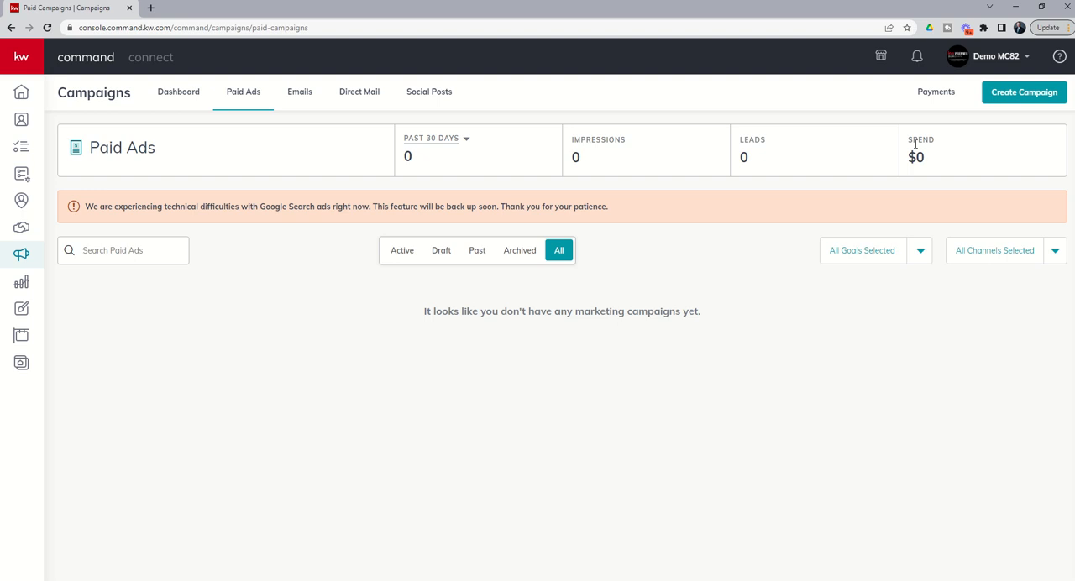
mouse_move(766, 164)
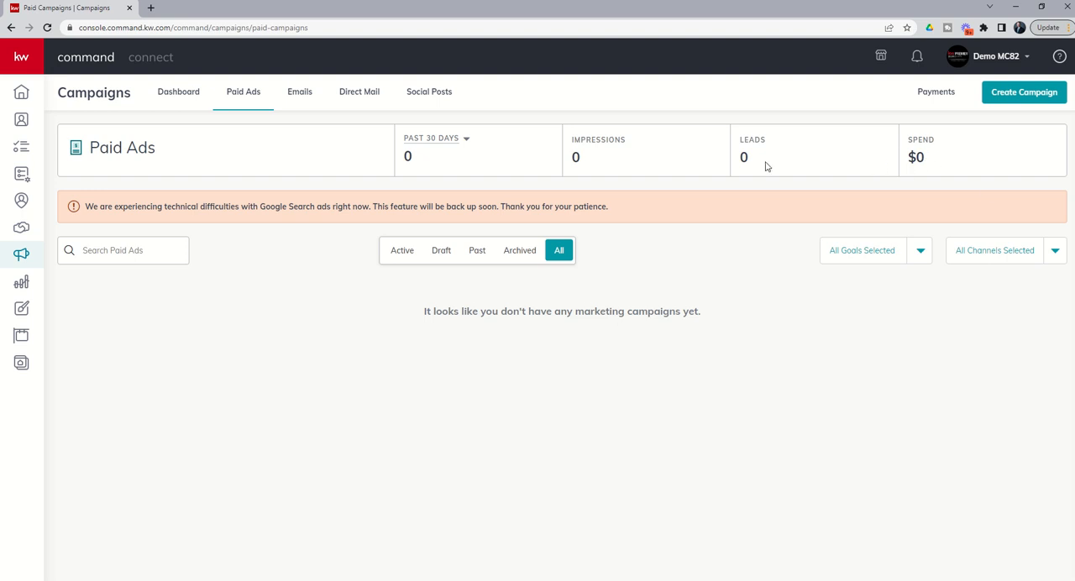
mouse_move(595, 151)
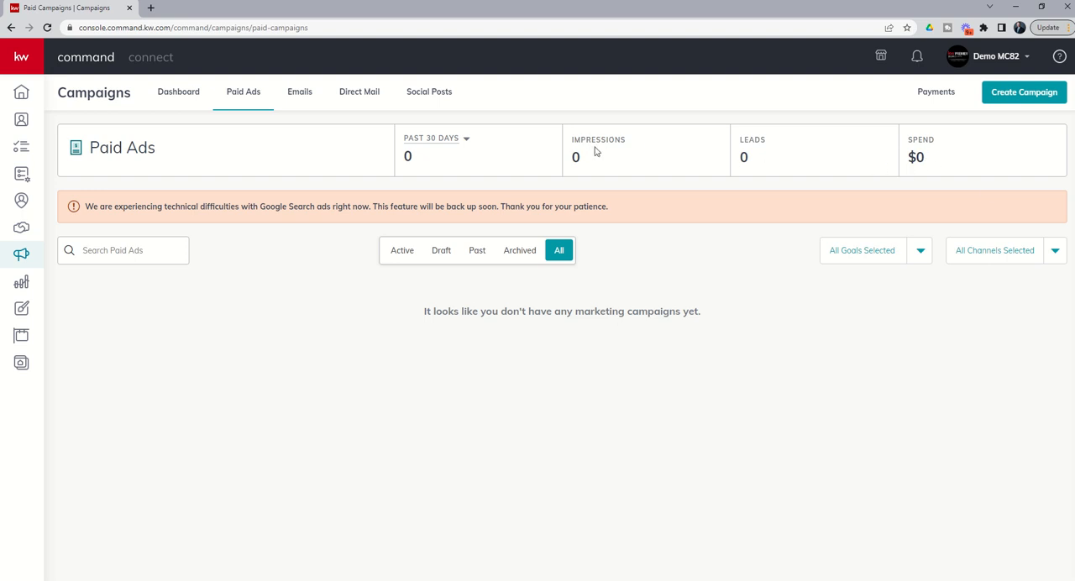
mouse_move(588, 156)
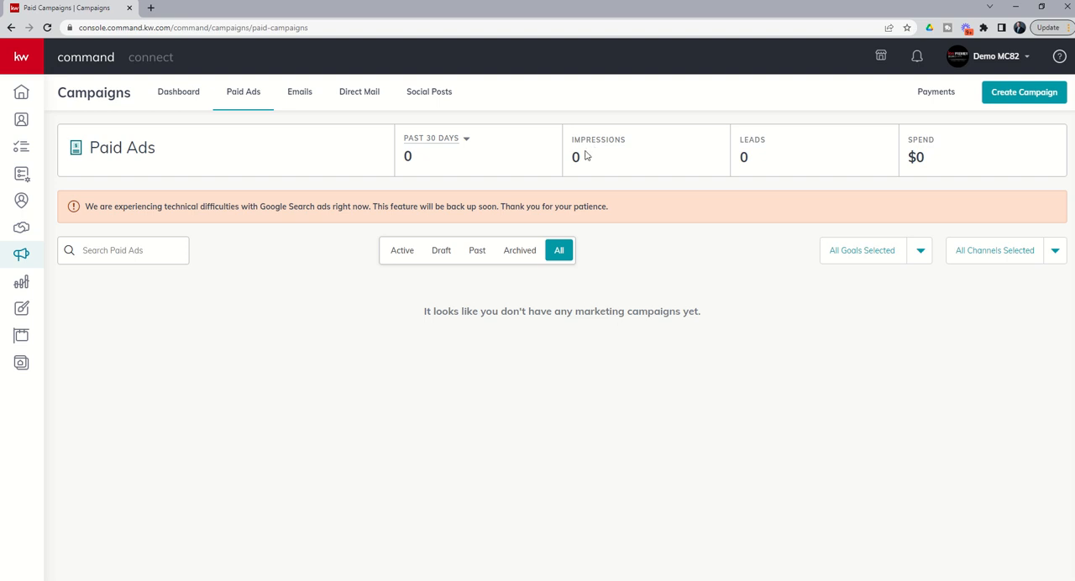
mouse_move(390, 467)
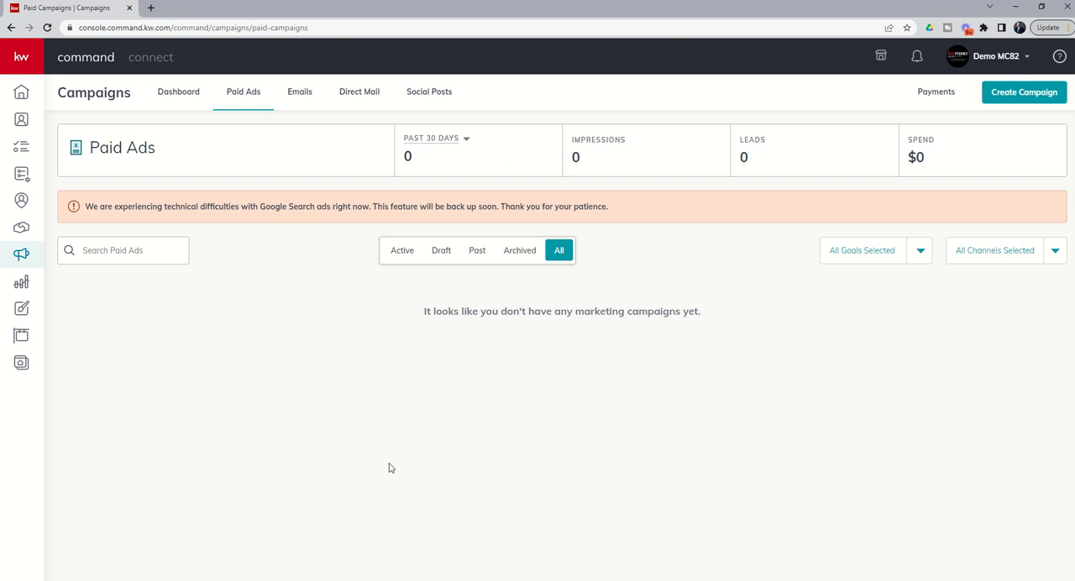
mouse_move(695, 352)
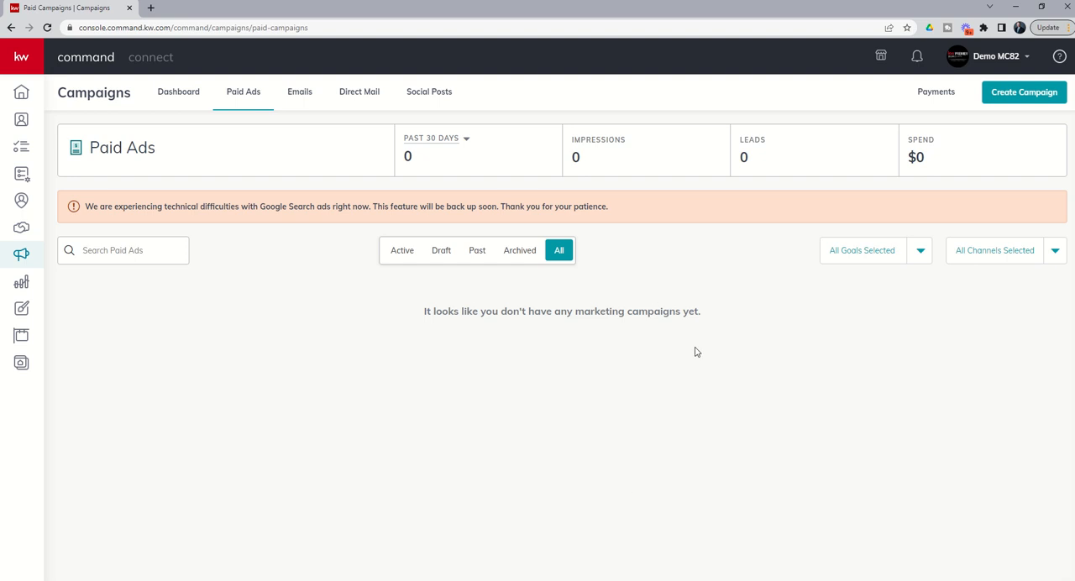
mouse_move(702, 313)
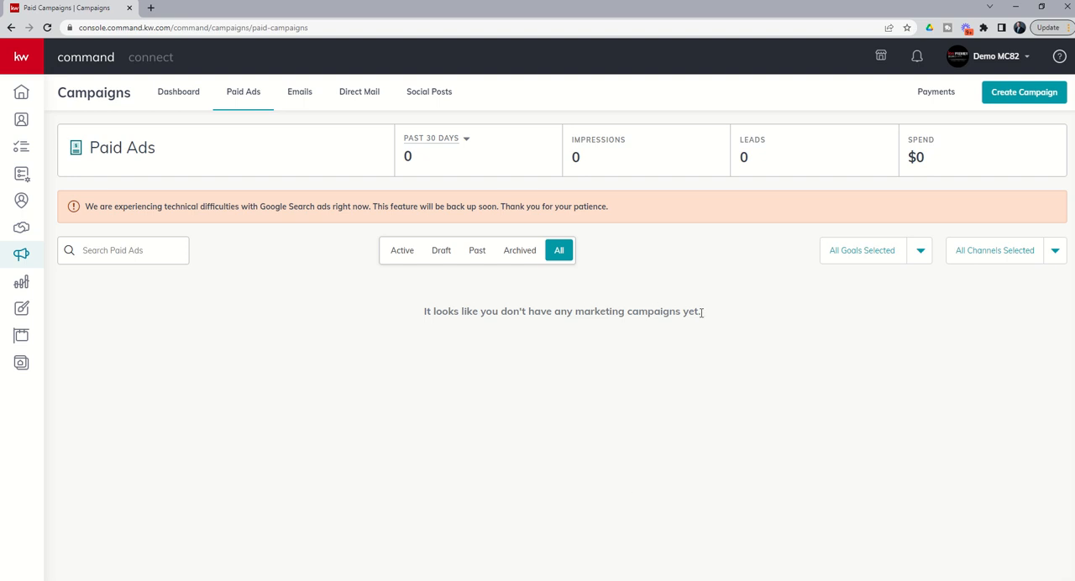
mouse_move(711, 296)
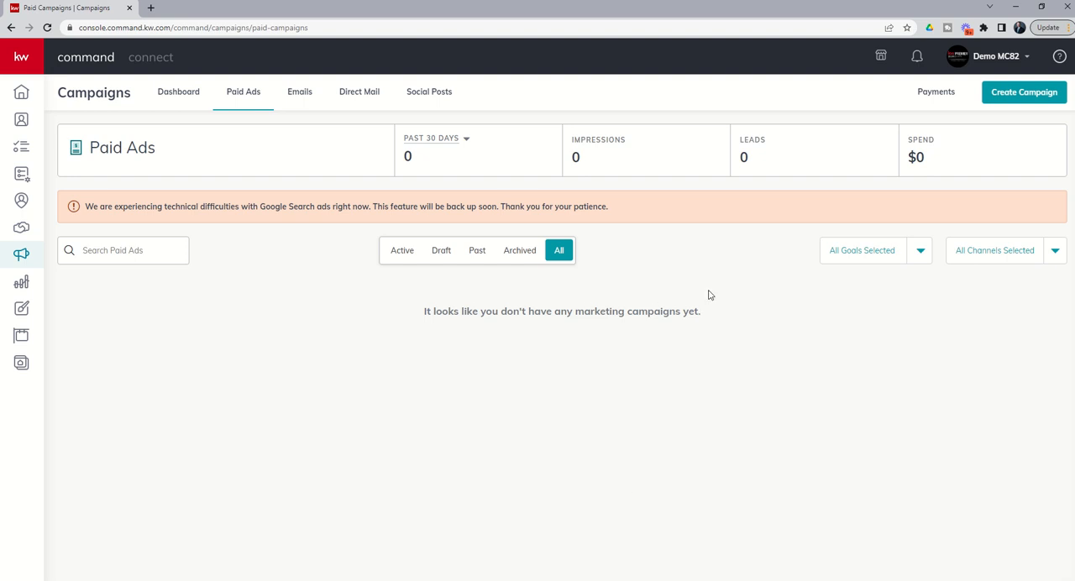
mouse_move(935, 91)
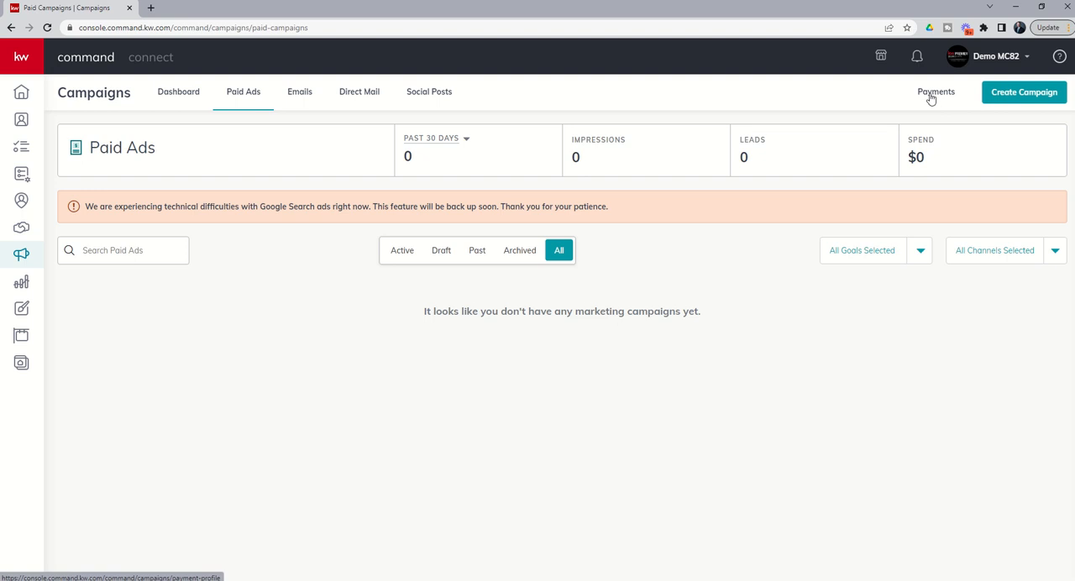
click(936, 91)
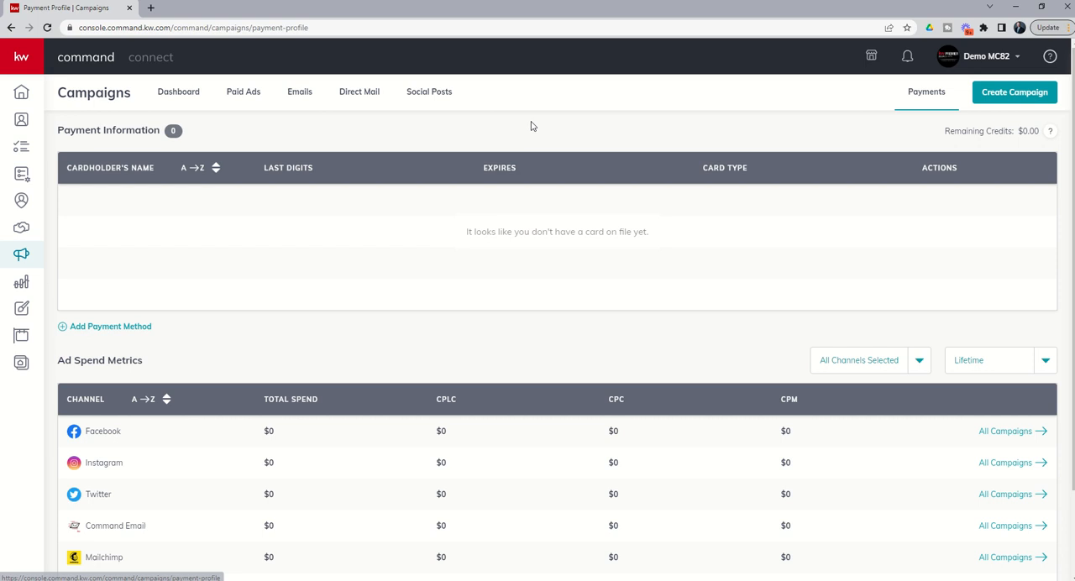
mouse_move(187, 147)
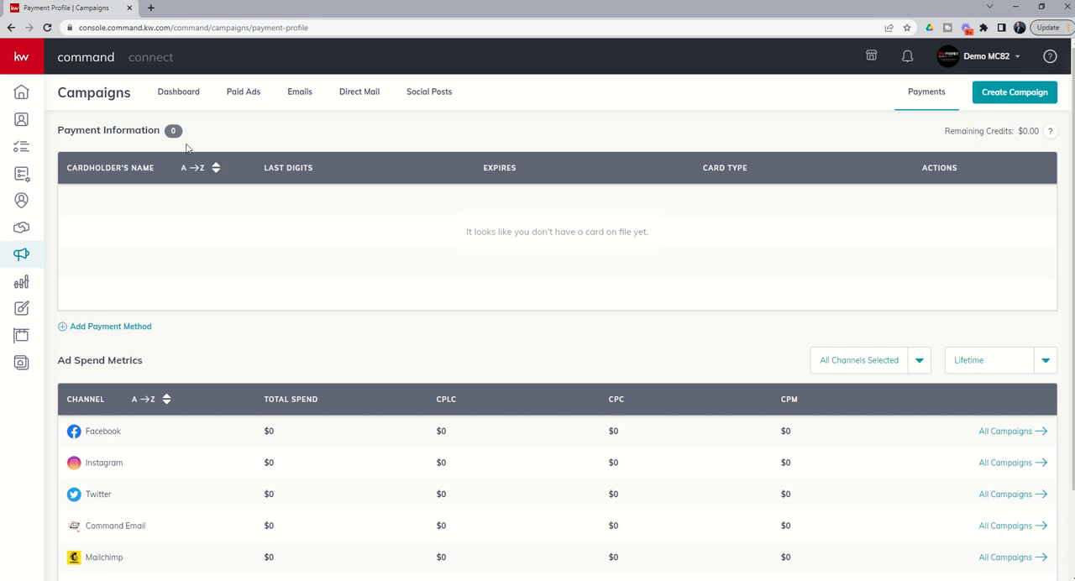
mouse_move(101, 211)
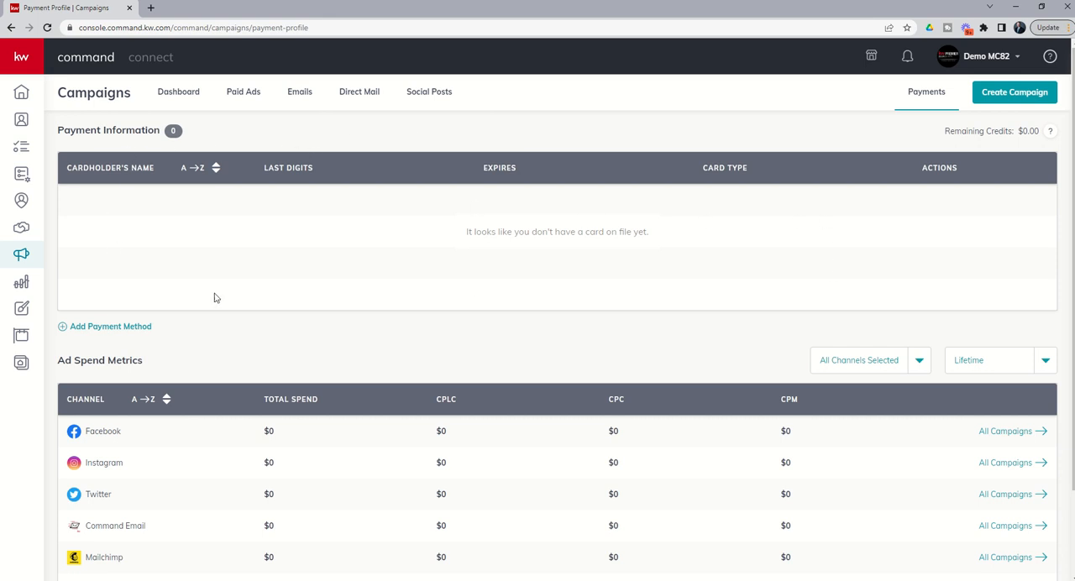
mouse_move(859, 228)
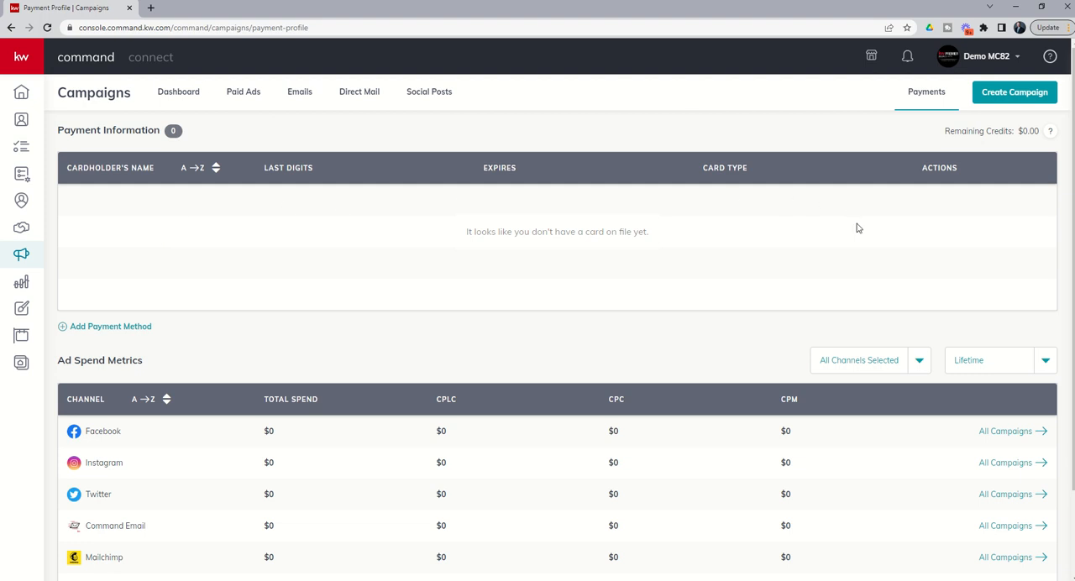
mouse_move(111, 262)
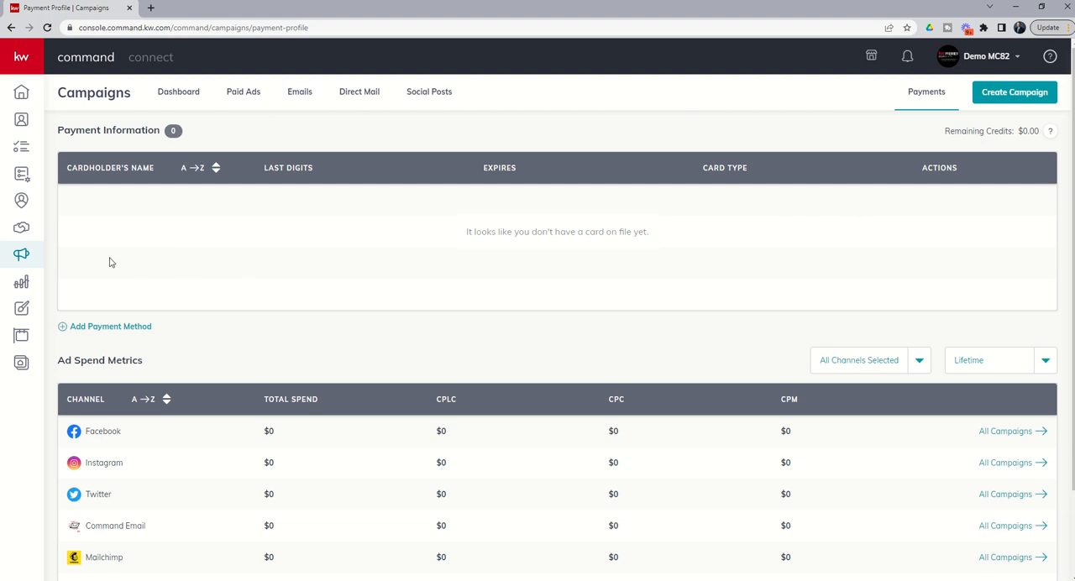
mouse_move(105, 326)
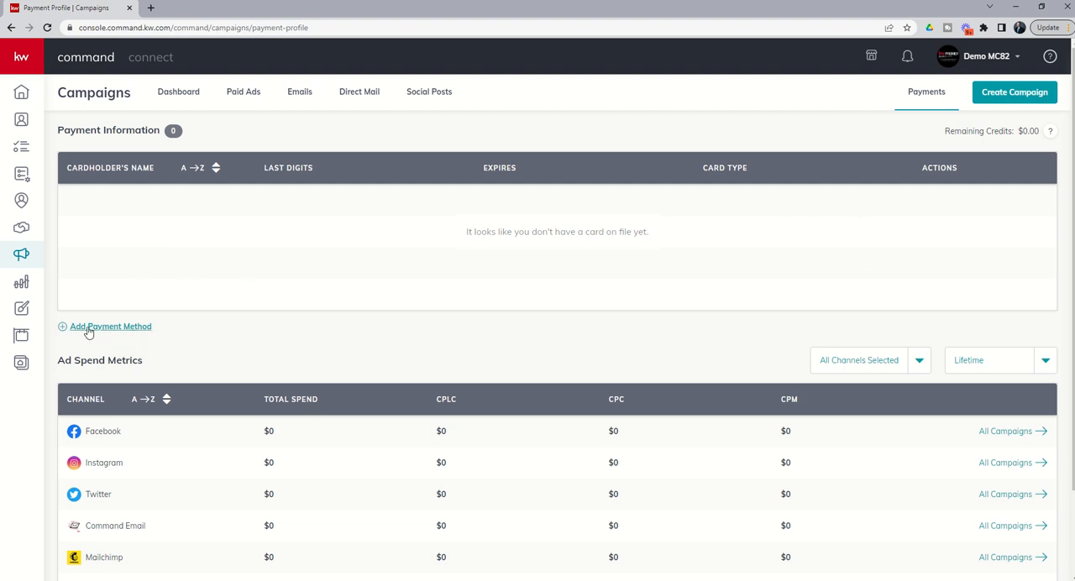
click(104, 326)
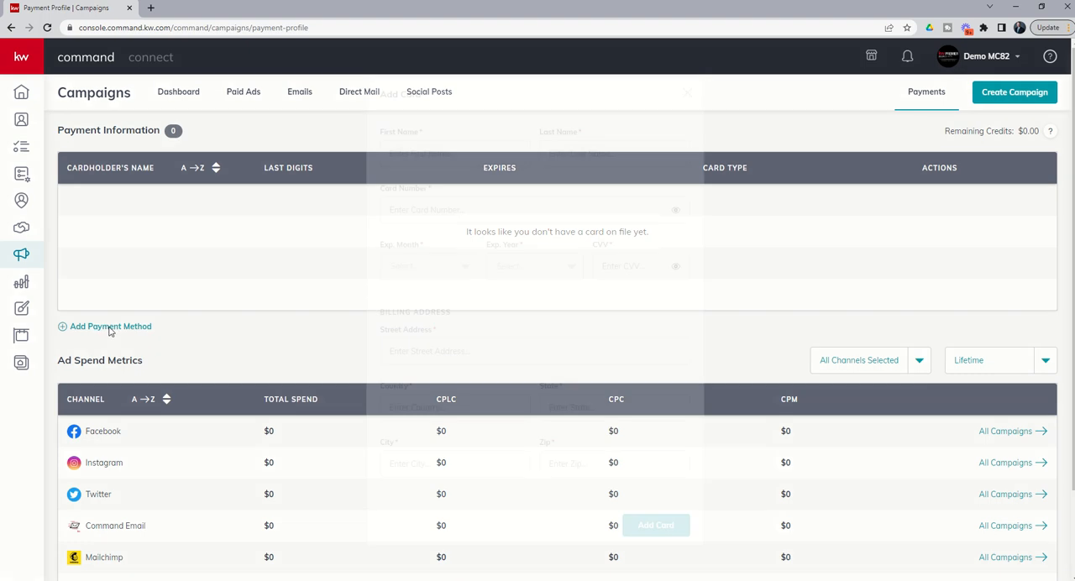
click(111, 326)
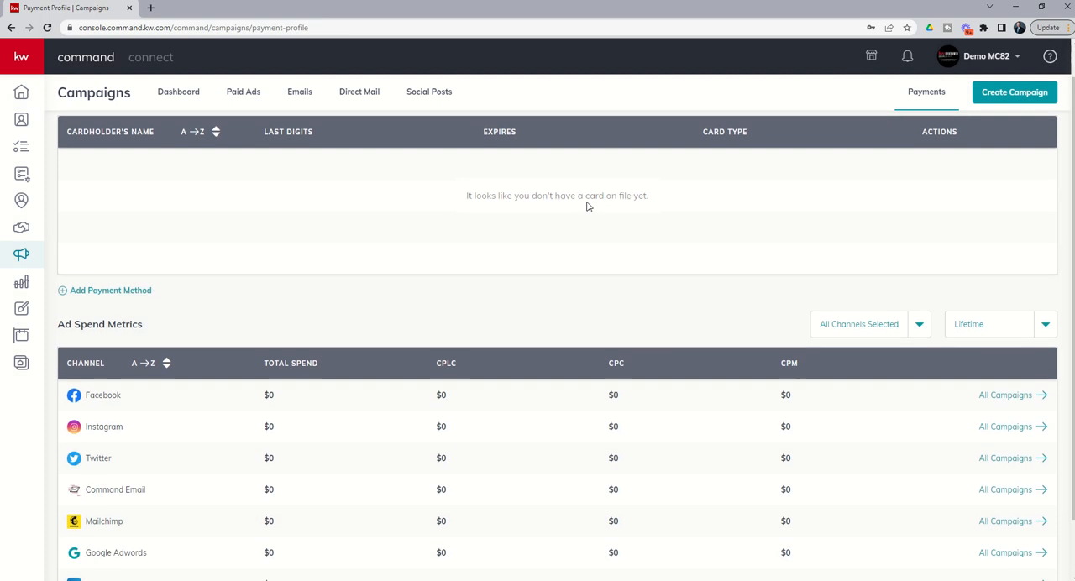
scroll(down, 3)
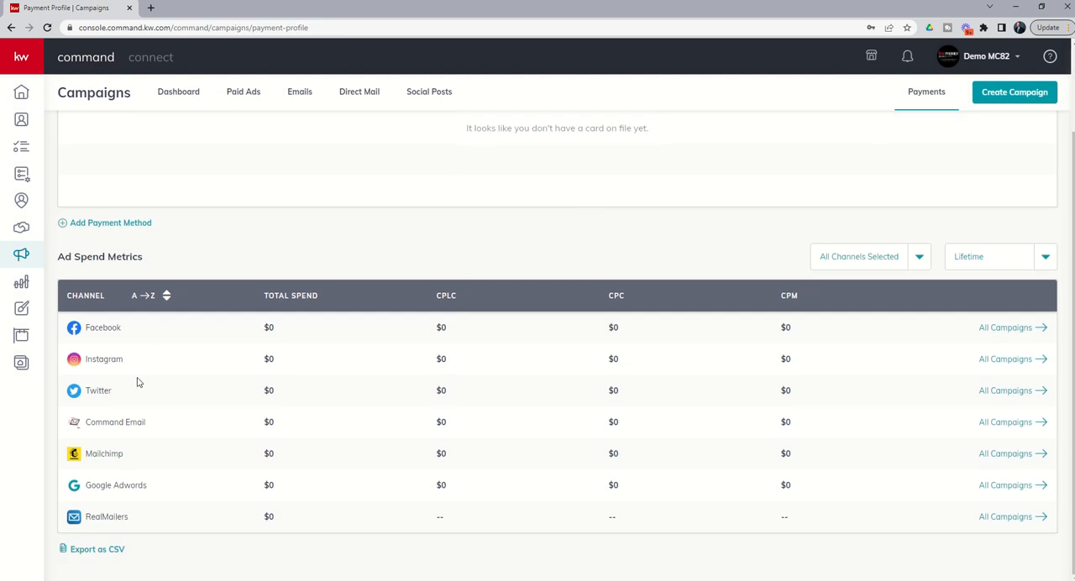
mouse_move(850, 461)
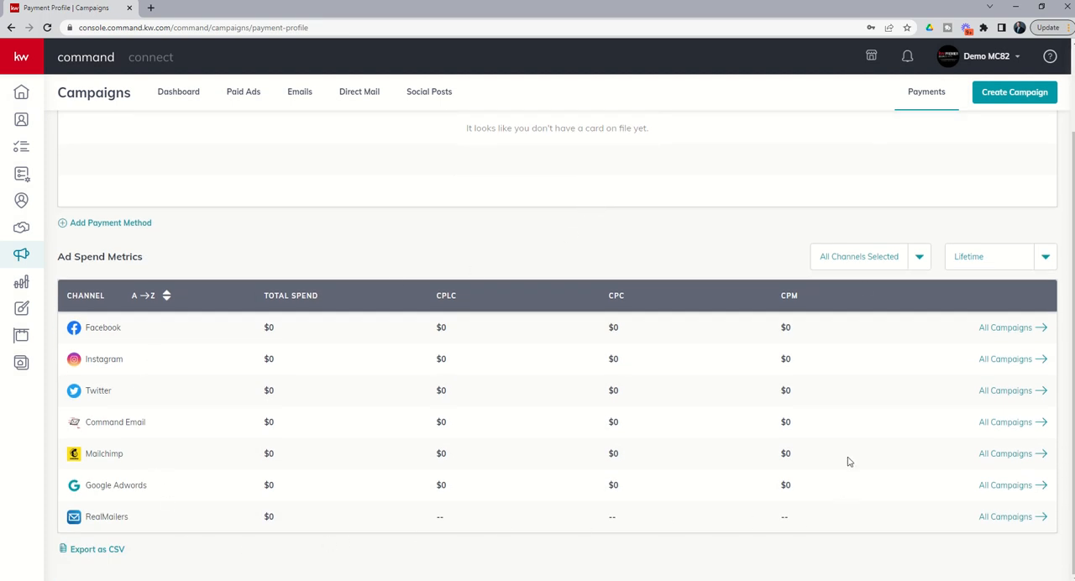
mouse_move(71, 276)
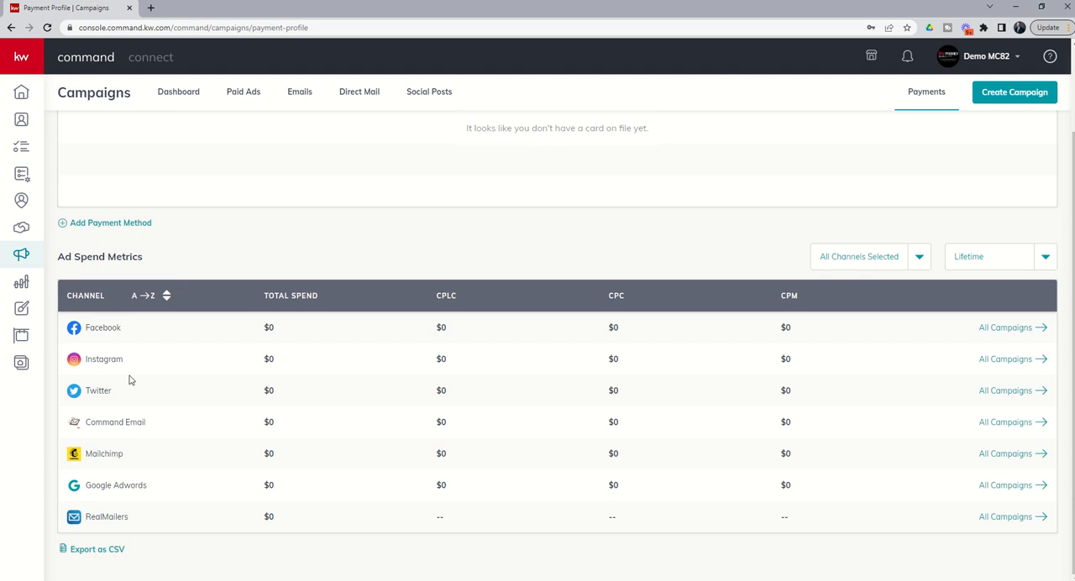
mouse_move(207, 438)
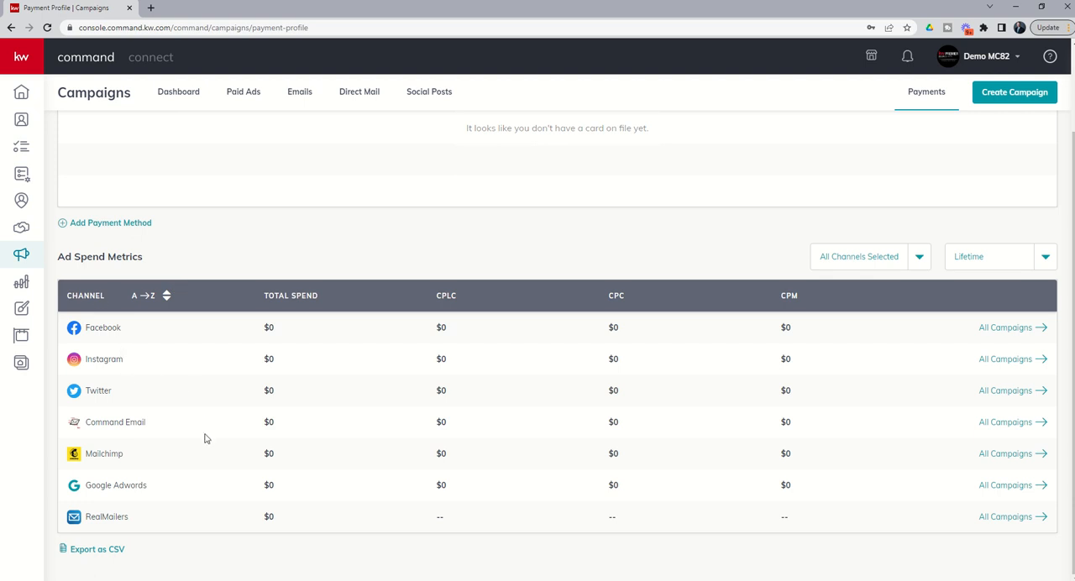
scroll(up, 3)
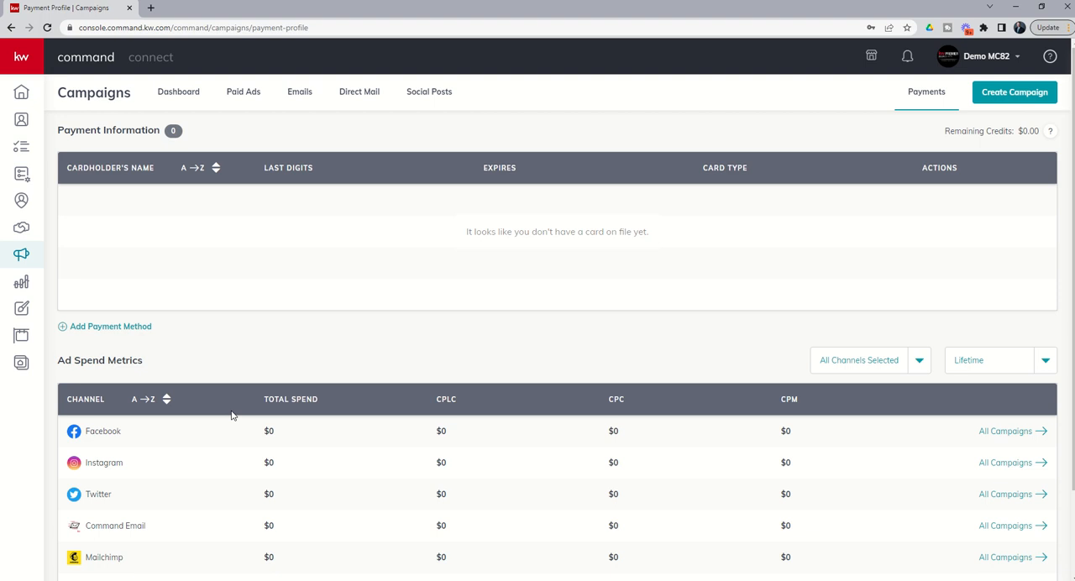
mouse_move(600, 161)
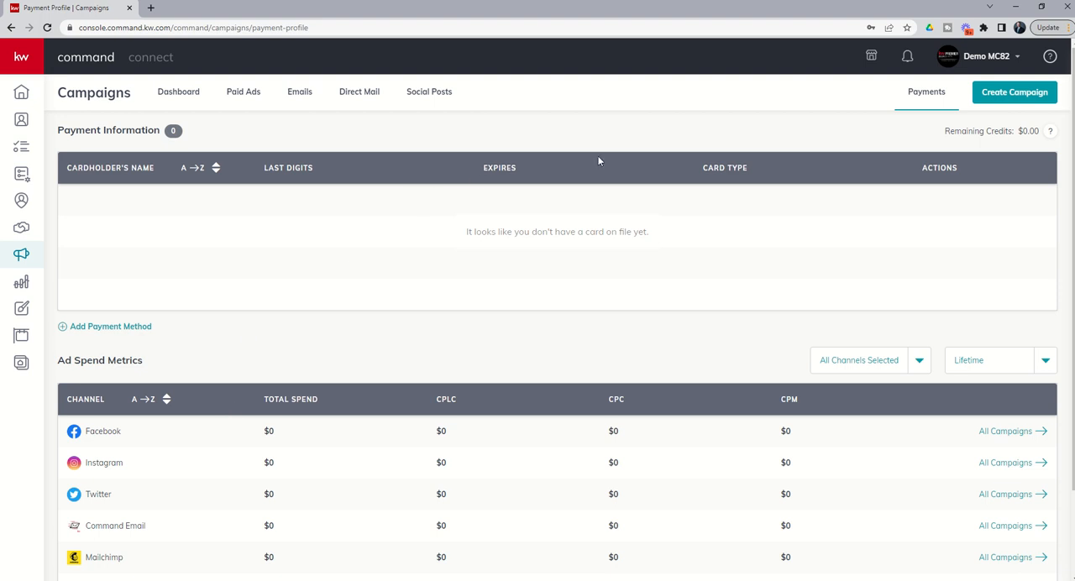
mouse_move(1043, 133)
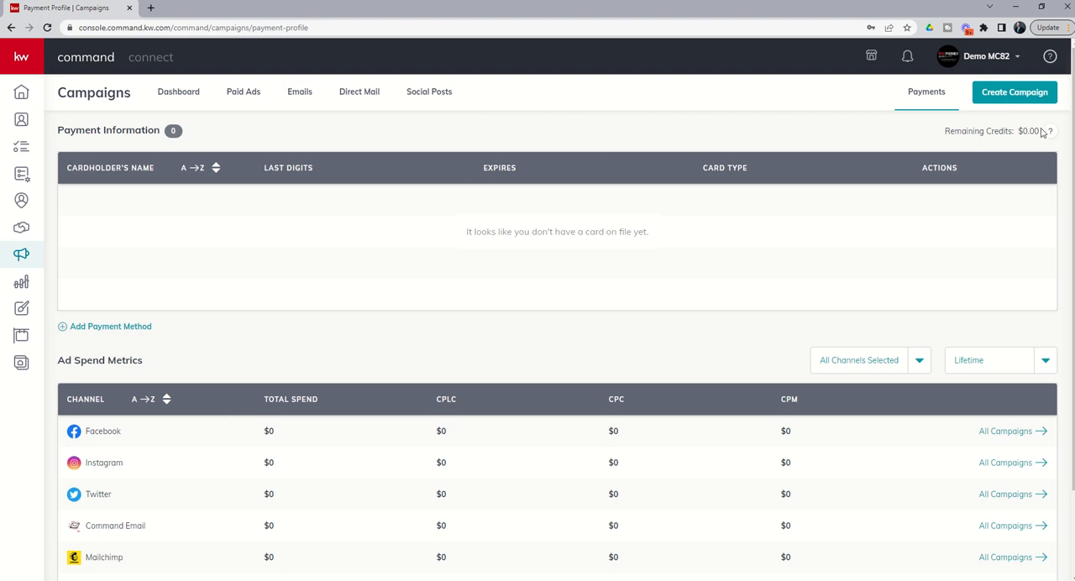
mouse_move(1008, 133)
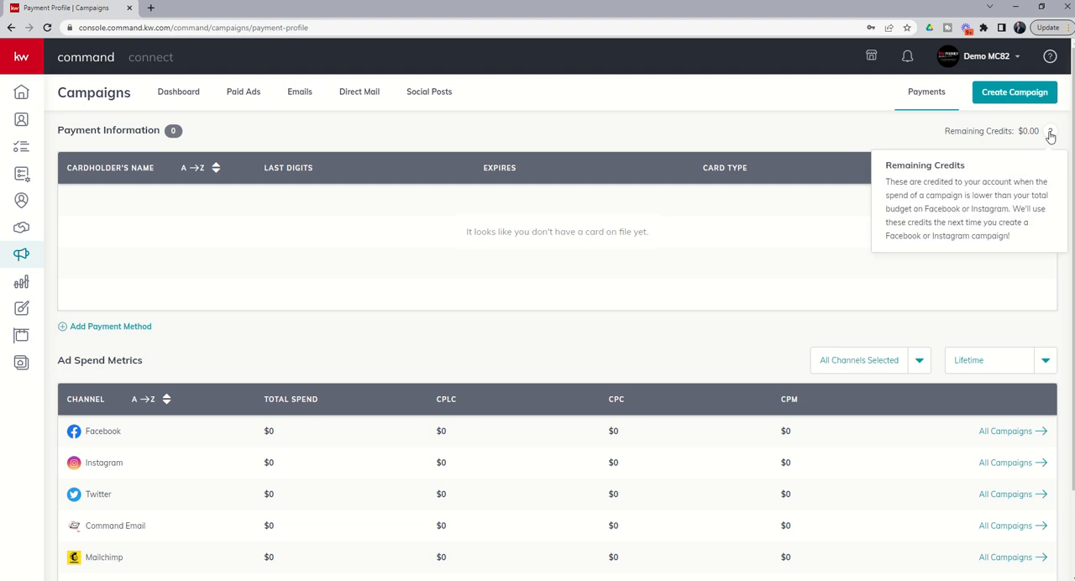
mouse_move(920, 139)
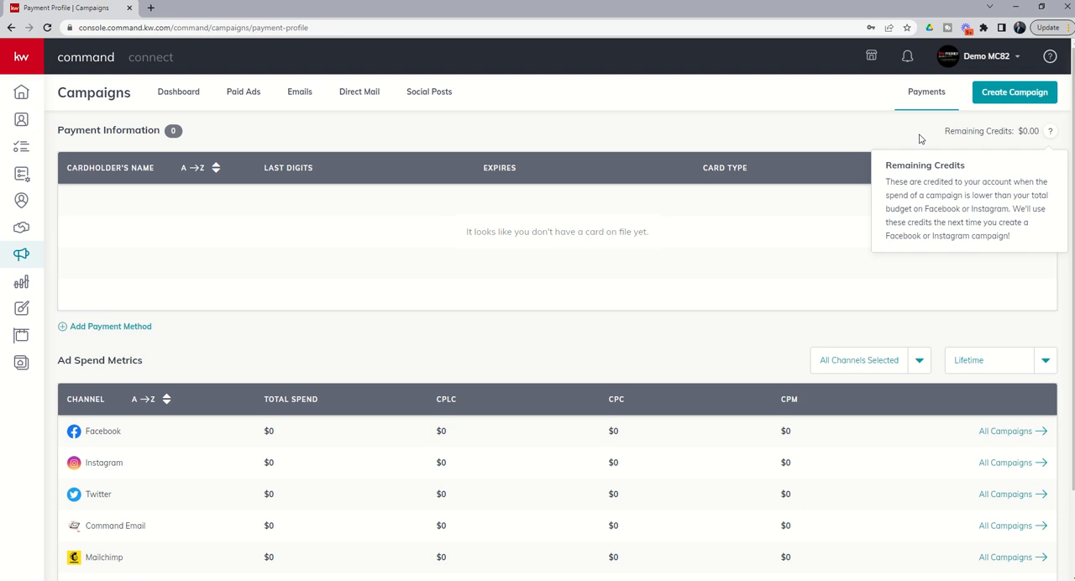
mouse_move(1034, 131)
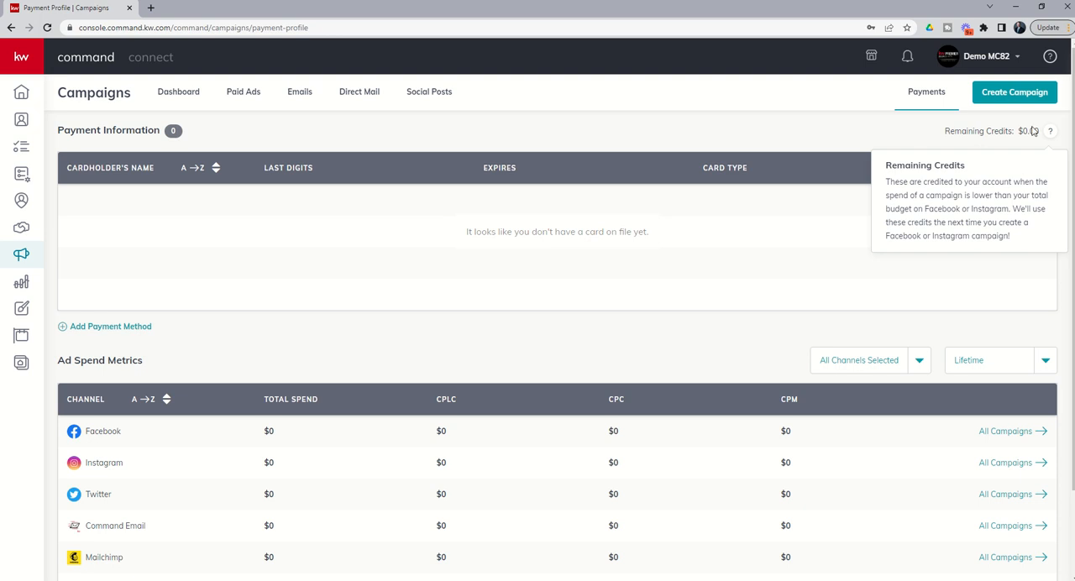
mouse_move(541, 139)
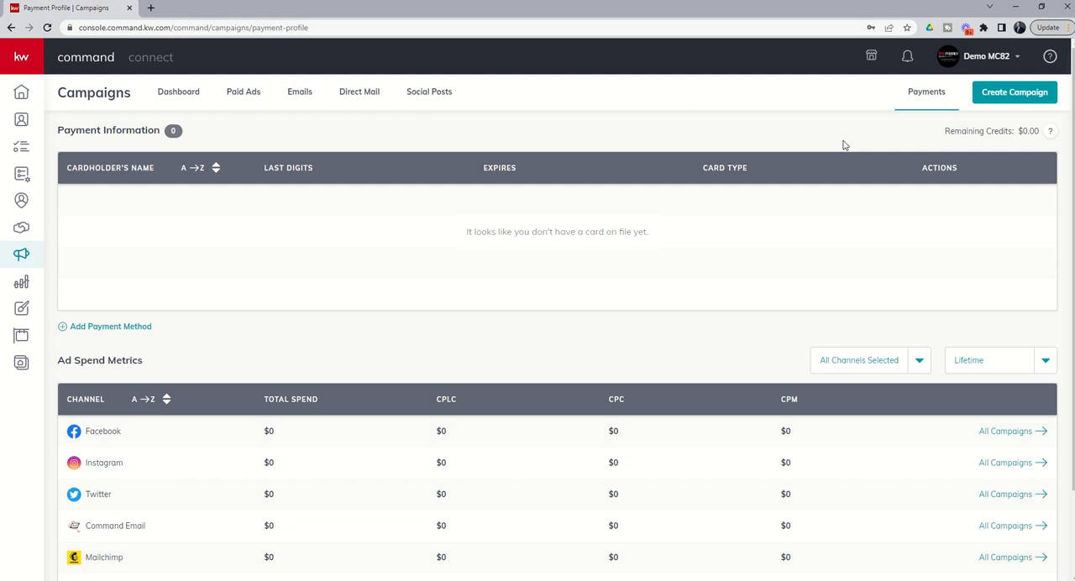
mouse_move(1018, 164)
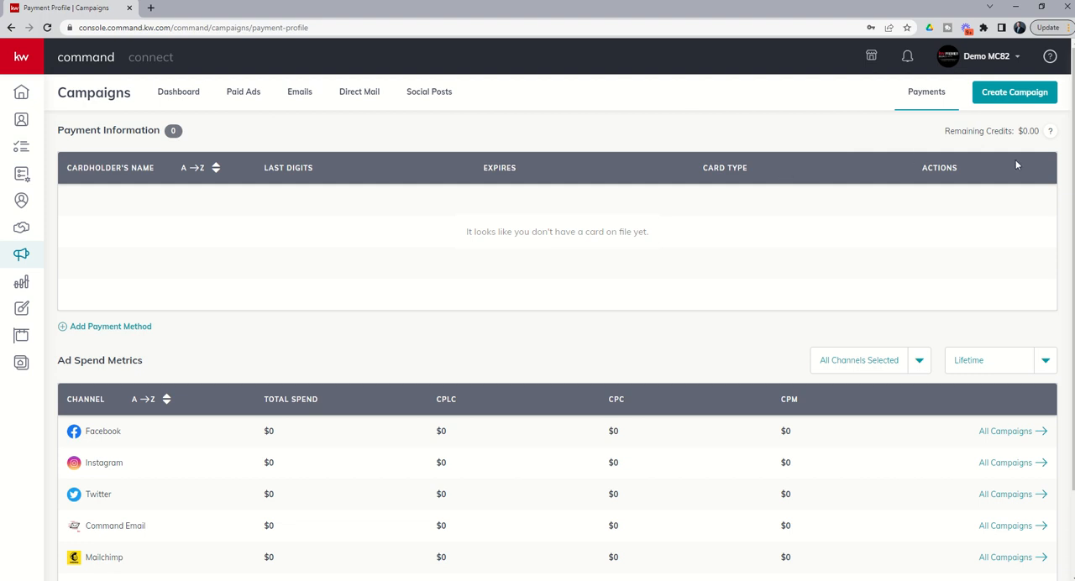
mouse_move(913, 165)
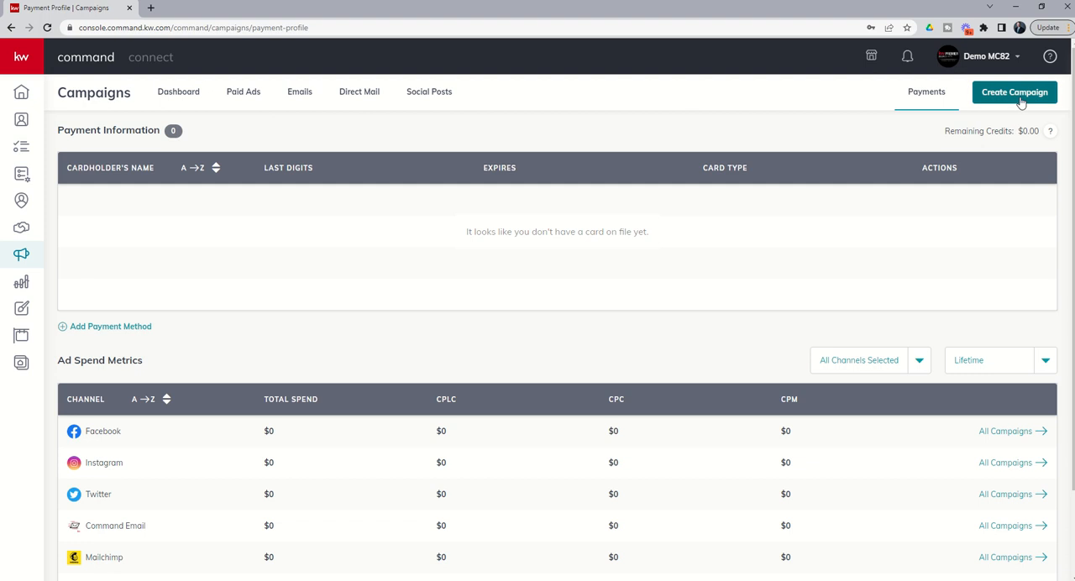
Step: Begin a new social ad campaign named '123 Main Street - Just Listed - 12/1/22'
click(1014, 91)
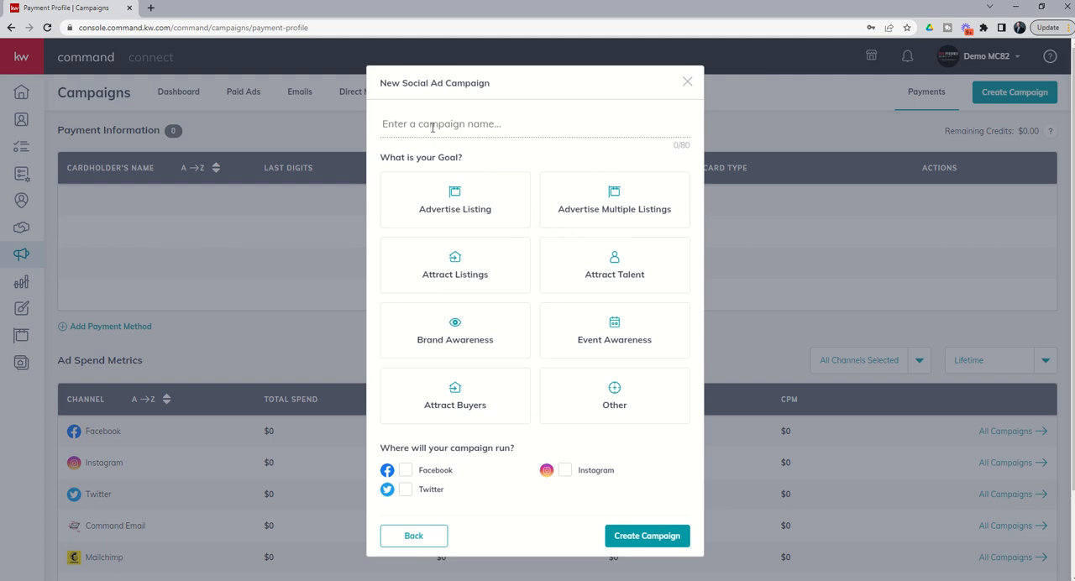
mouse_move(538, 131)
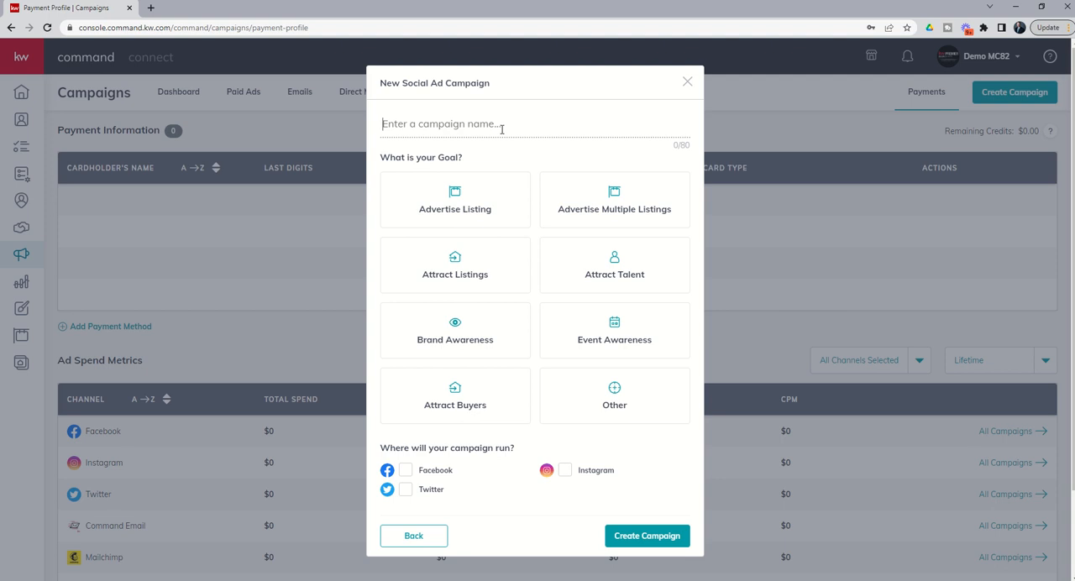
text(123 Mi)
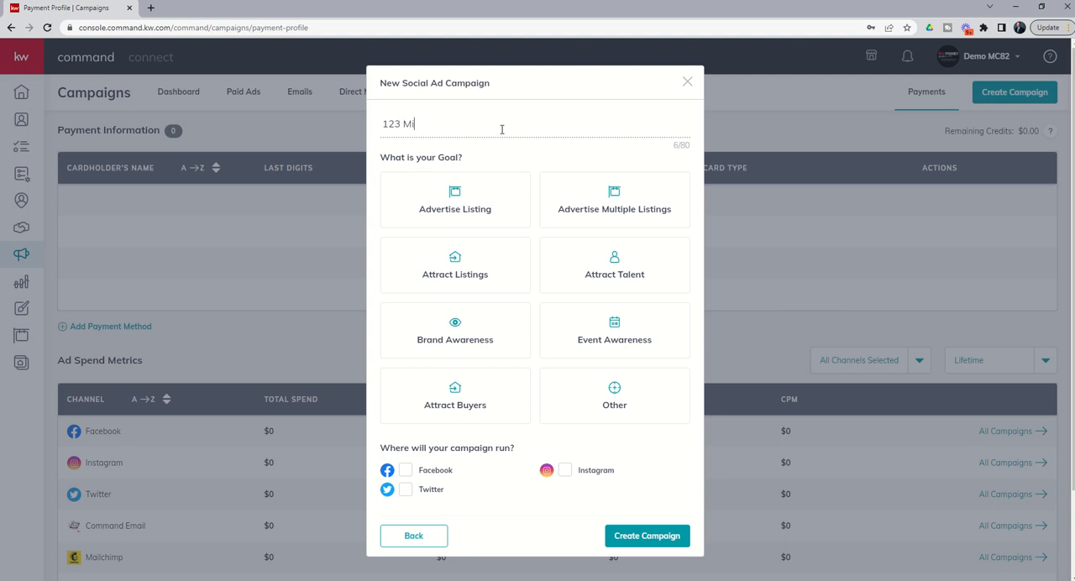
text(ain Street)
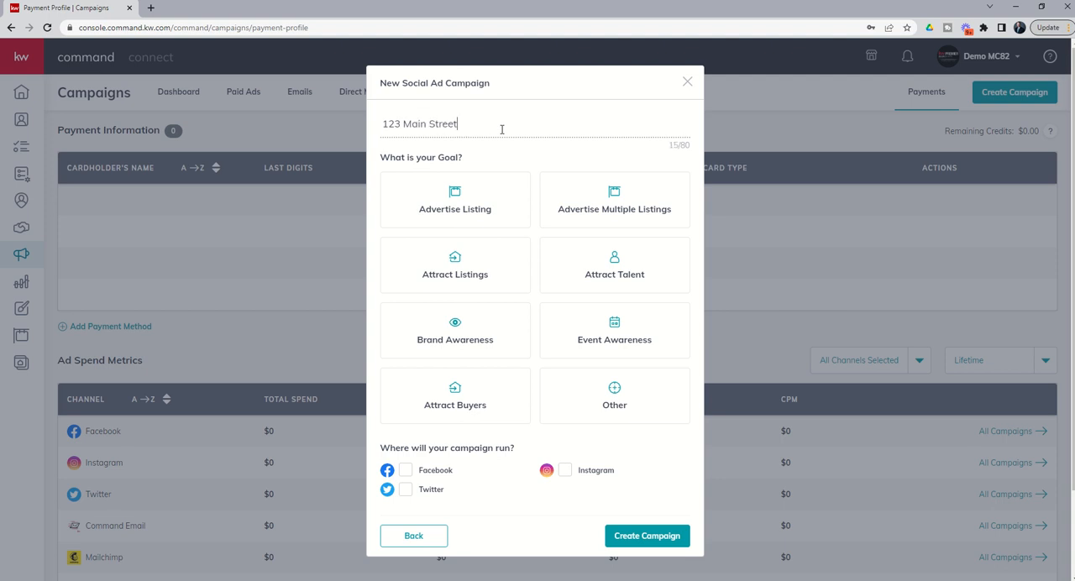
text(- Just L)
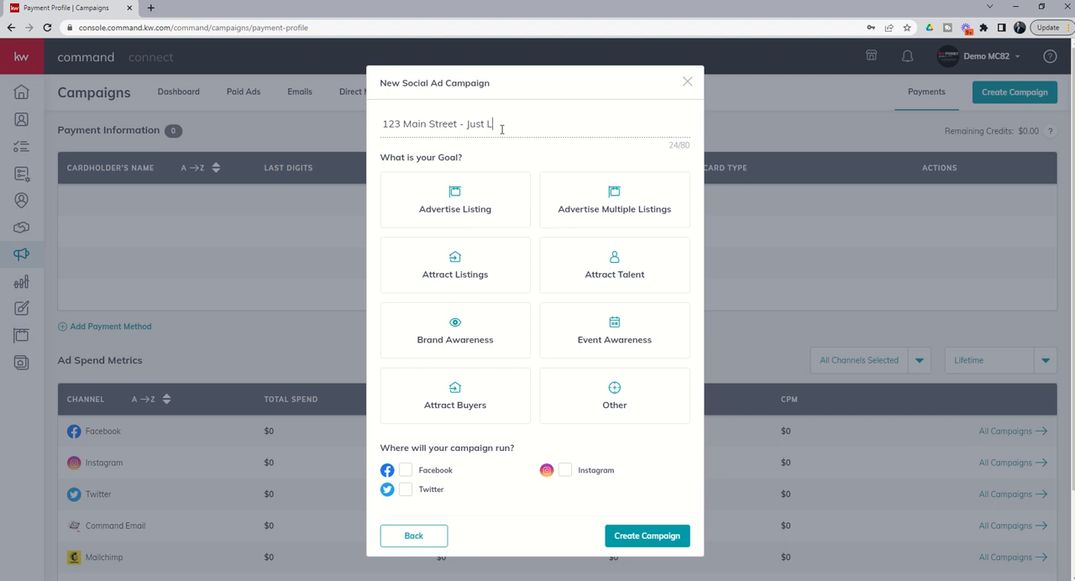
text(isted -)
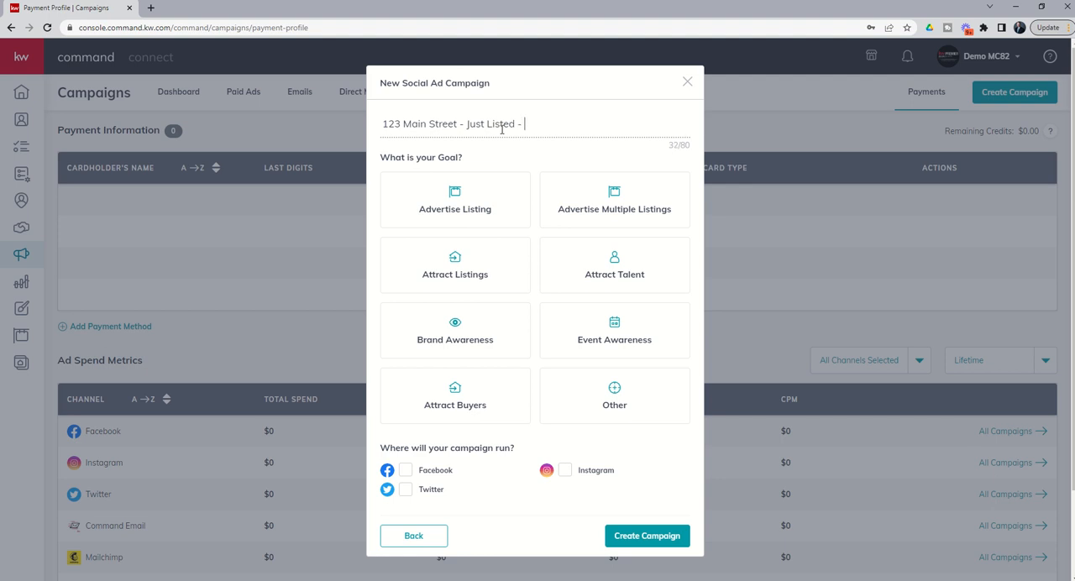
text(12/1/22)
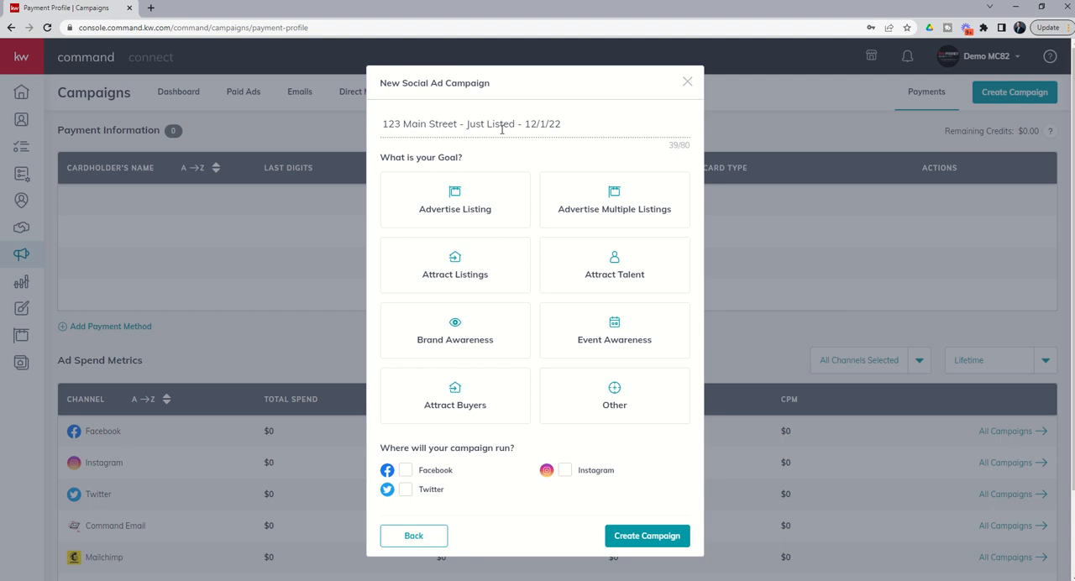
Step: Choose Advertise Listing as the campaign goal to promote a single listing
click(561, 124)
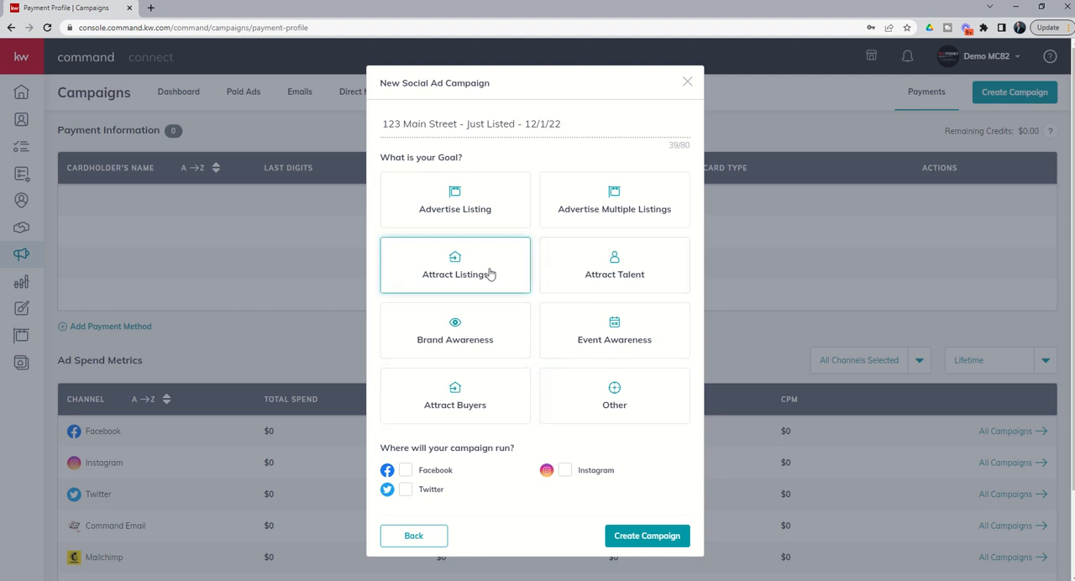
mouse_move(477, 286)
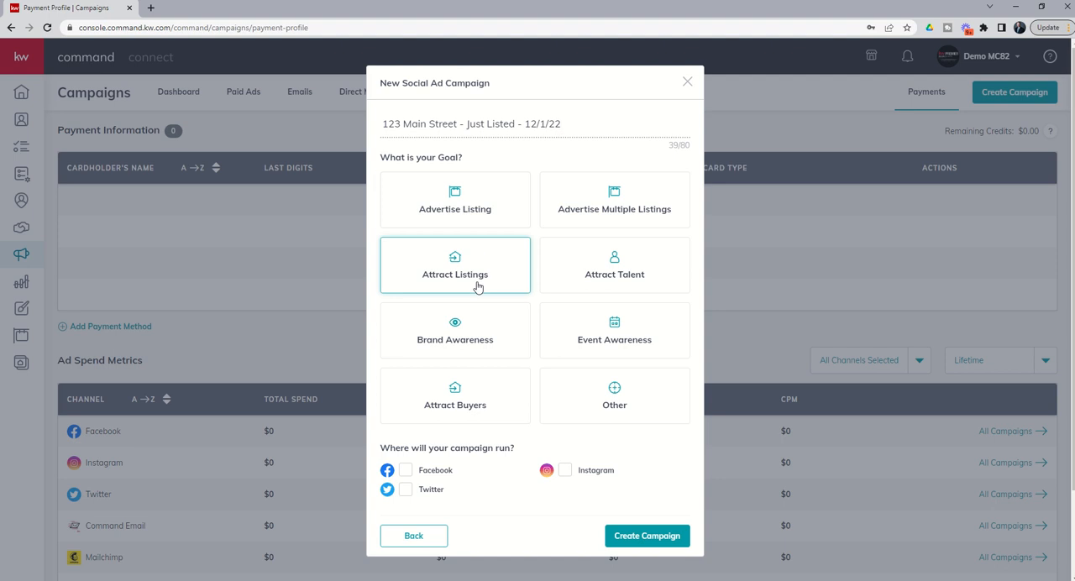
click(454, 198)
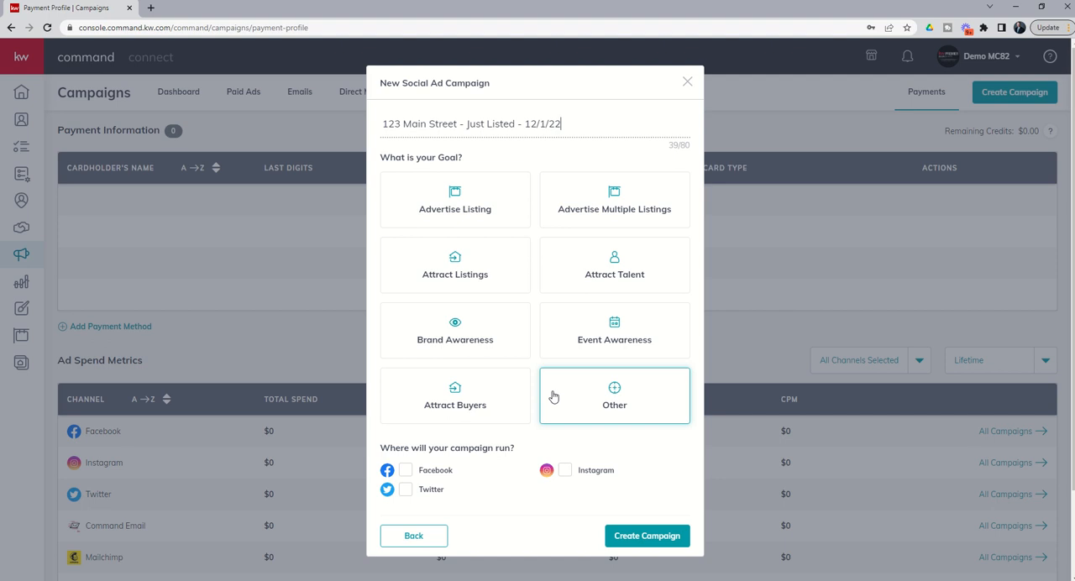
mouse_move(585, 368)
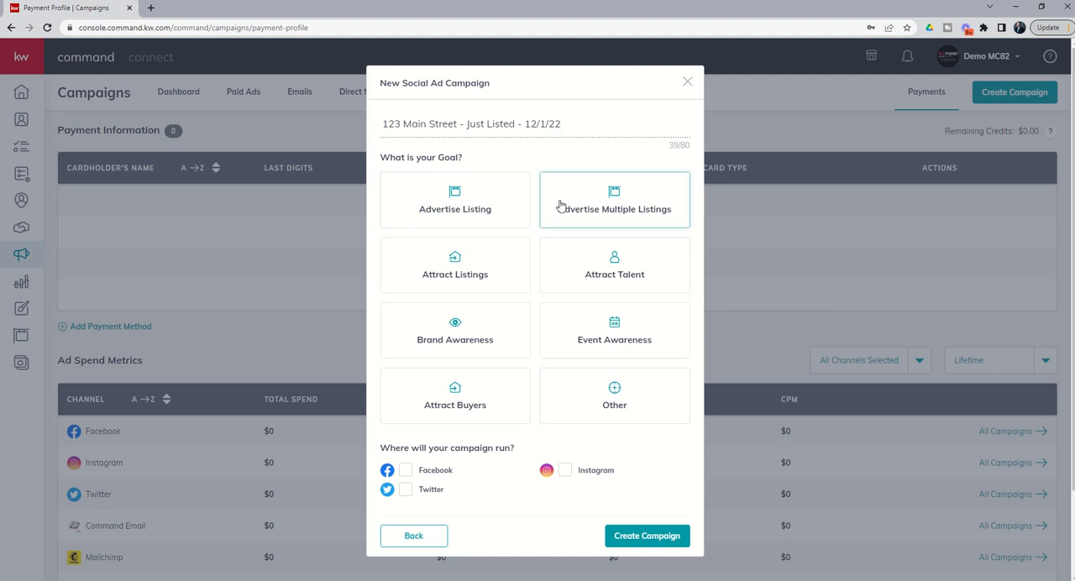
mouse_move(611, 206)
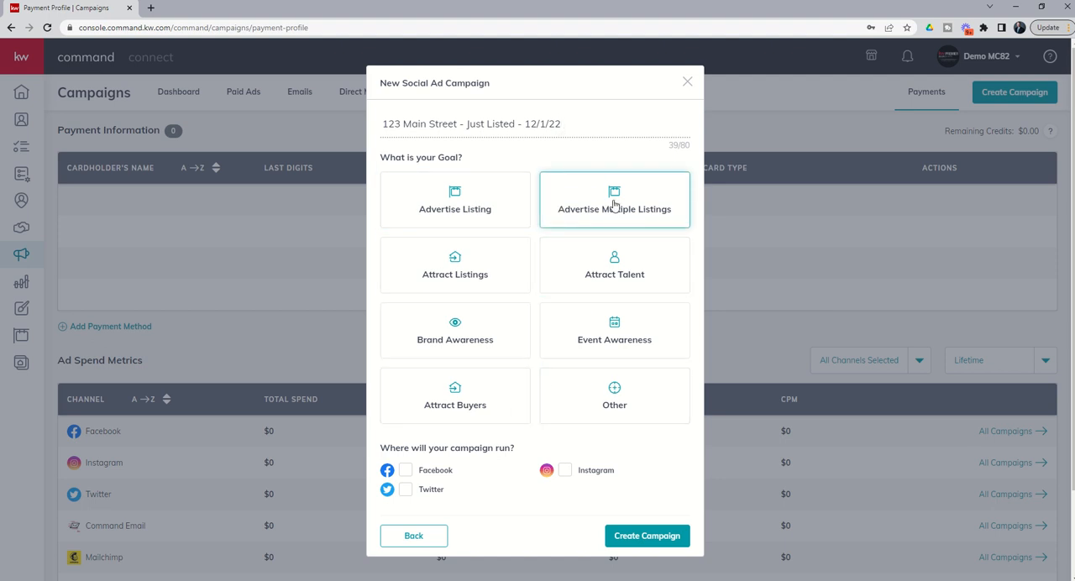
mouse_move(608, 209)
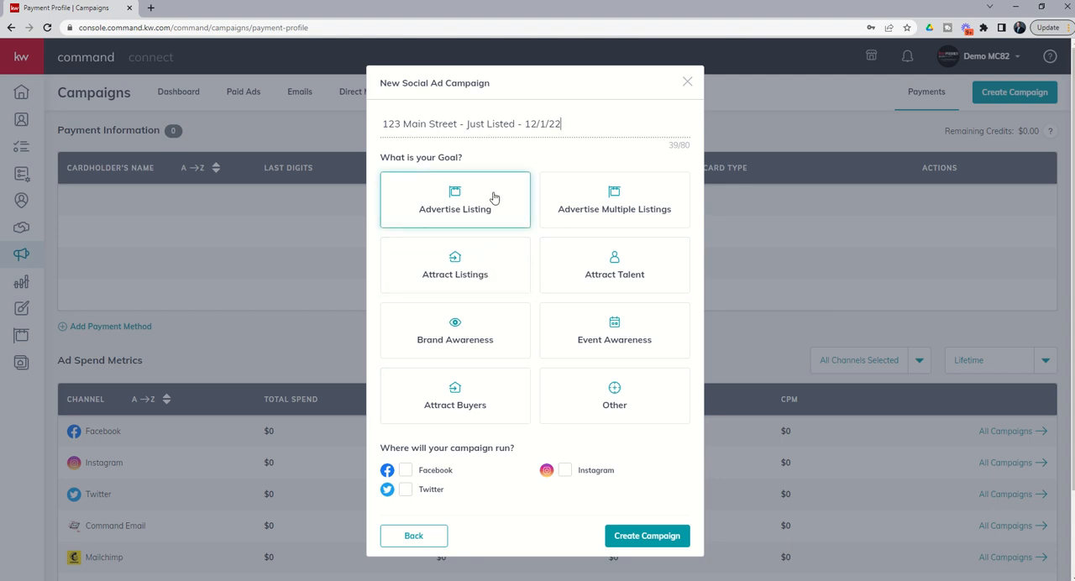
click(453, 199)
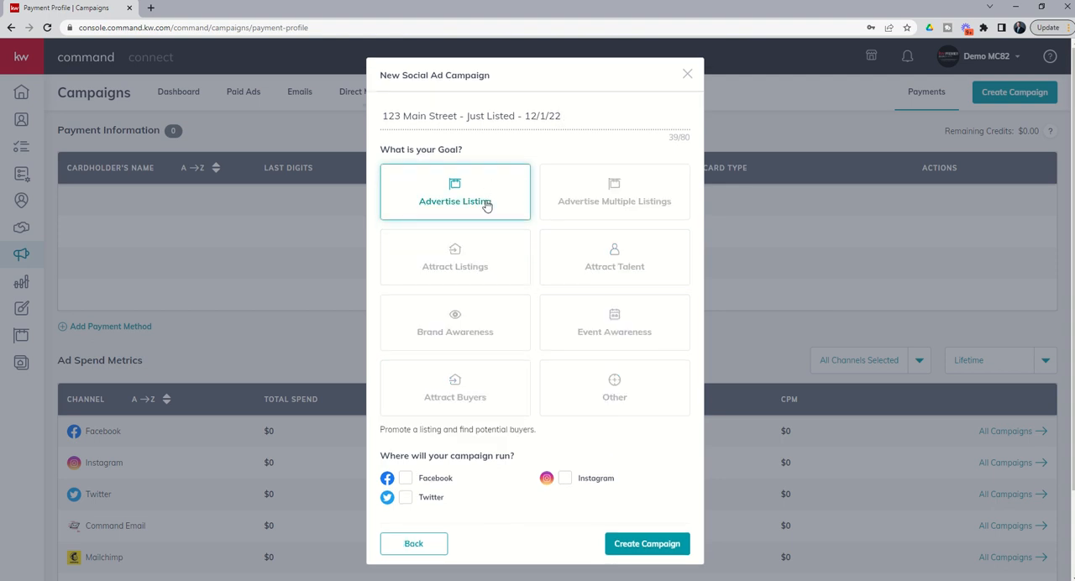
mouse_move(421, 484)
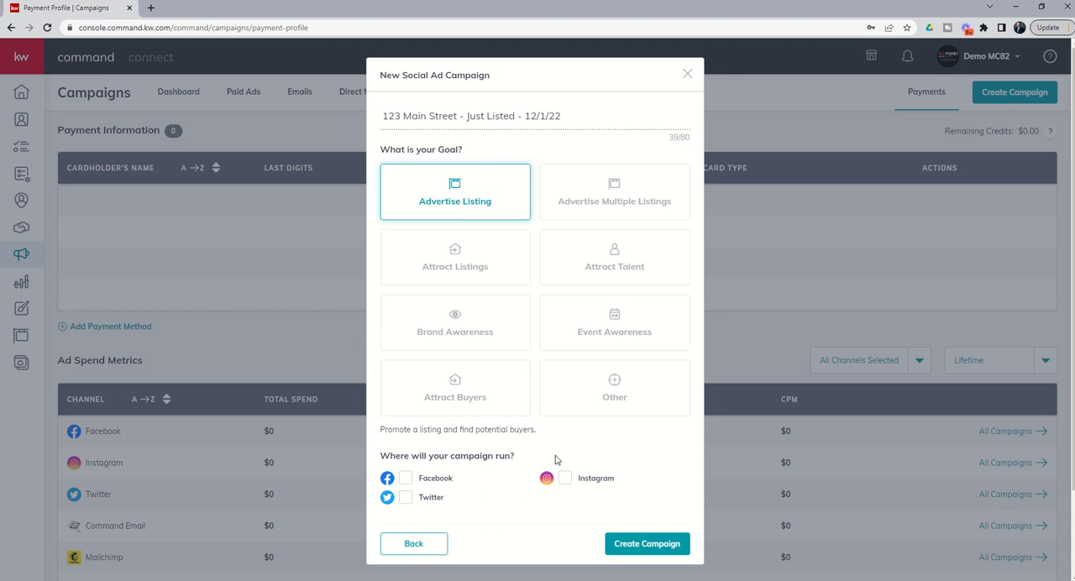
mouse_move(479, 498)
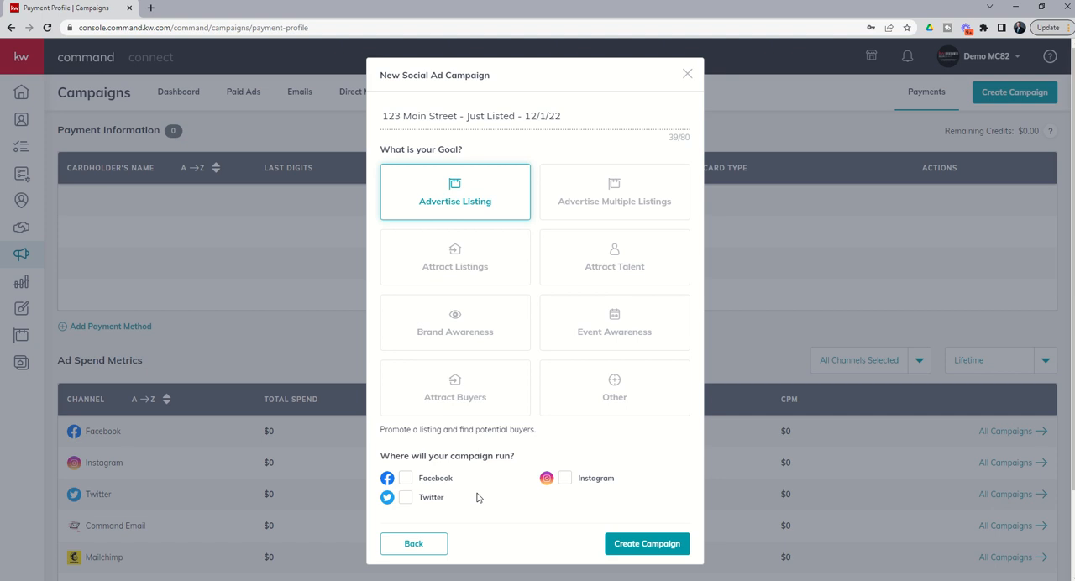
Step: Keep Facebook, drop Instagram as a platform, and create the listing campaign
click(407, 476)
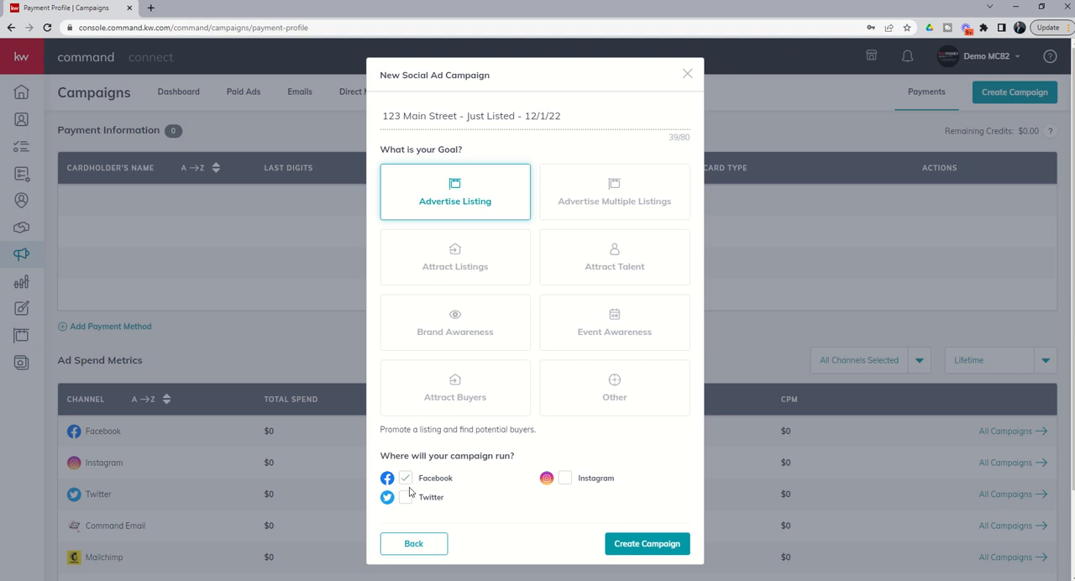
click(564, 466)
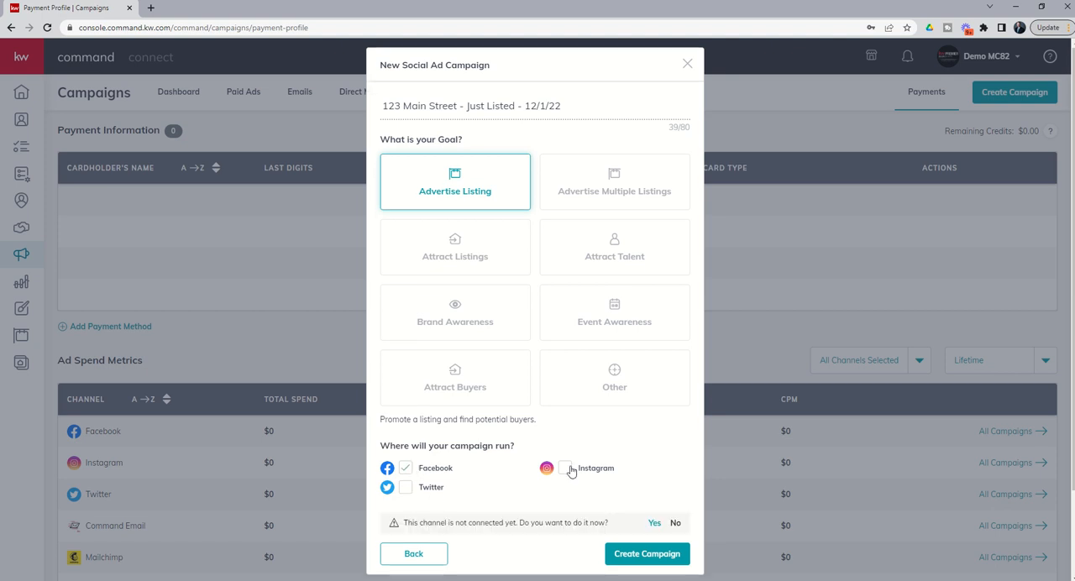
click(564, 467)
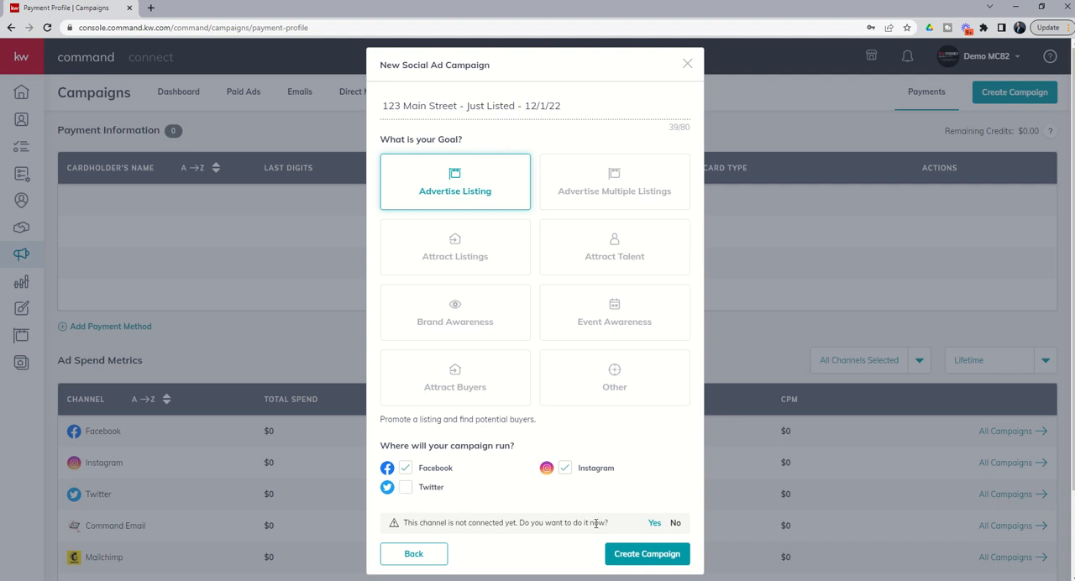
mouse_move(640, 519)
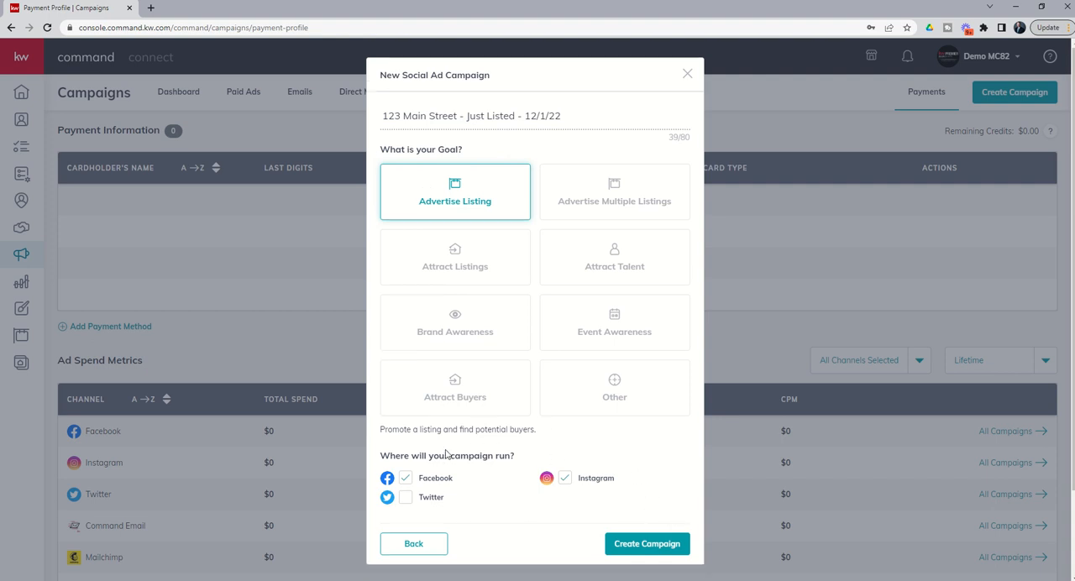
mouse_move(517, 457)
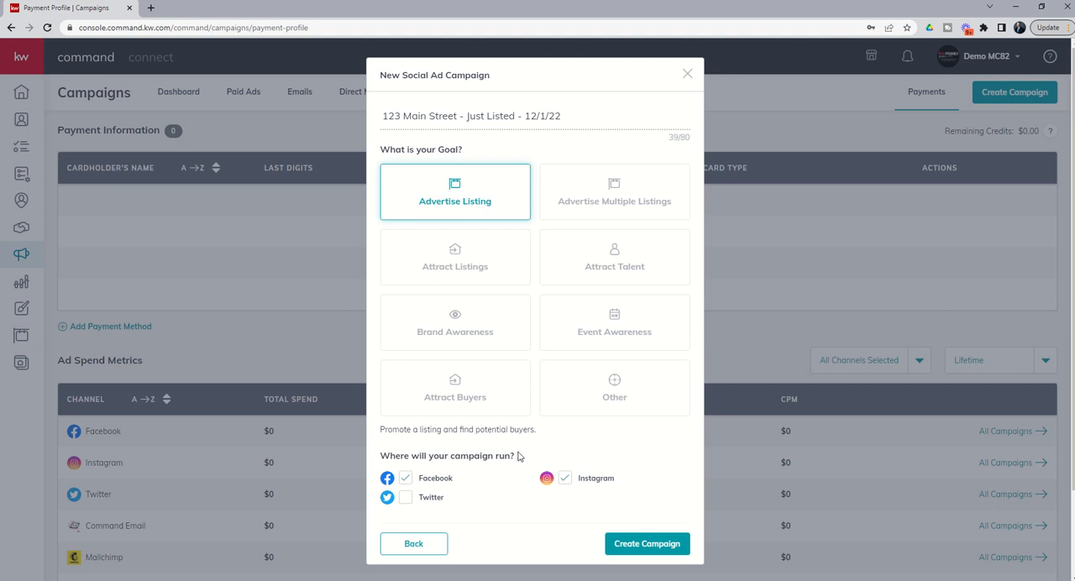
mouse_move(536, 484)
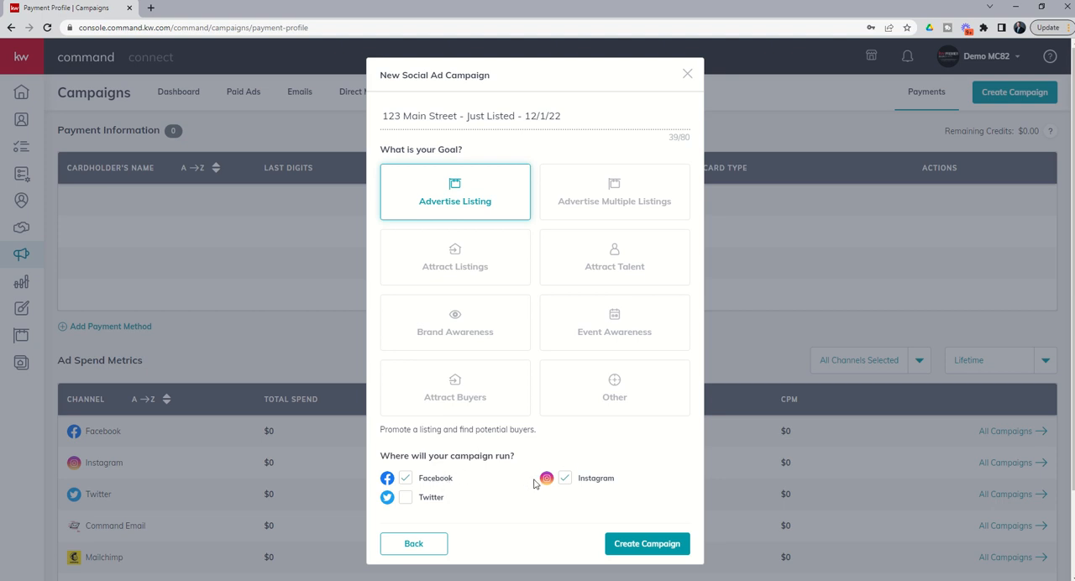
mouse_move(460, 478)
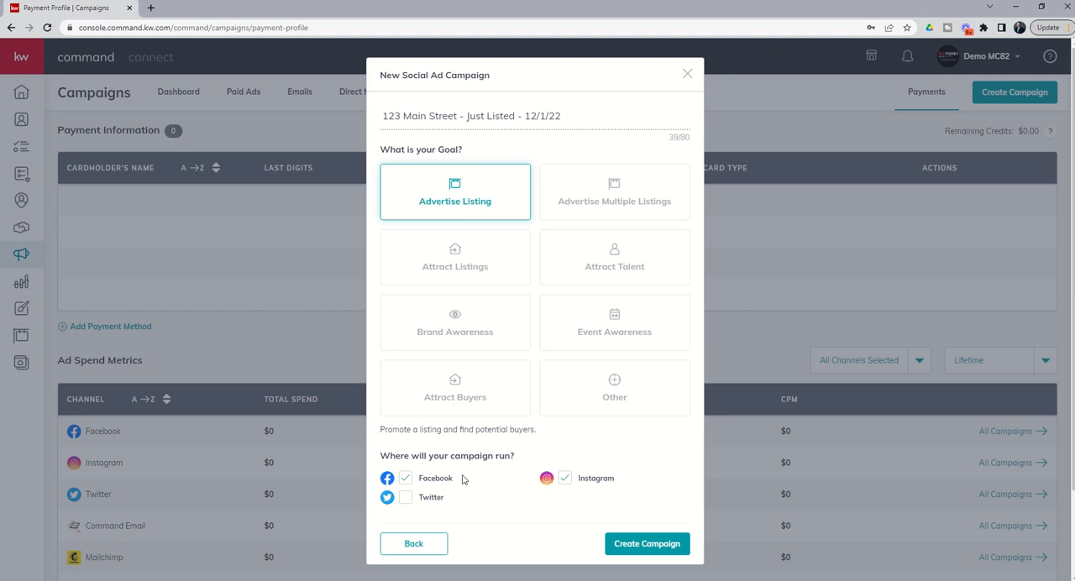
mouse_move(548, 477)
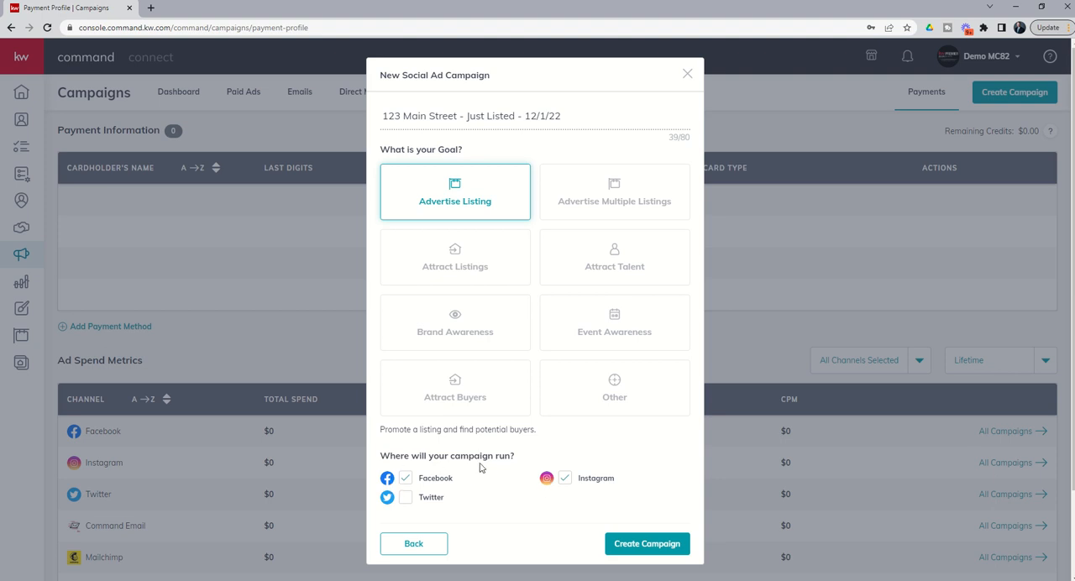
click(565, 477)
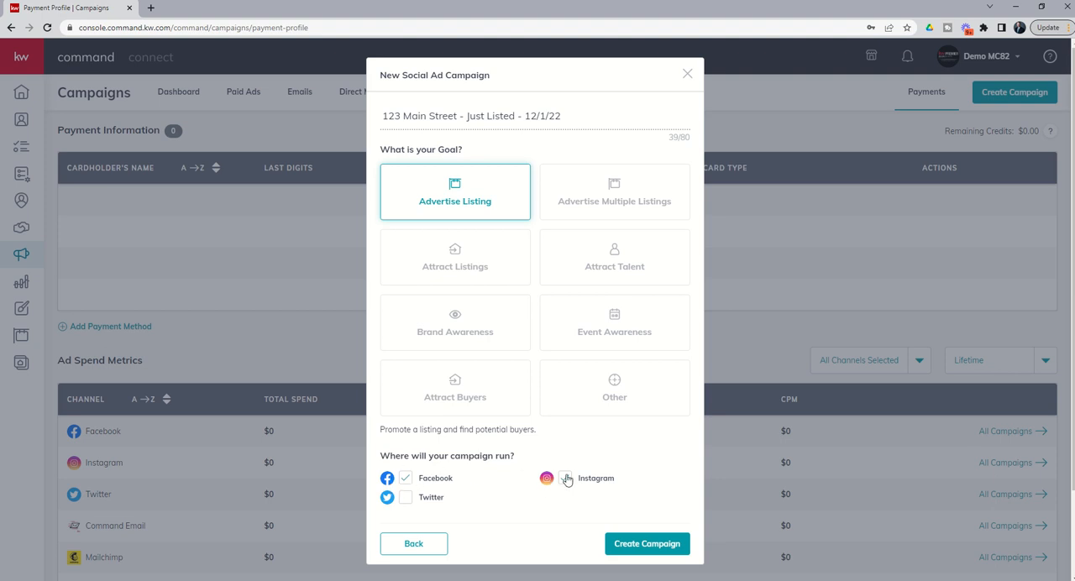
click(565, 477)
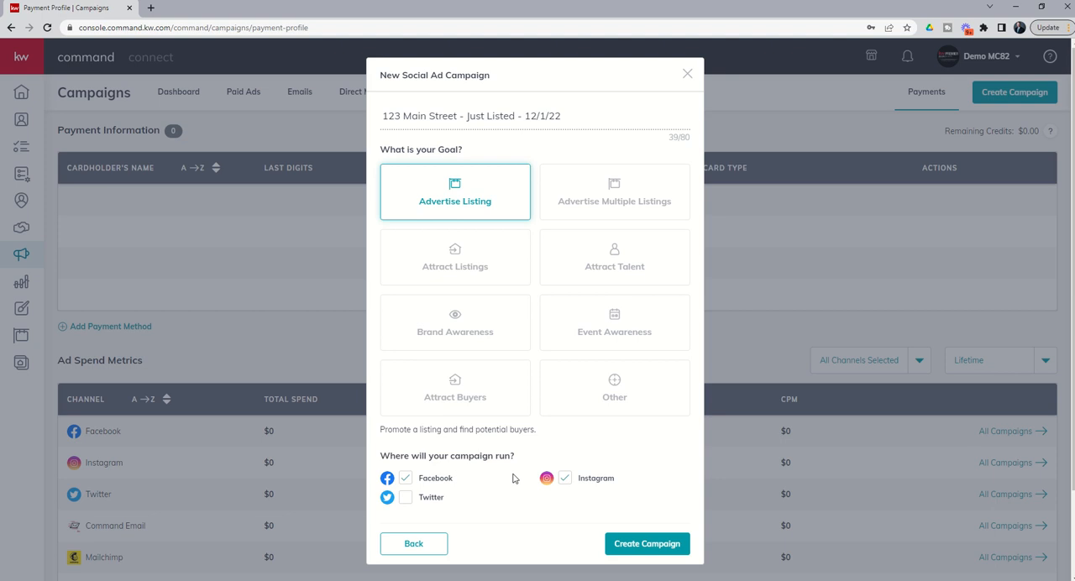
click(564, 477)
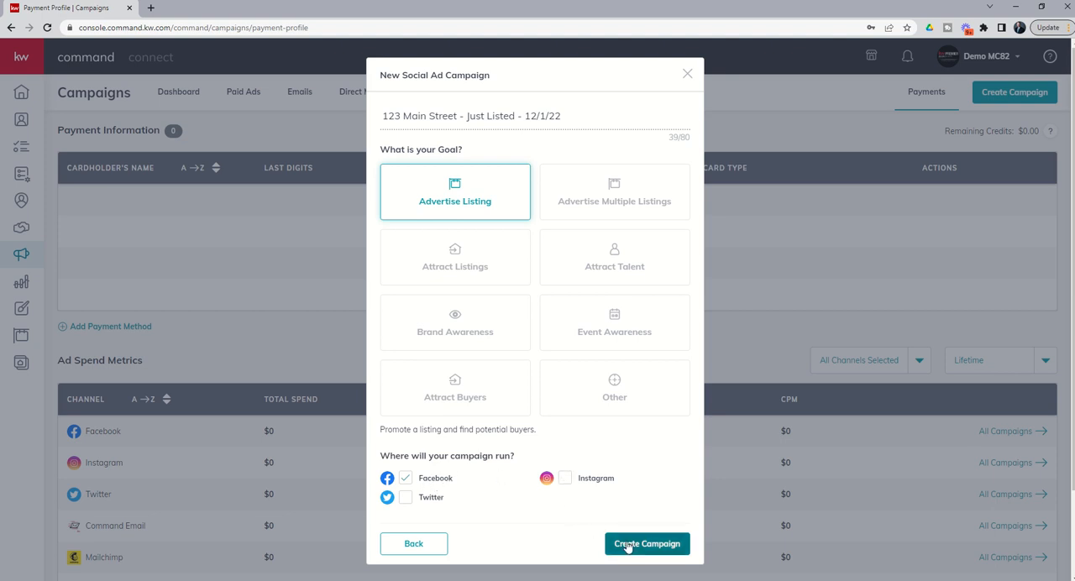
mouse_move(647, 538)
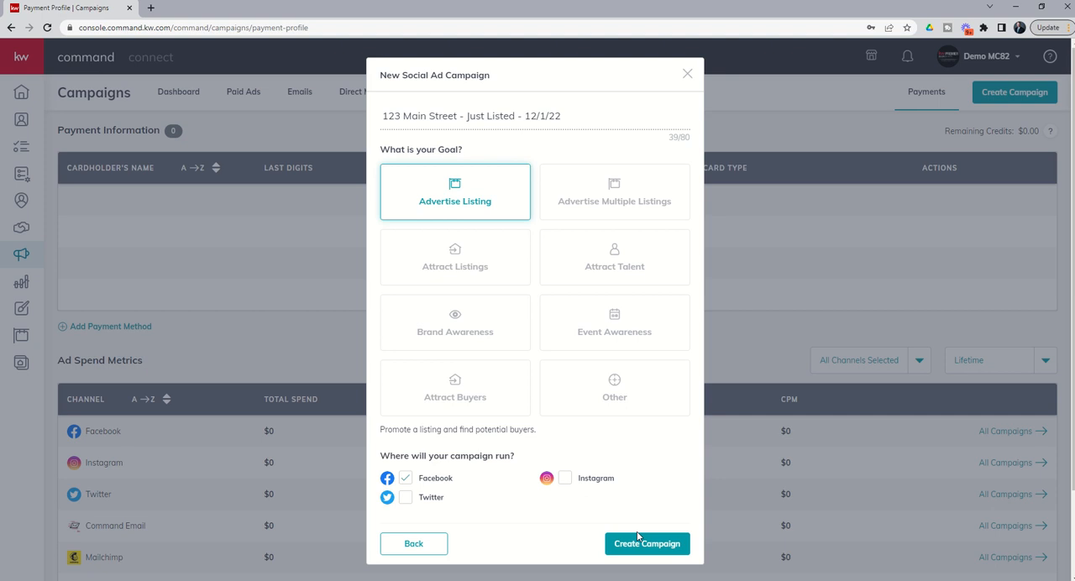
click(647, 544)
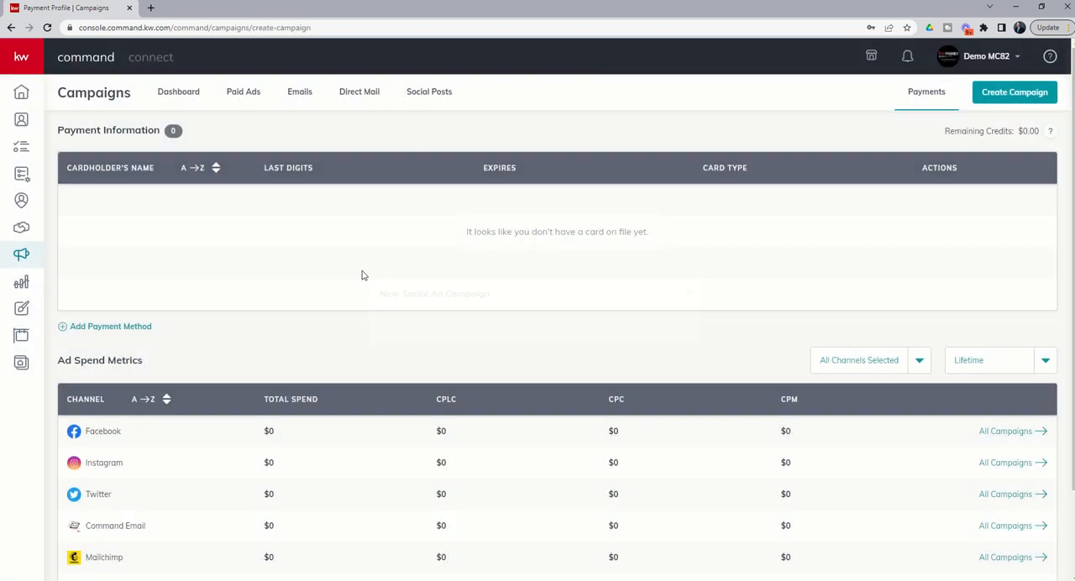
Step: Switch the listing search from My Listings to All Listings and browse the 10,000 results
click(1014, 91)
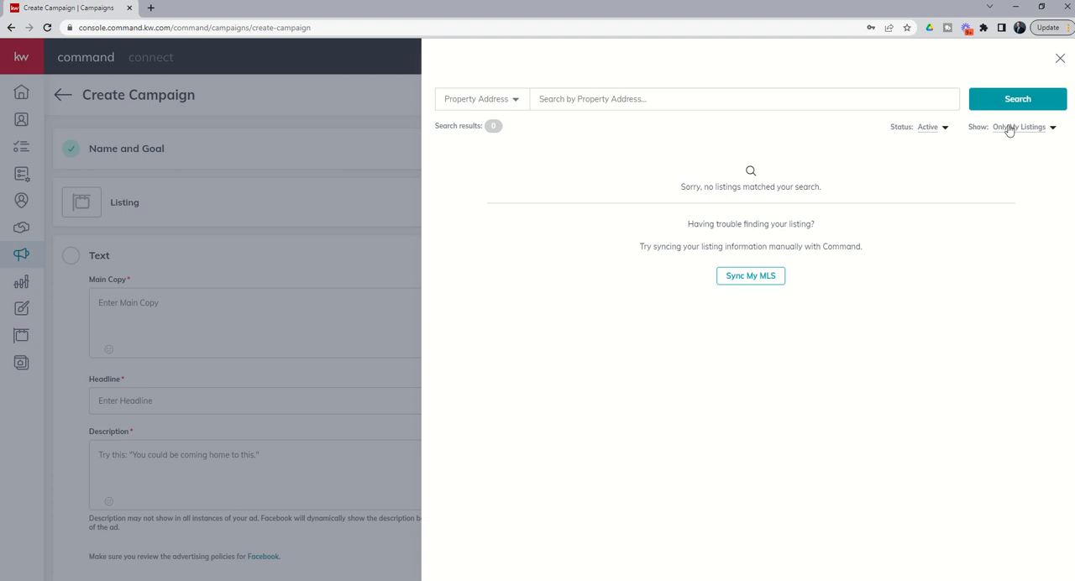
mouse_move(687, 158)
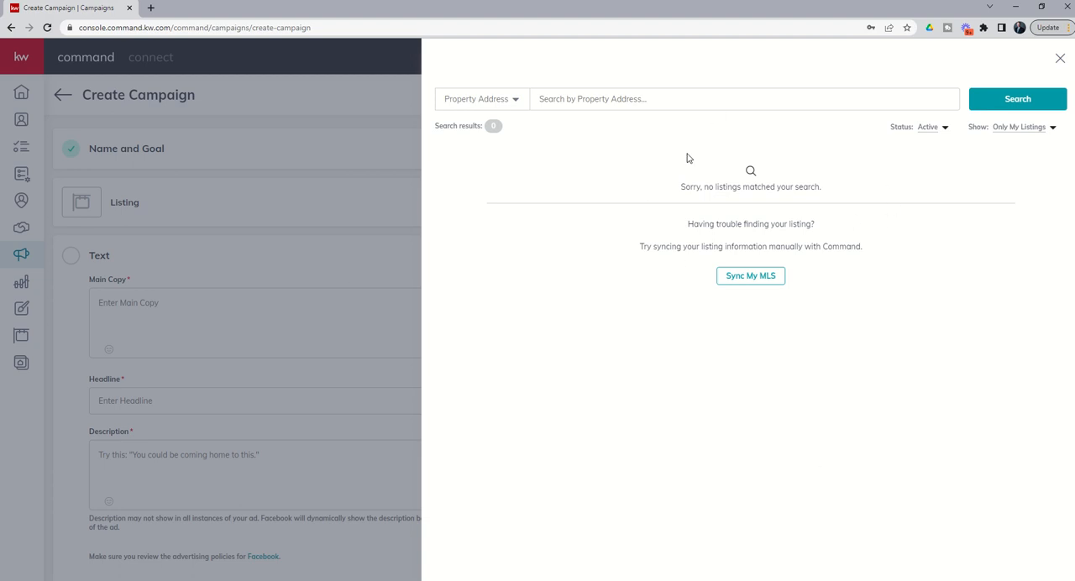
mouse_move(812, 390)
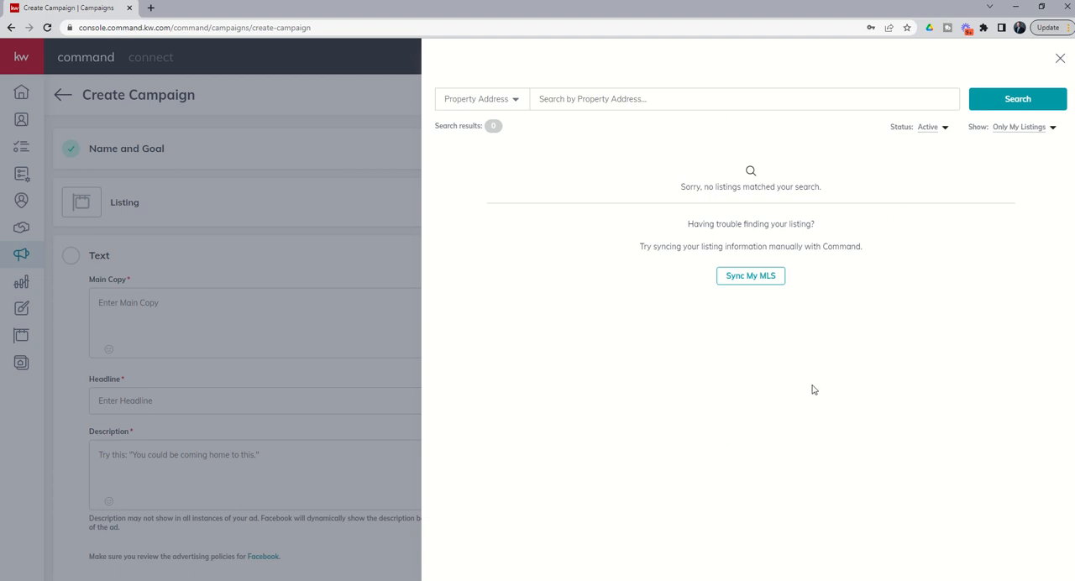
mouse_move(848, 379)
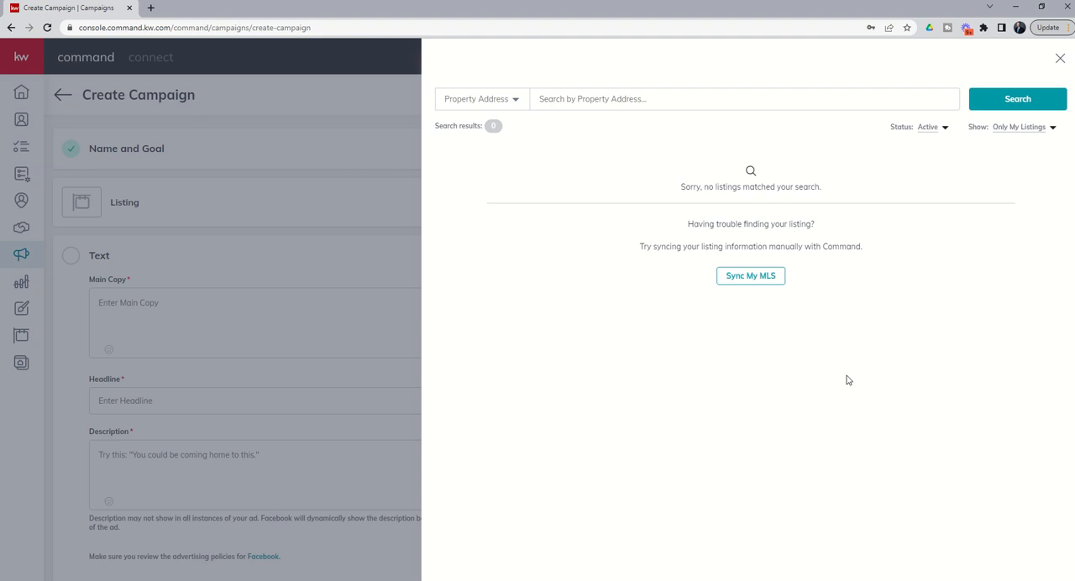
mouse_move(897, 270)
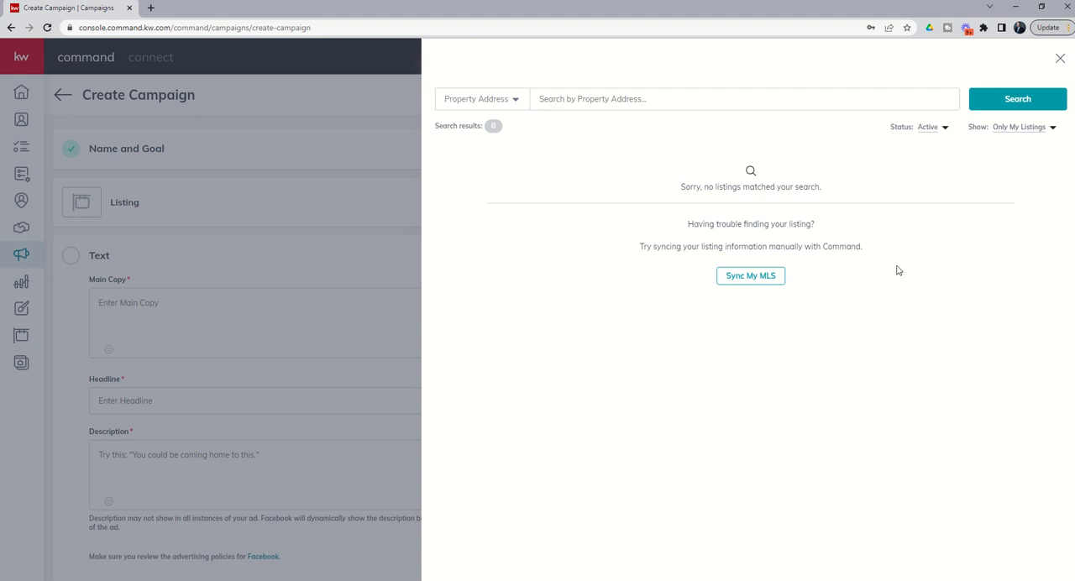
mouse_move(855, 191)
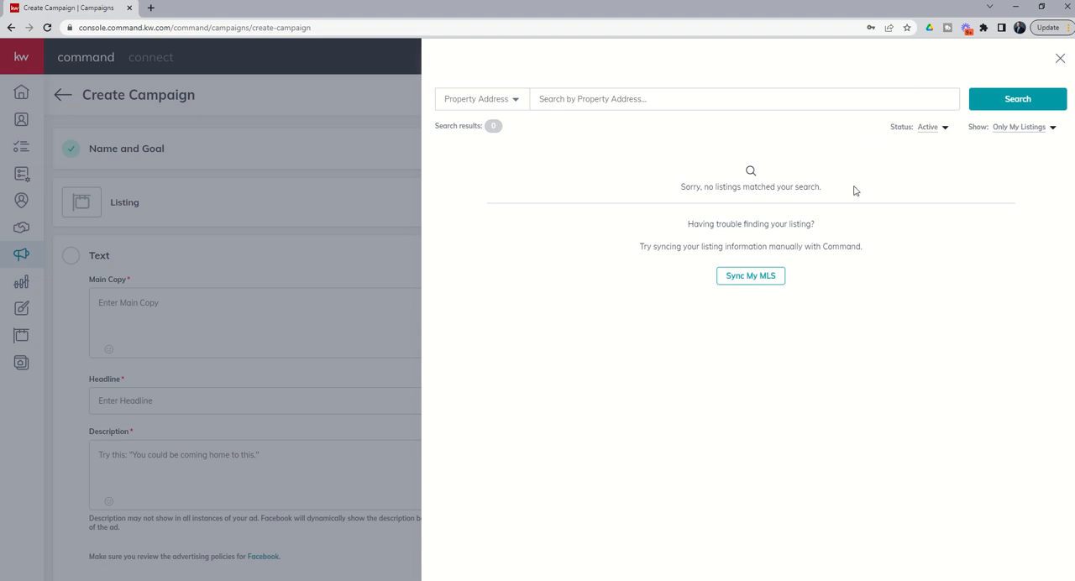
mouse_move(749, 275)
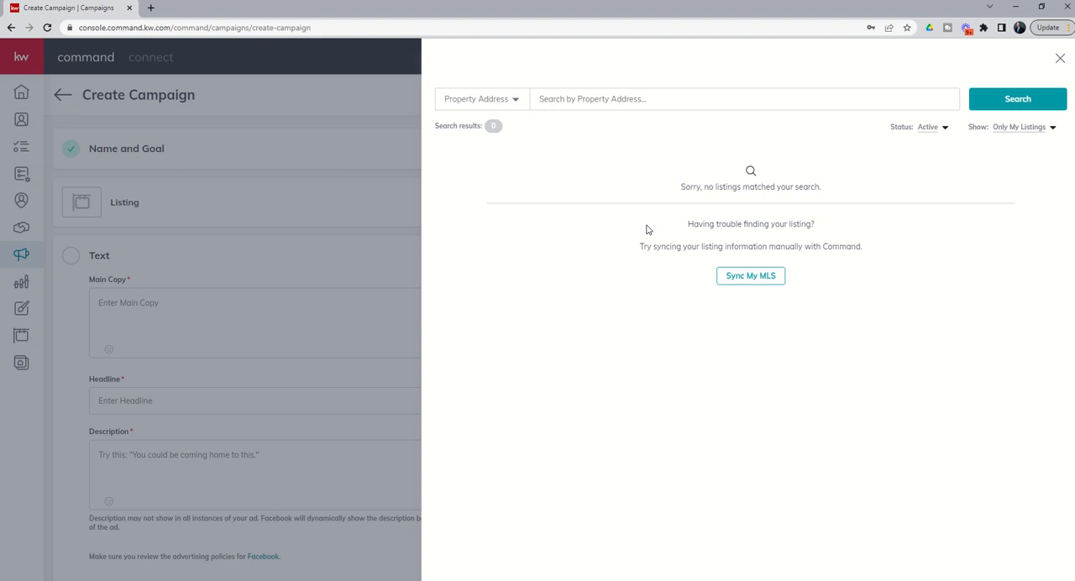
mouse_move(964, 178)
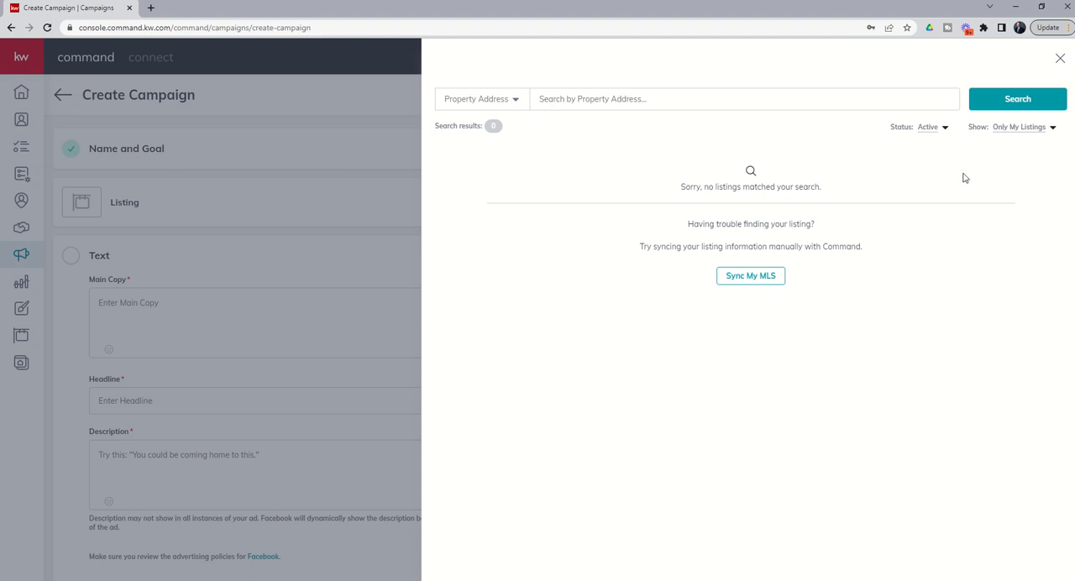
click(1019, 128)
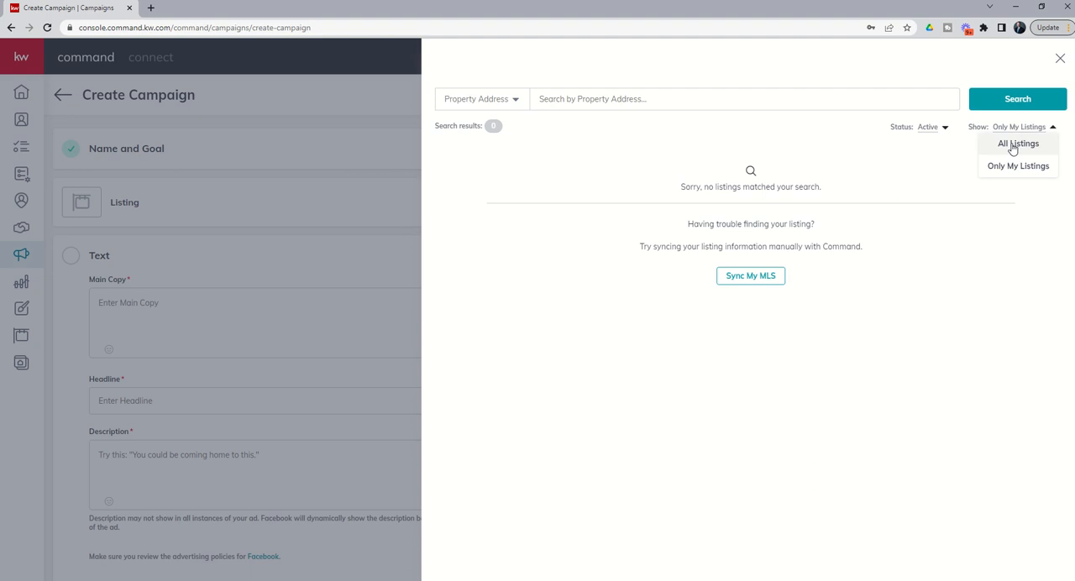
click(1017, 143)
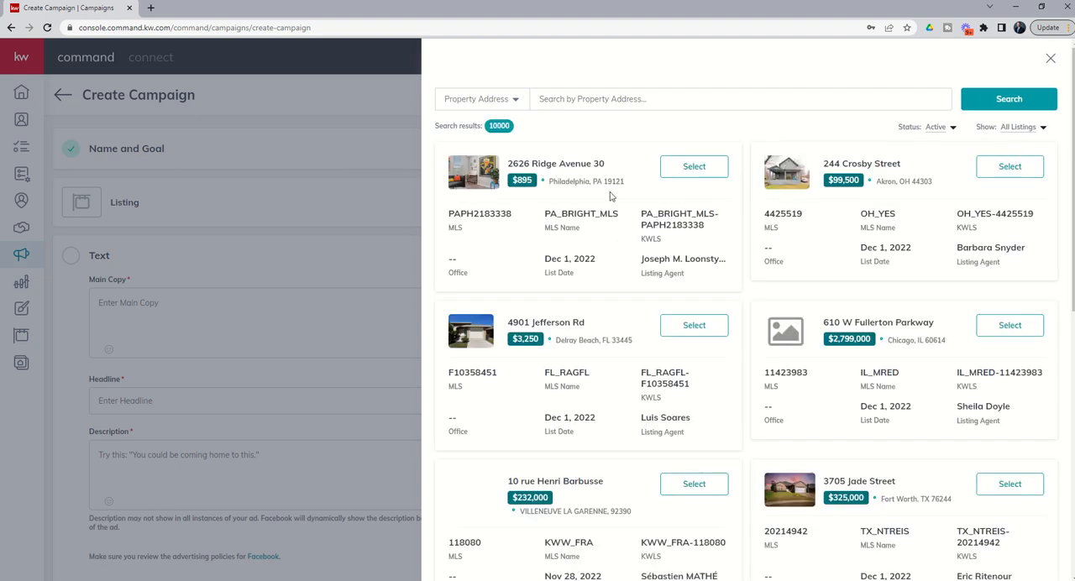
scroll(down, 3)
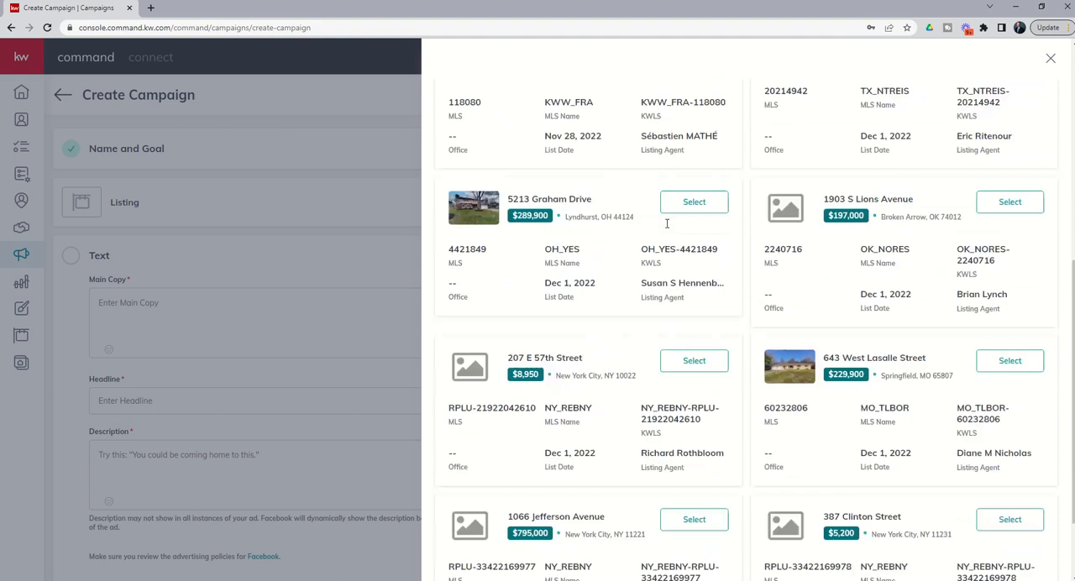
scroll(down, 3)
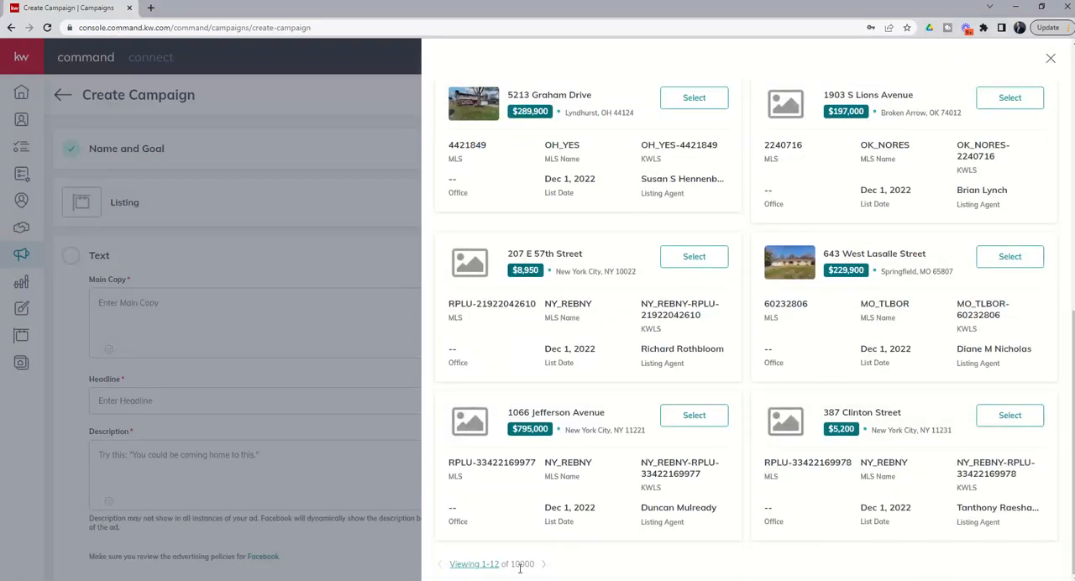
scroll(up, 3)
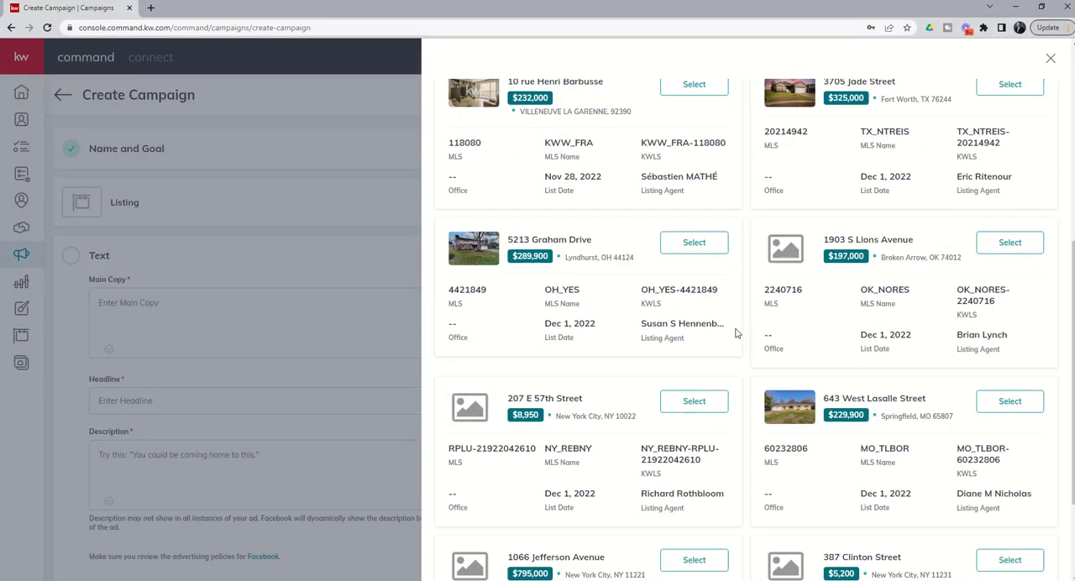
scroll(up, 3)
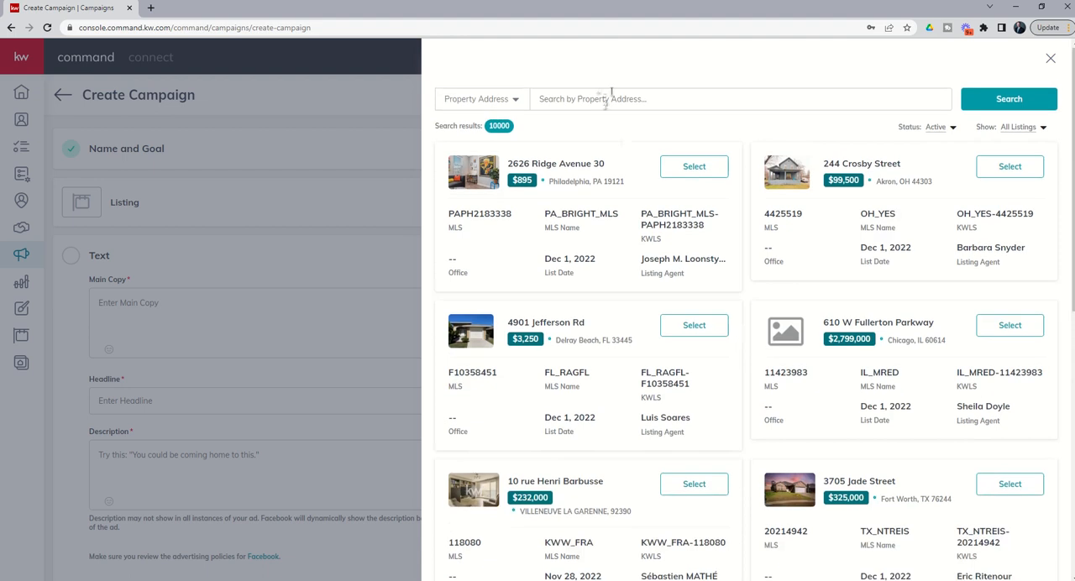
click(739, 99)
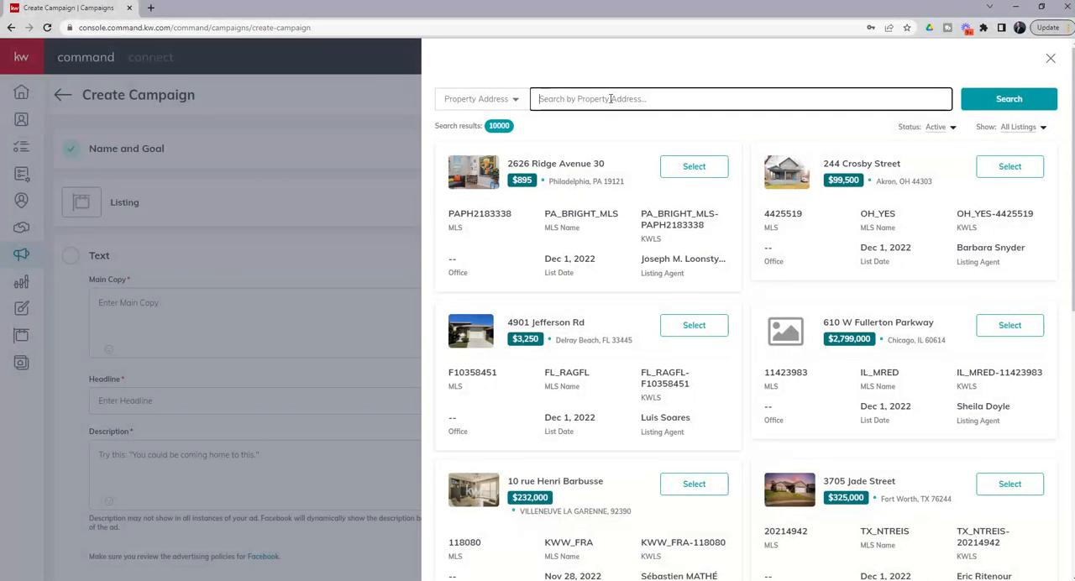
text(4219 Mount Vinso)
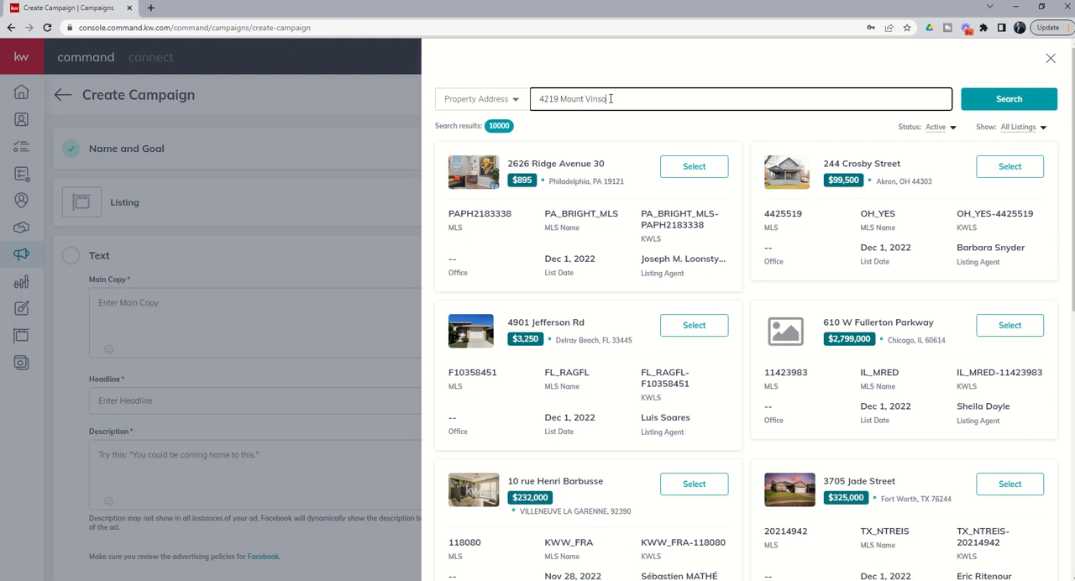
click(939, 127)
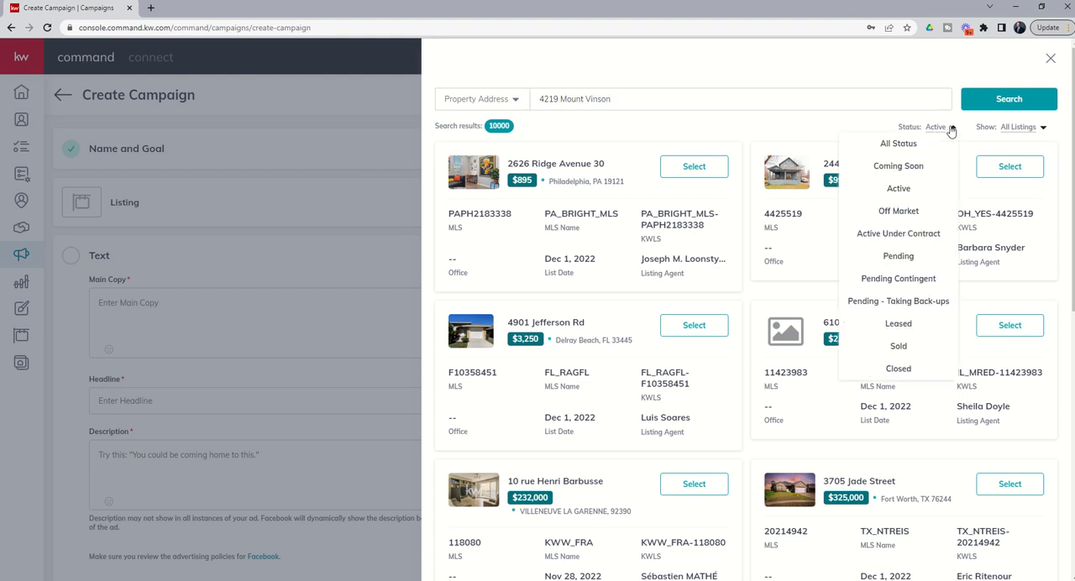
mouse_move(897, 346)
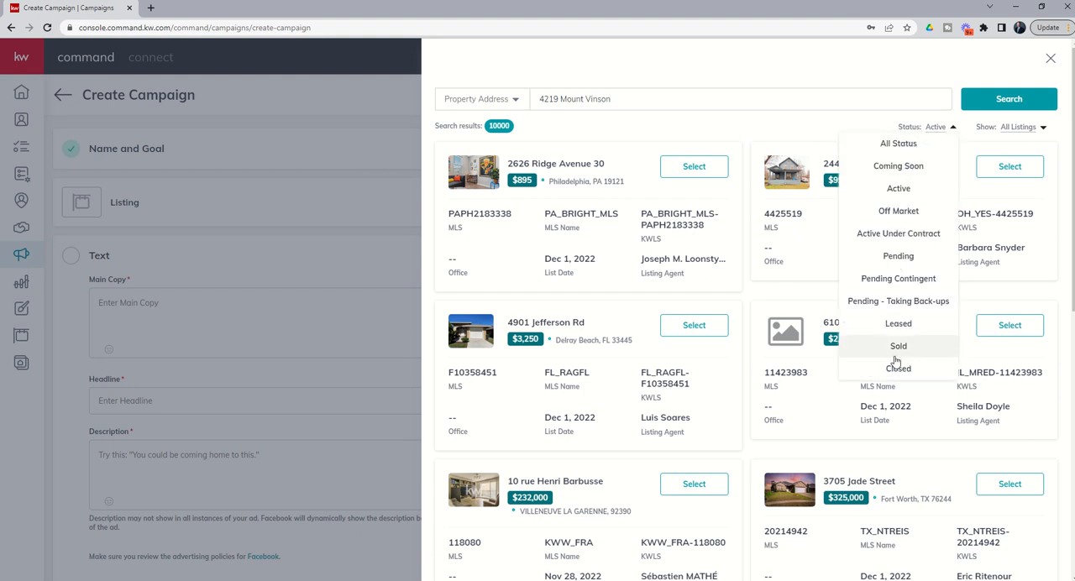
click(897, 368)
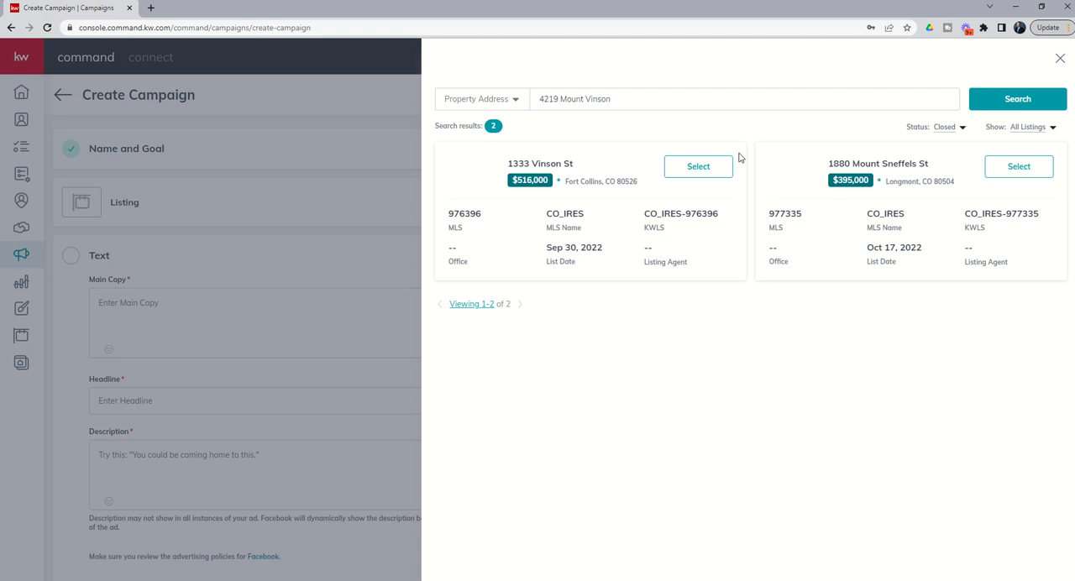
click(744, 99)
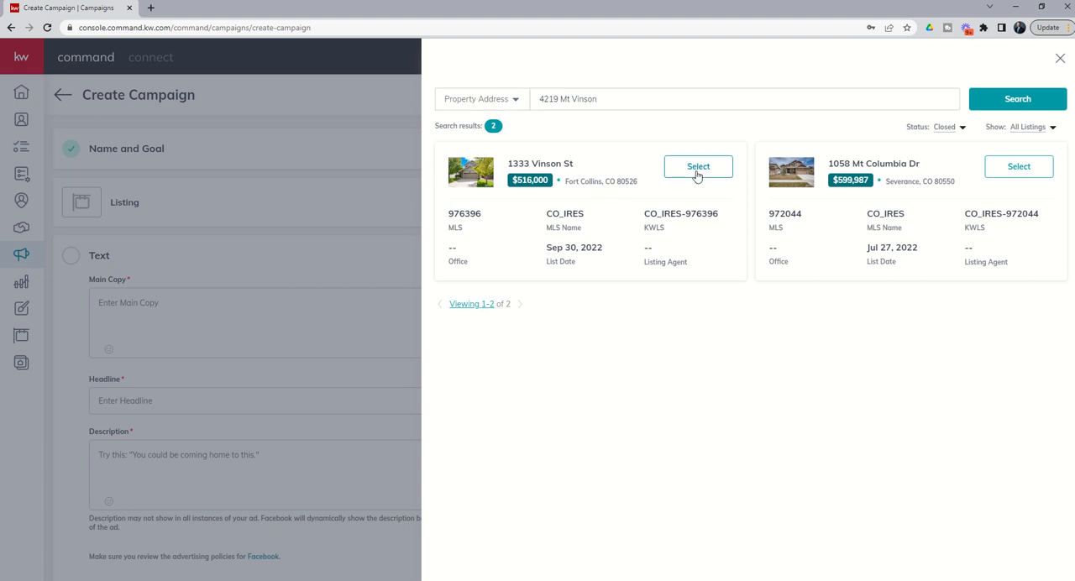
click(699, 167)
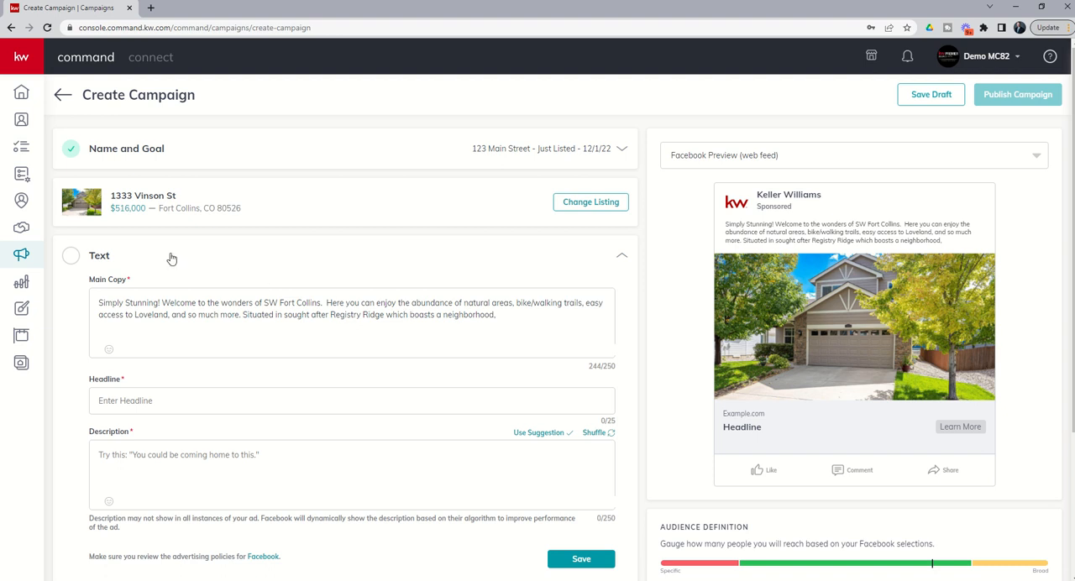
mouse_move(130, 267)
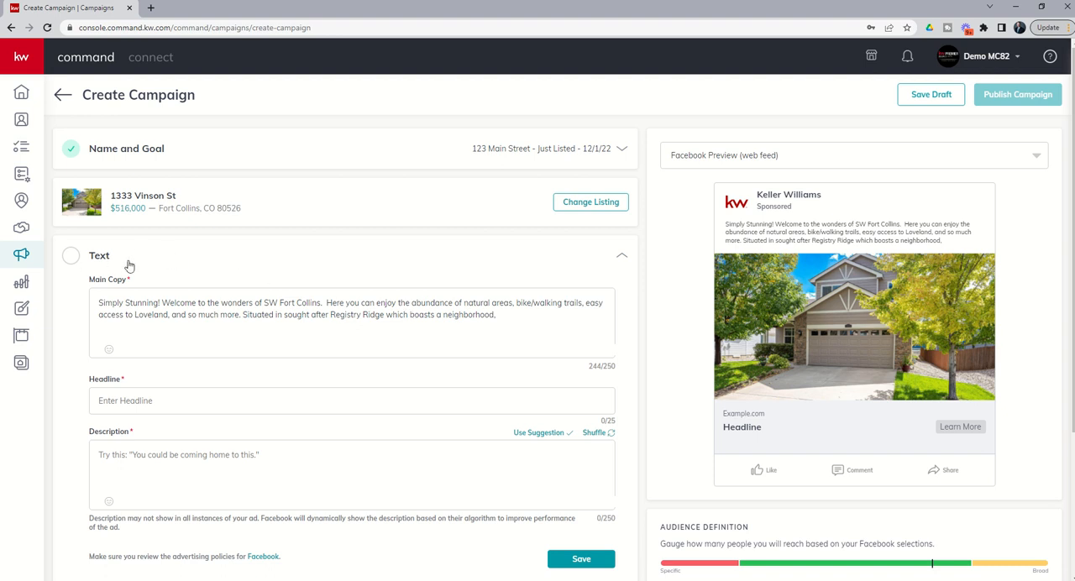
mouse_move(517, 198)
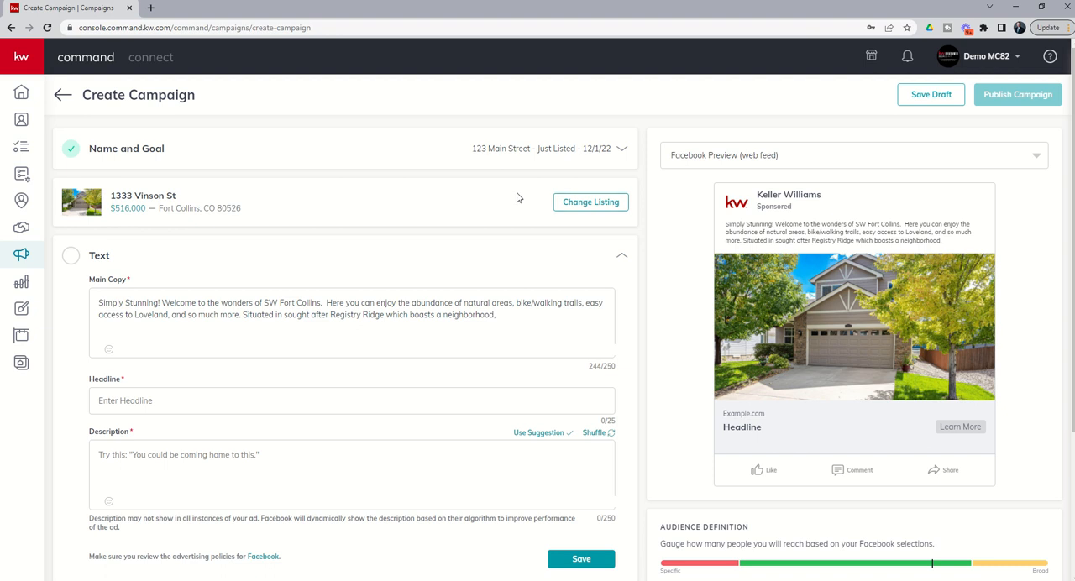
mouse_move(400, 206)
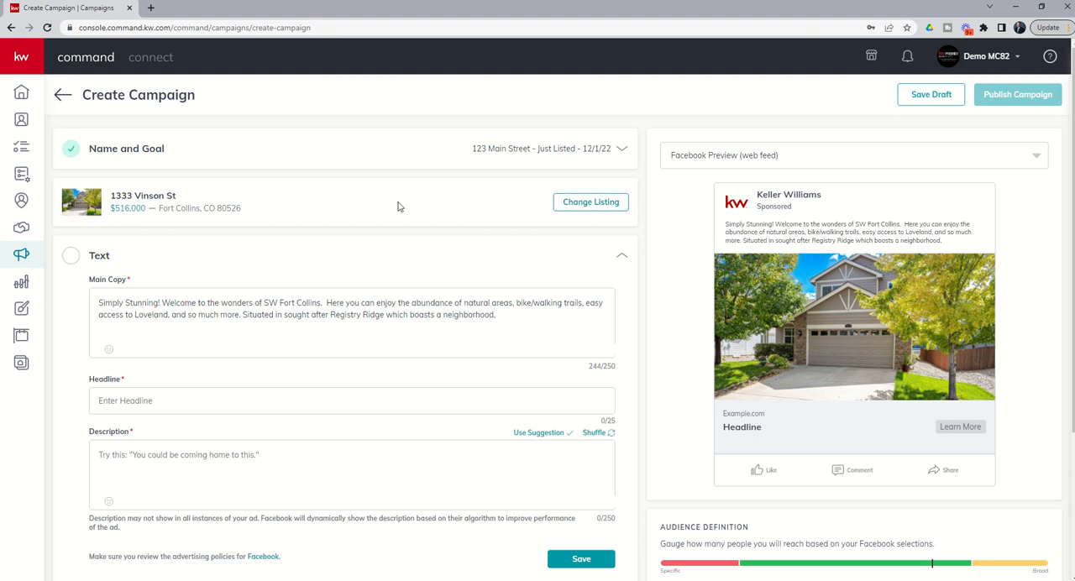
scroll(down, 3)
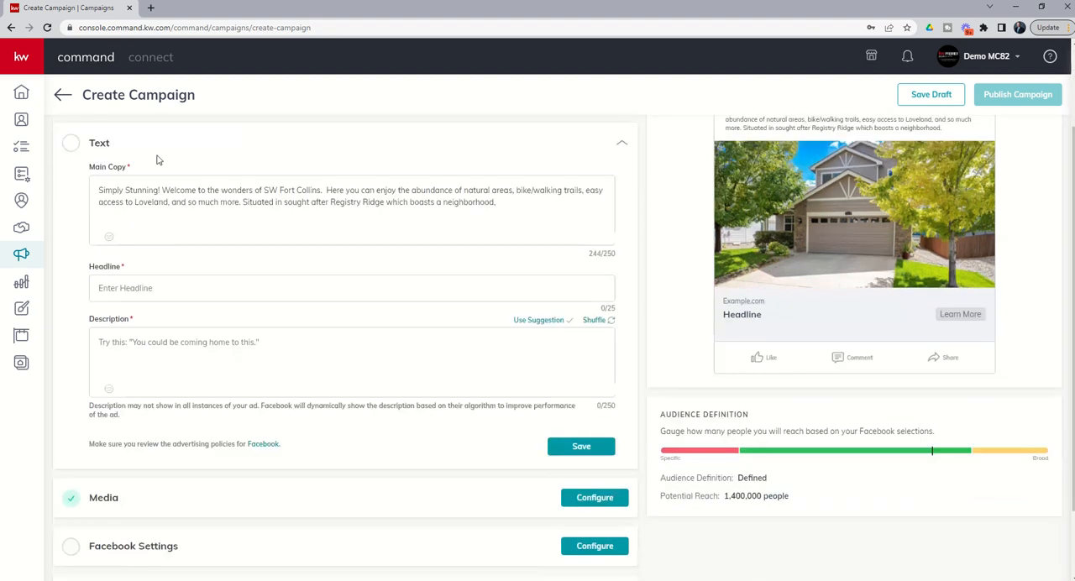
mouse_move(846, 345)
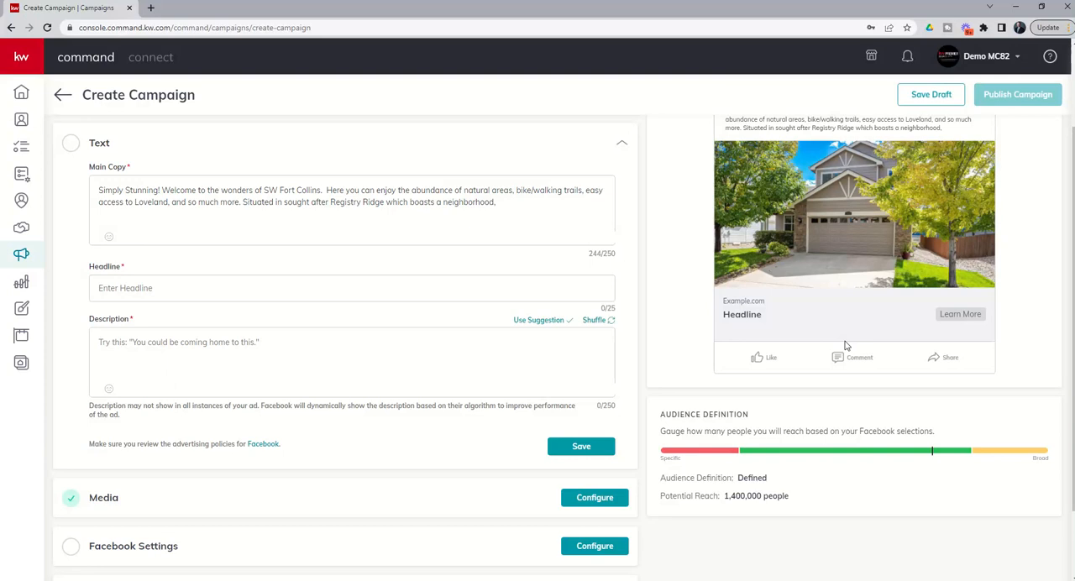
scroll(up, 3)
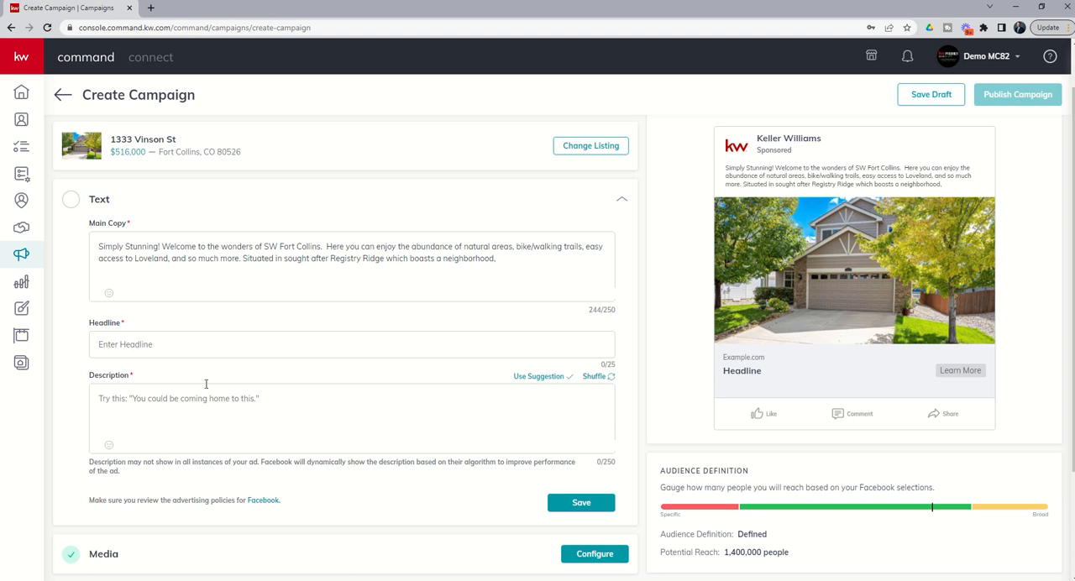
mouse_move(231, 344)
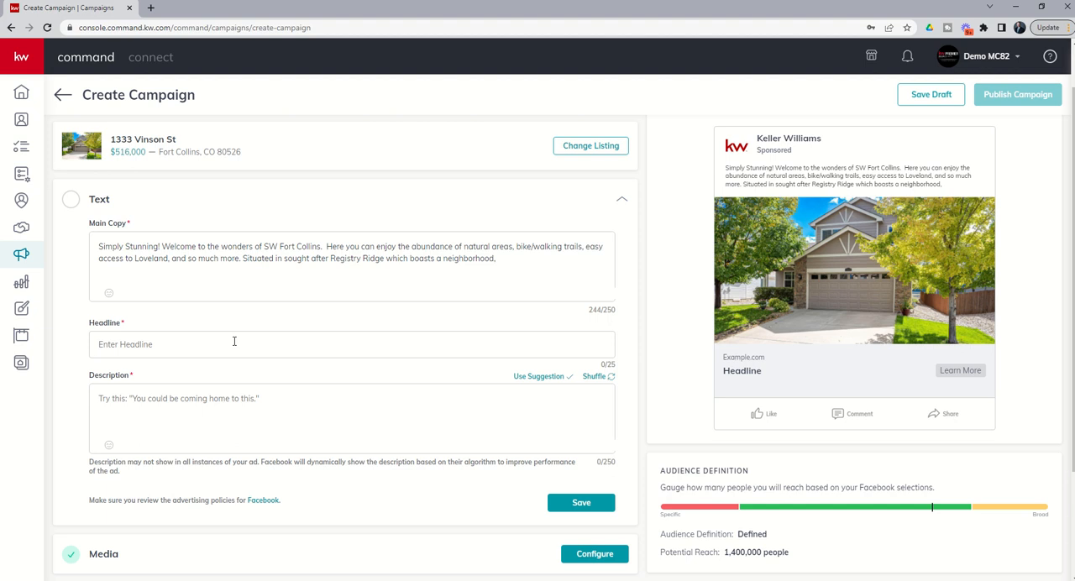
text(B)
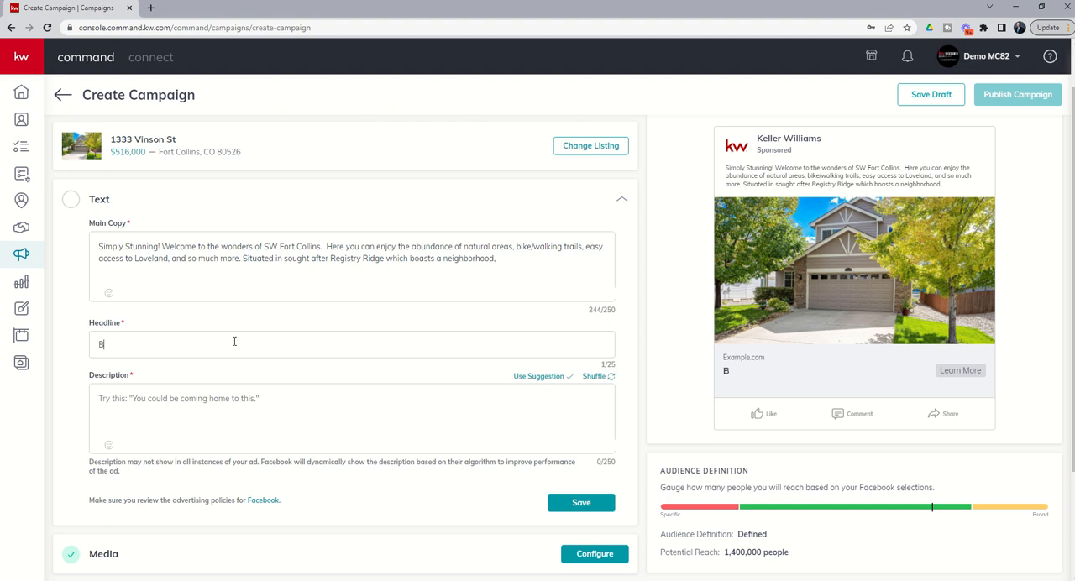
text(Book Your Tour Today)
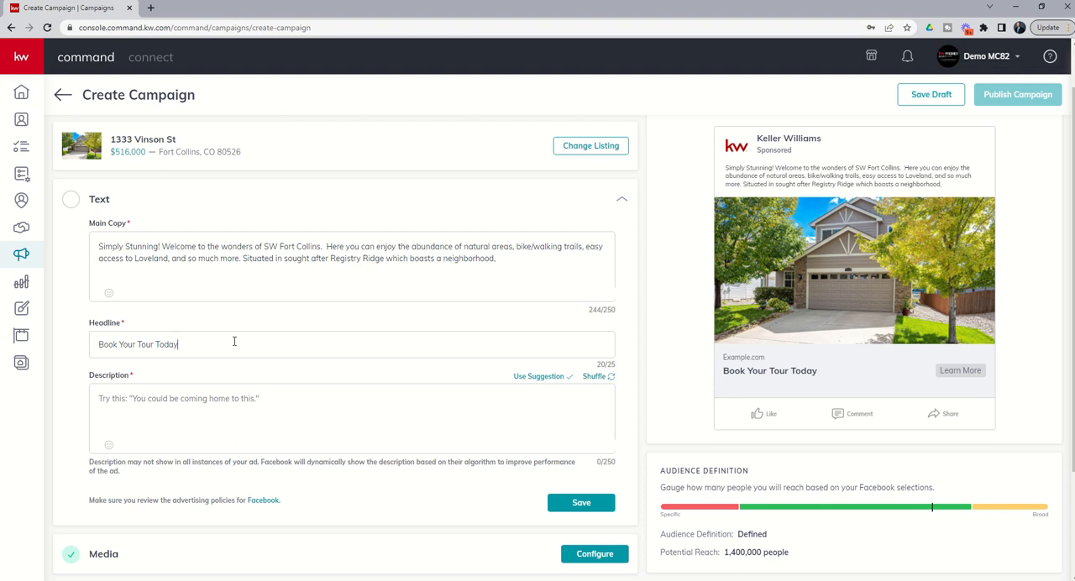
text(!)
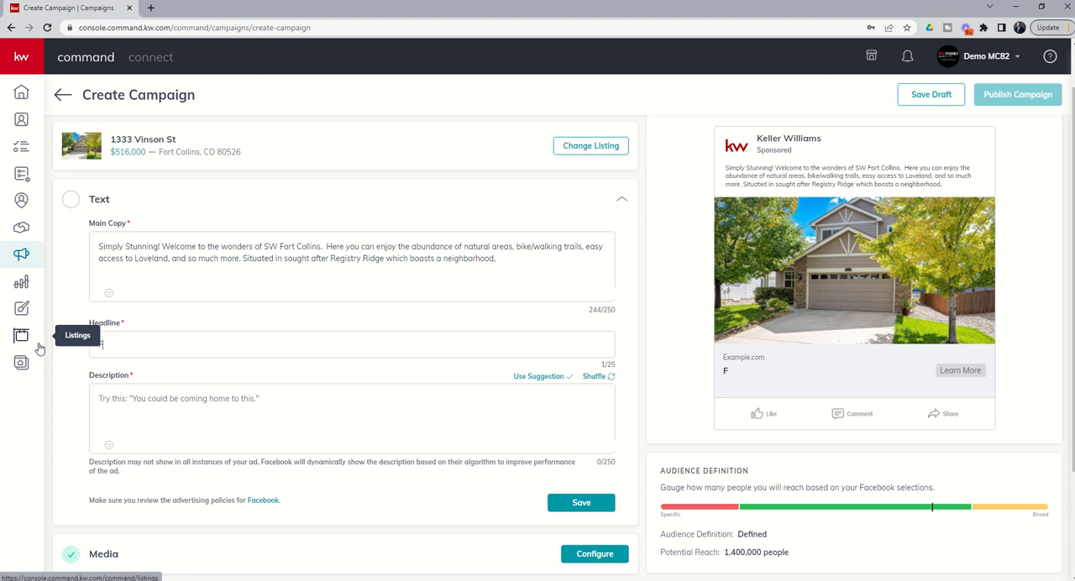
text(For Ph)
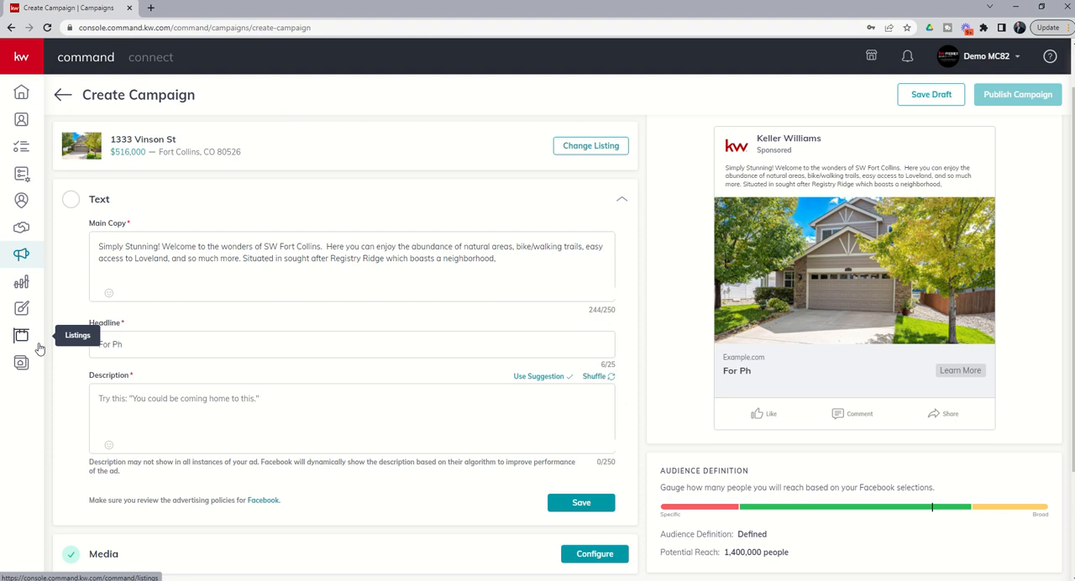
text(toot)
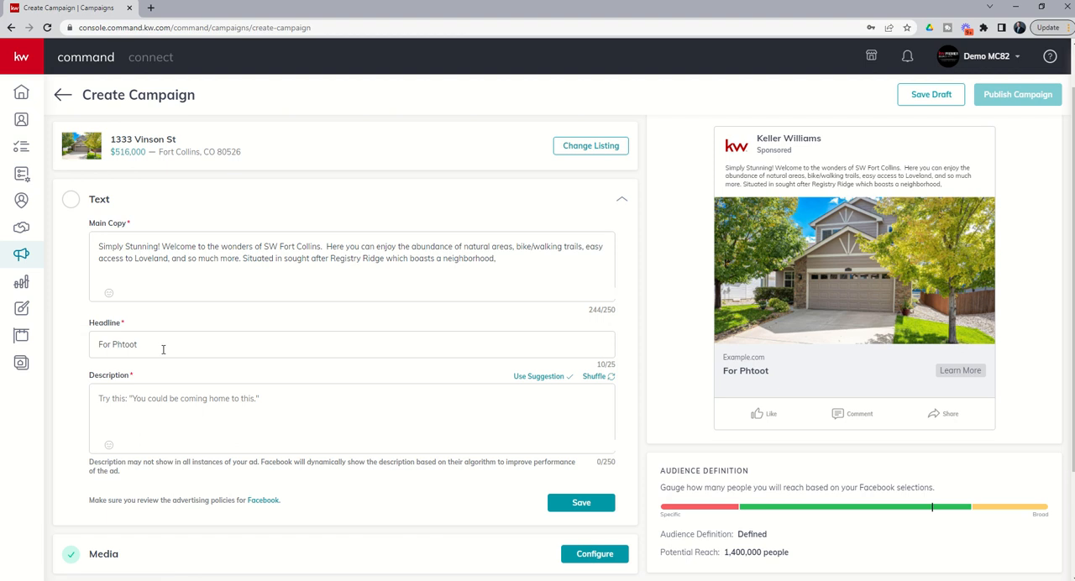
key(BackSpace)
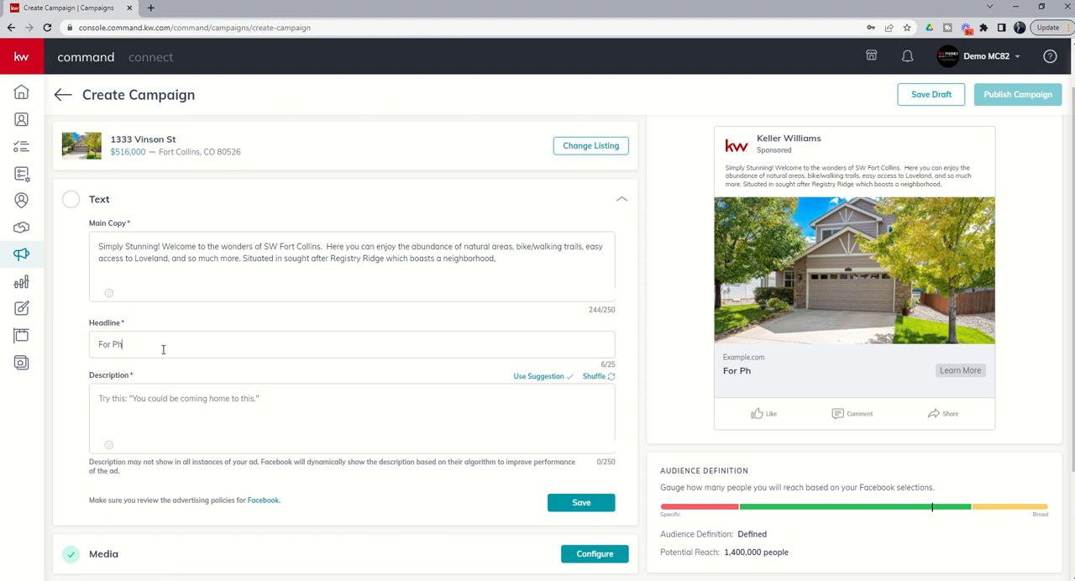
text(otos Click Here)
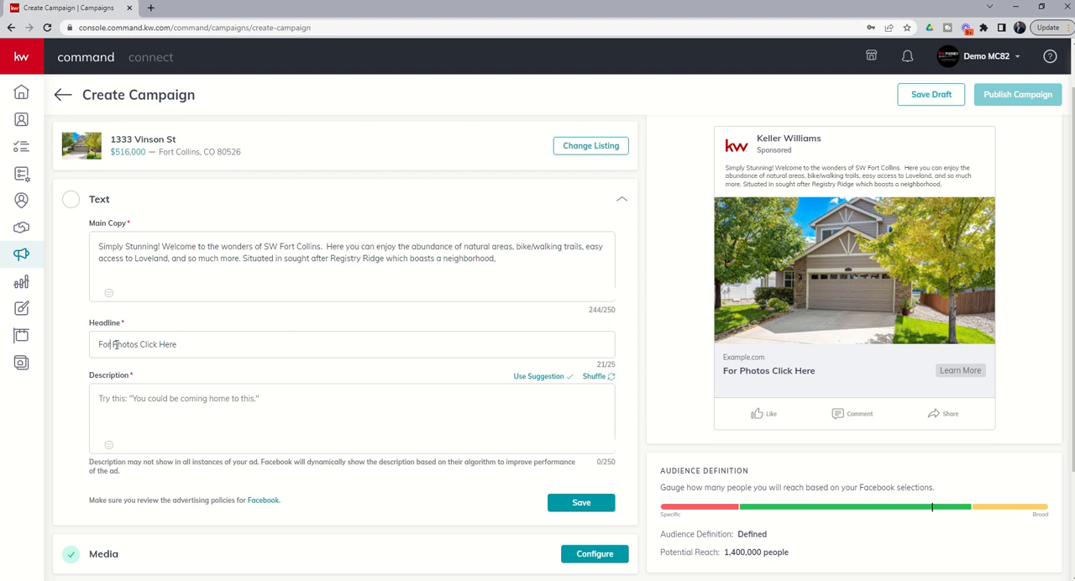
text(More)
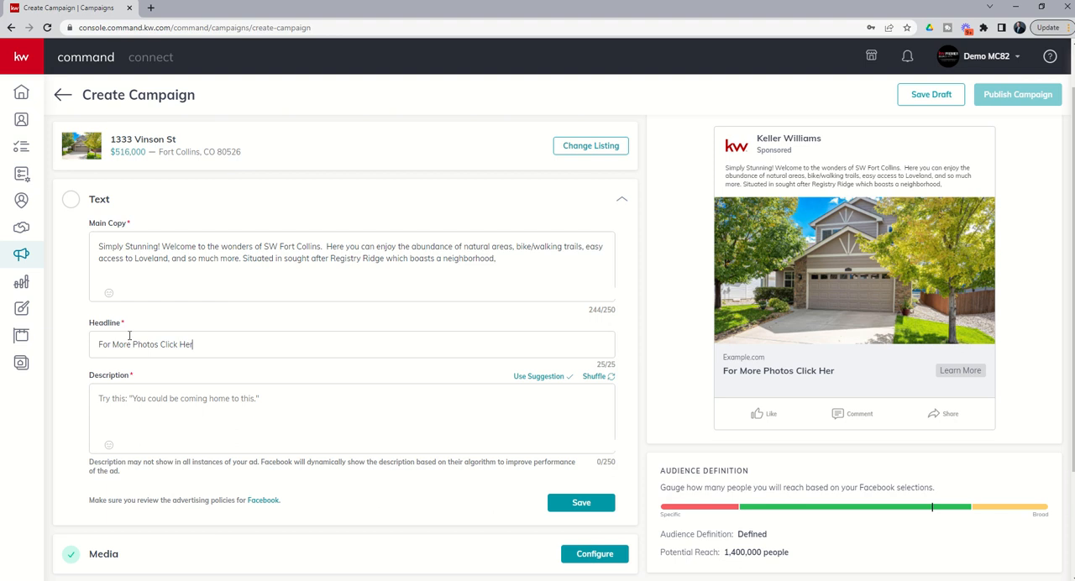
key(Backspace)
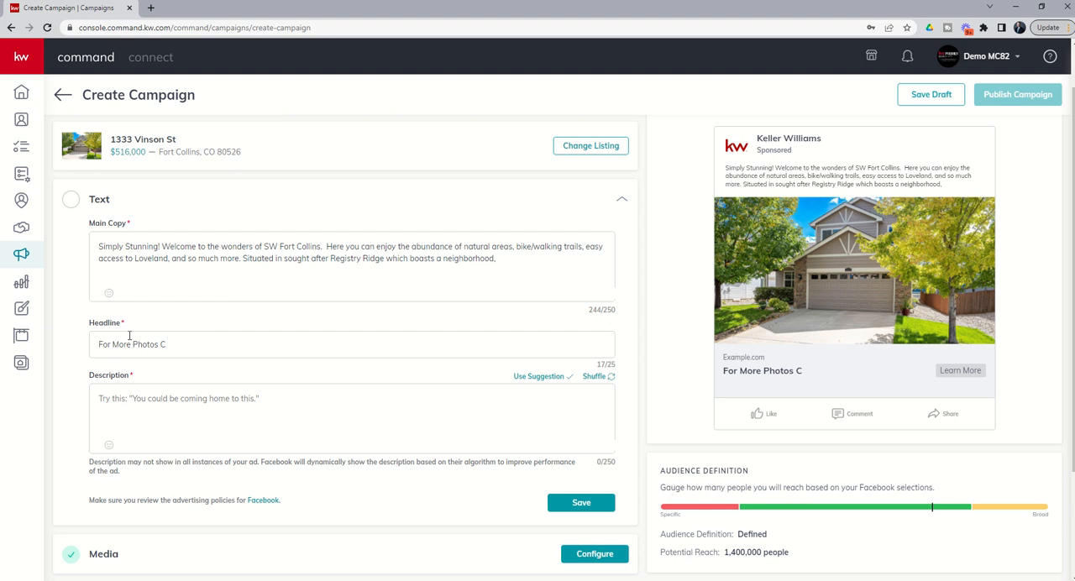
key(Backspace)
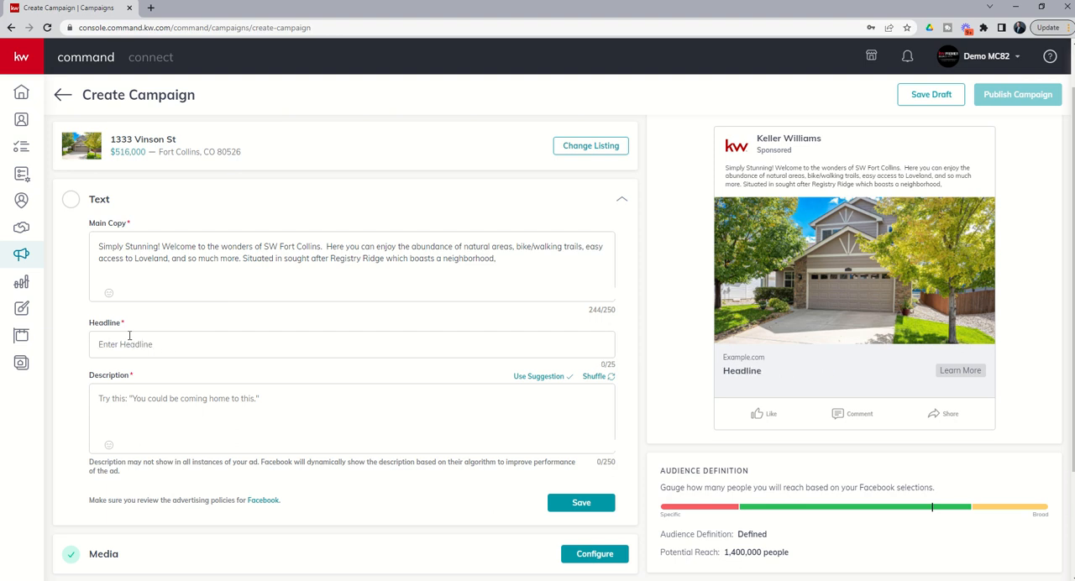
mouse_move(413, 376)
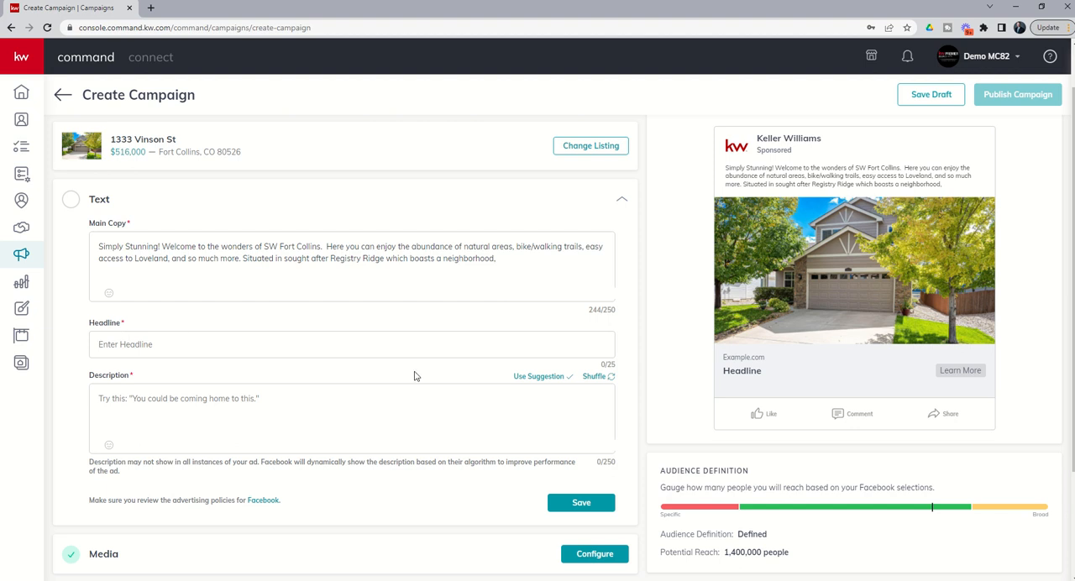
Step: Fill the description with the suggestion 'You could be coming home to this.'
click(352, 418)
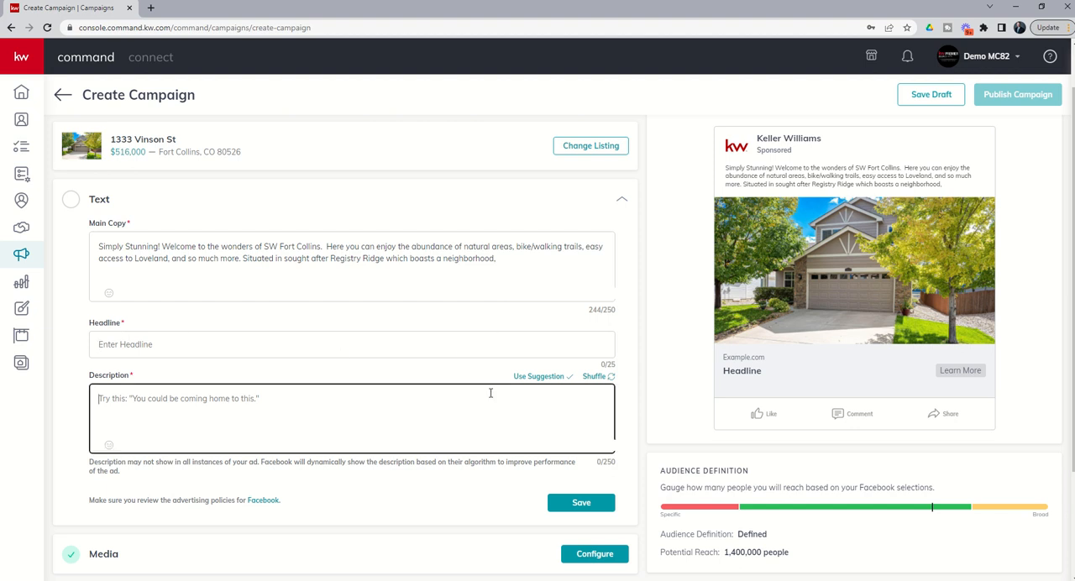
mouse_move(742, 358)
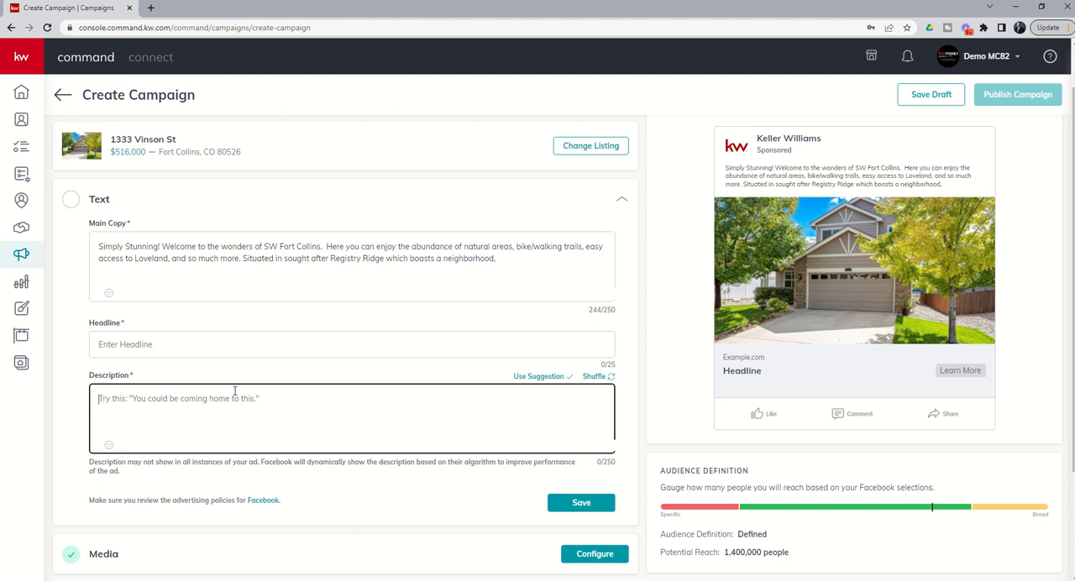
click(537, 377)
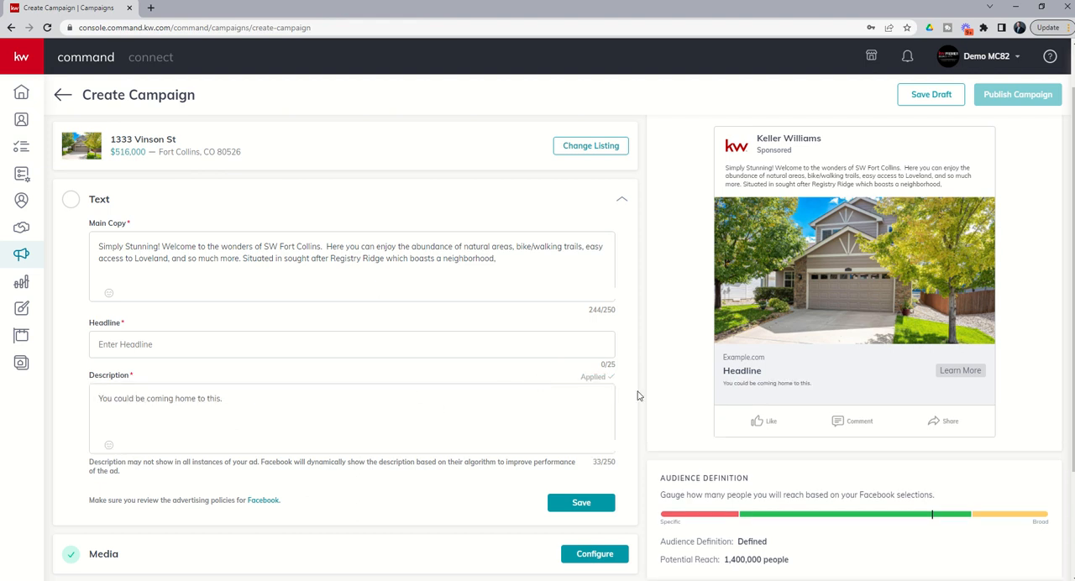
mouse_move(813, 393)
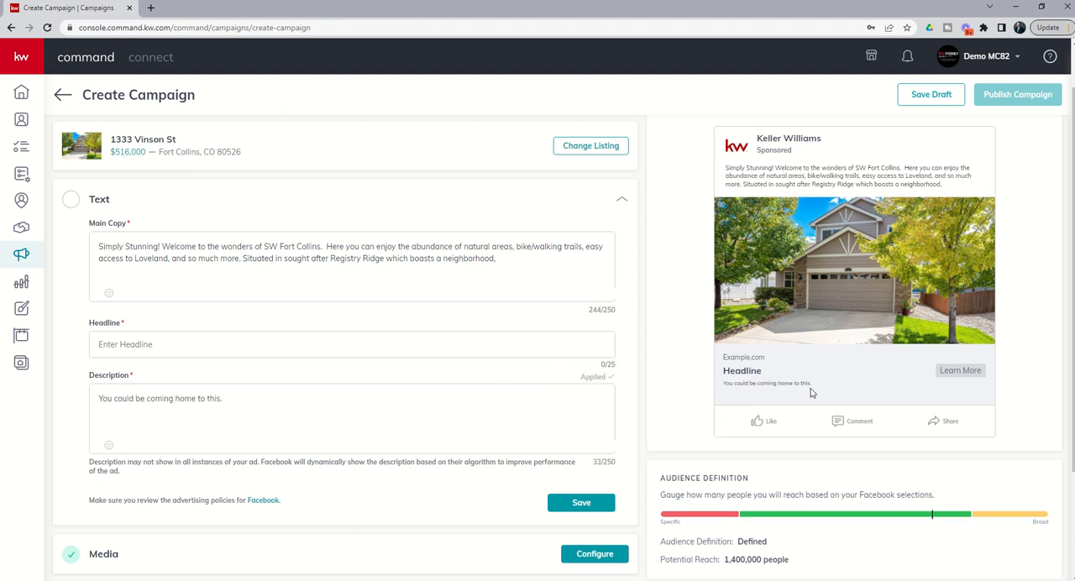
mouse_move(250, 373)
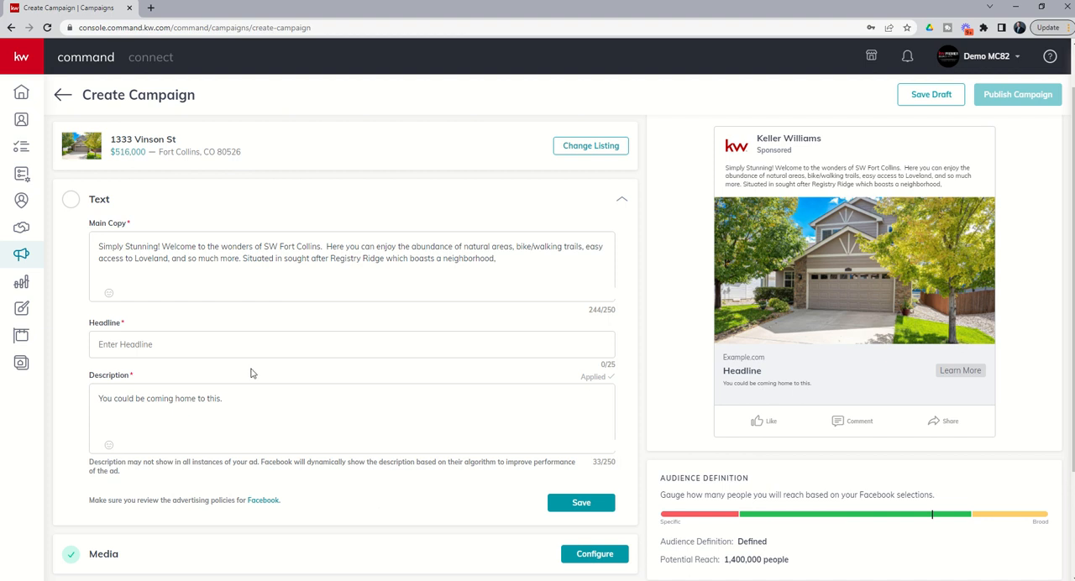
scroll(down, 3)
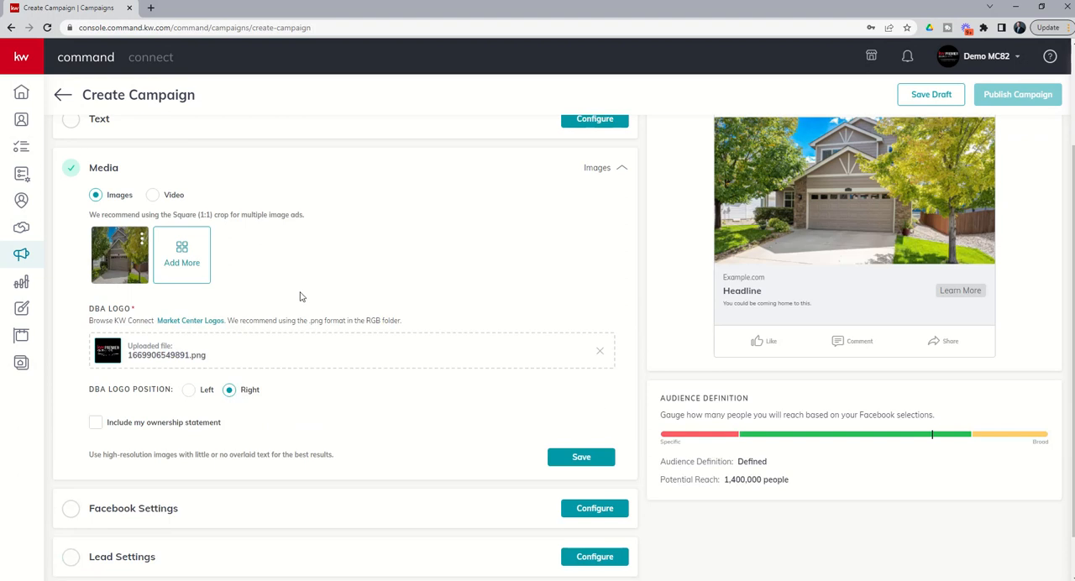
mouse_move(119, 252)
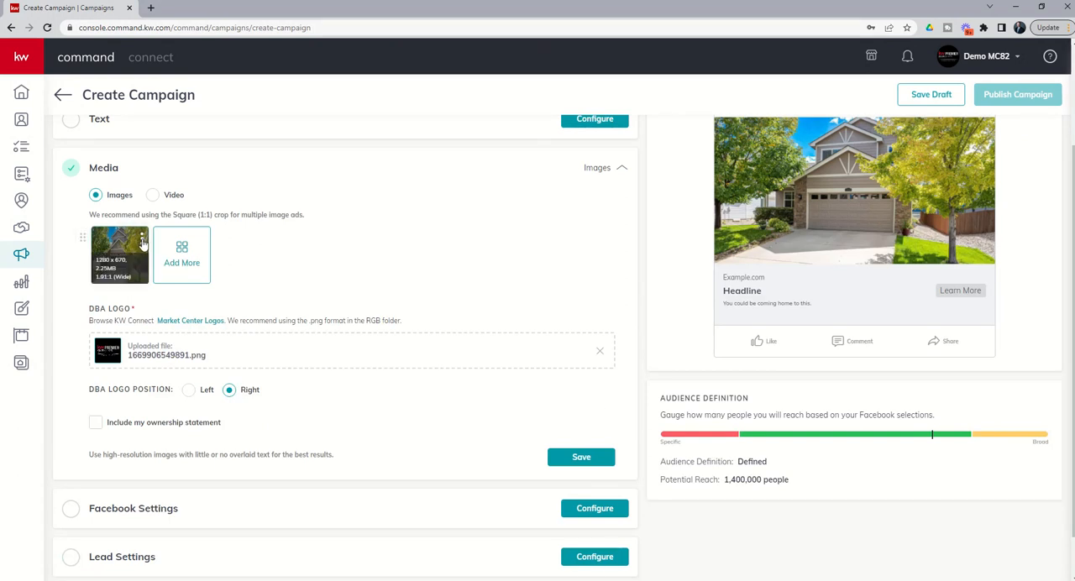
Step: Bring up the replace/crop/delete options on the current house photo
click(143, 238)
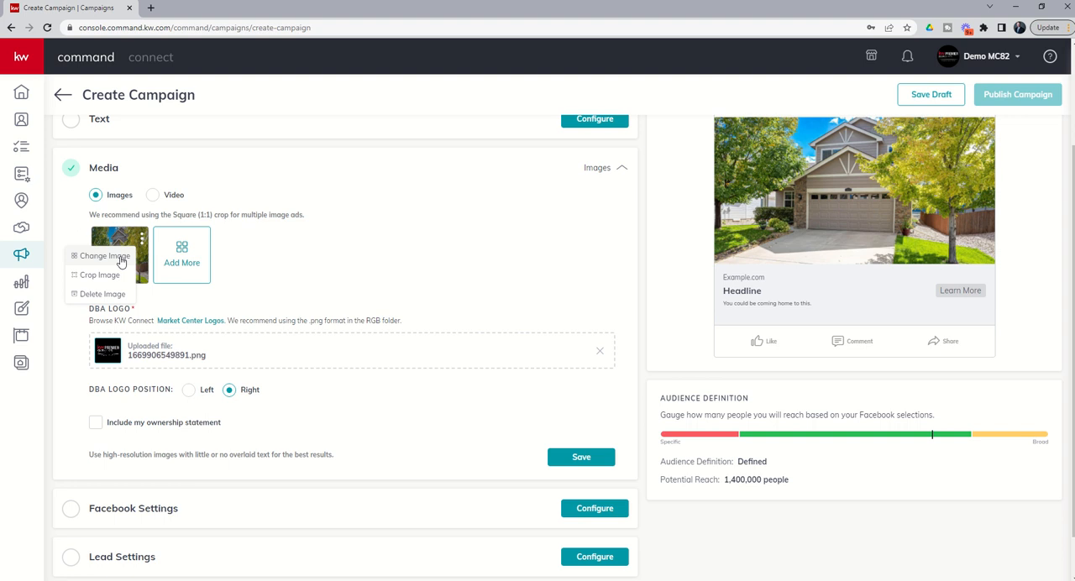
mouse_move(109, 289)
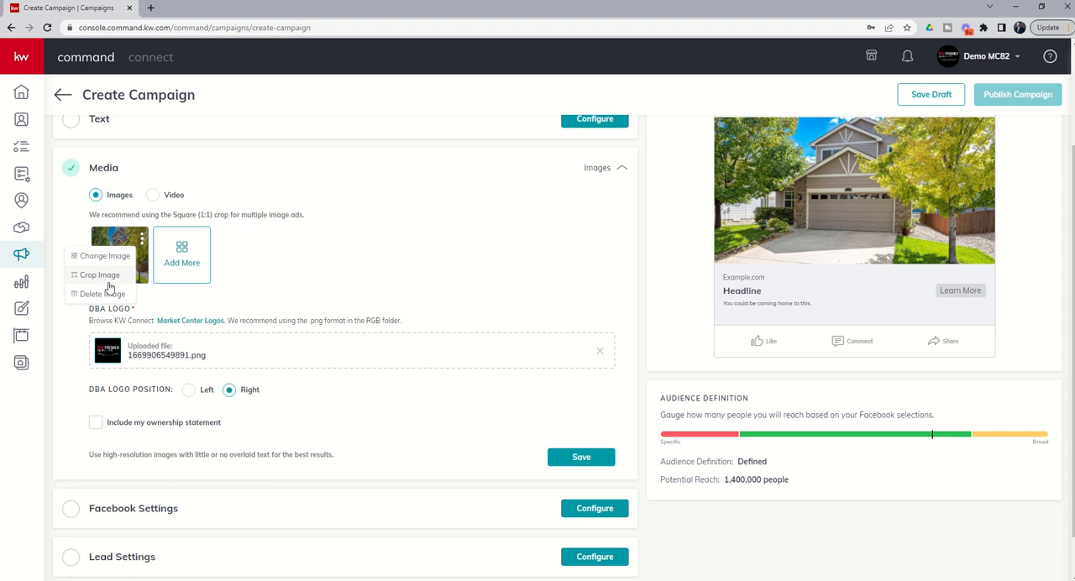
mouse_move(118, 260)
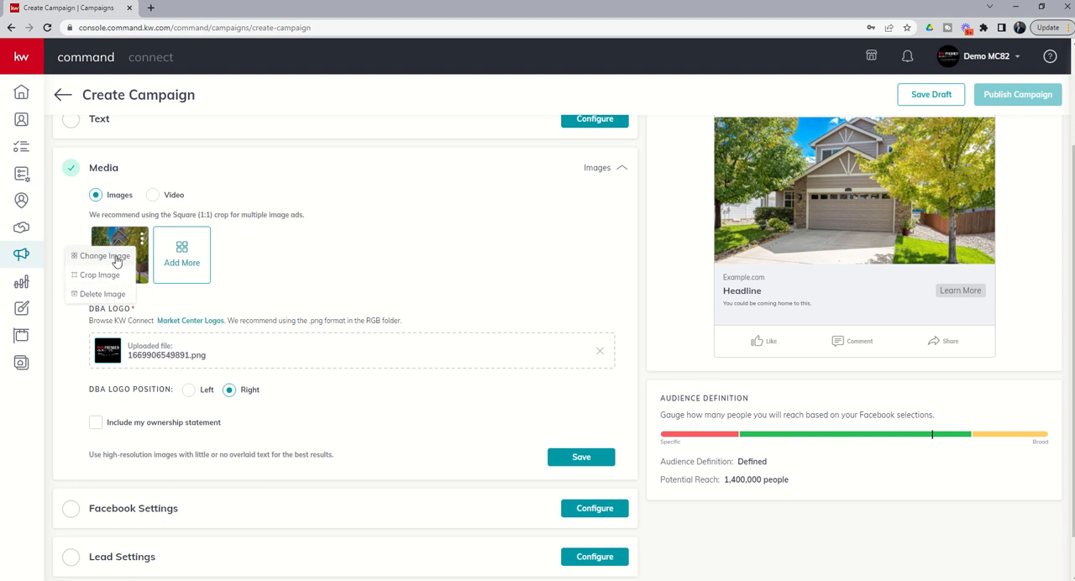
Step: Replace the ad photo with the wide aerial neighbourhood shot from the listing's images
click(104, 255)
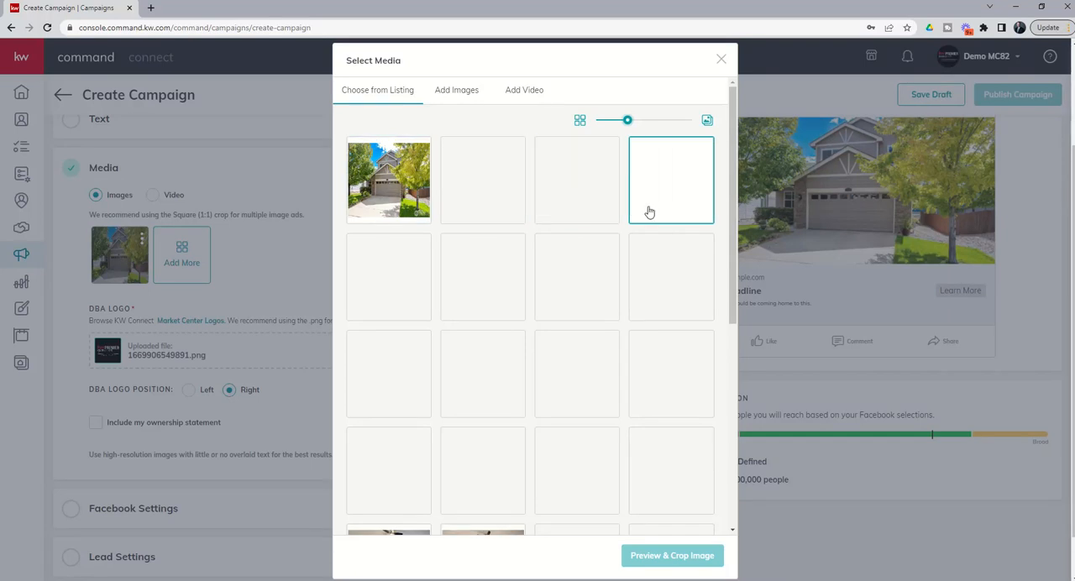
click(388, 180)
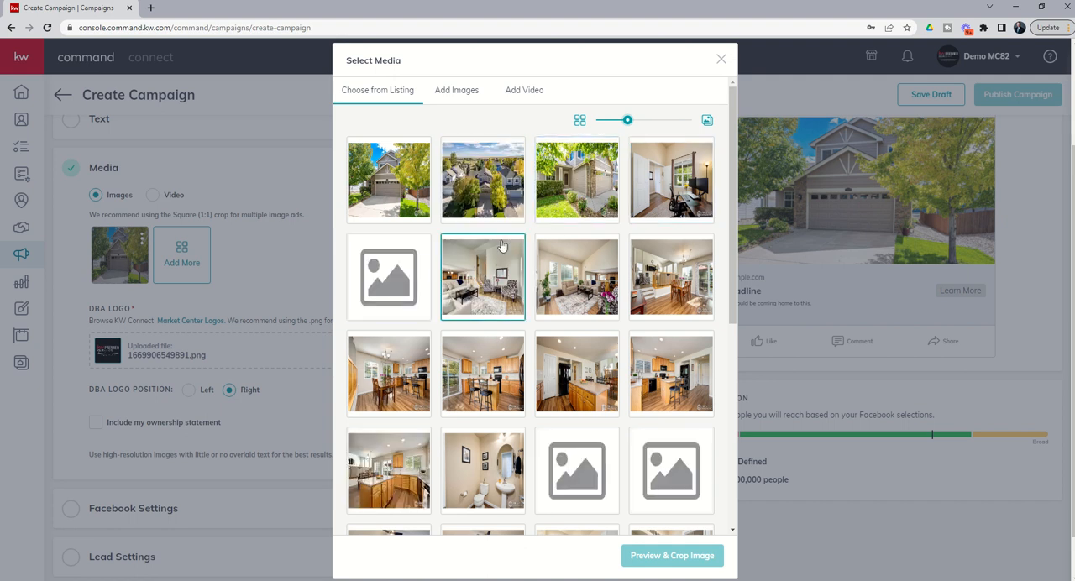
click(482, 179)
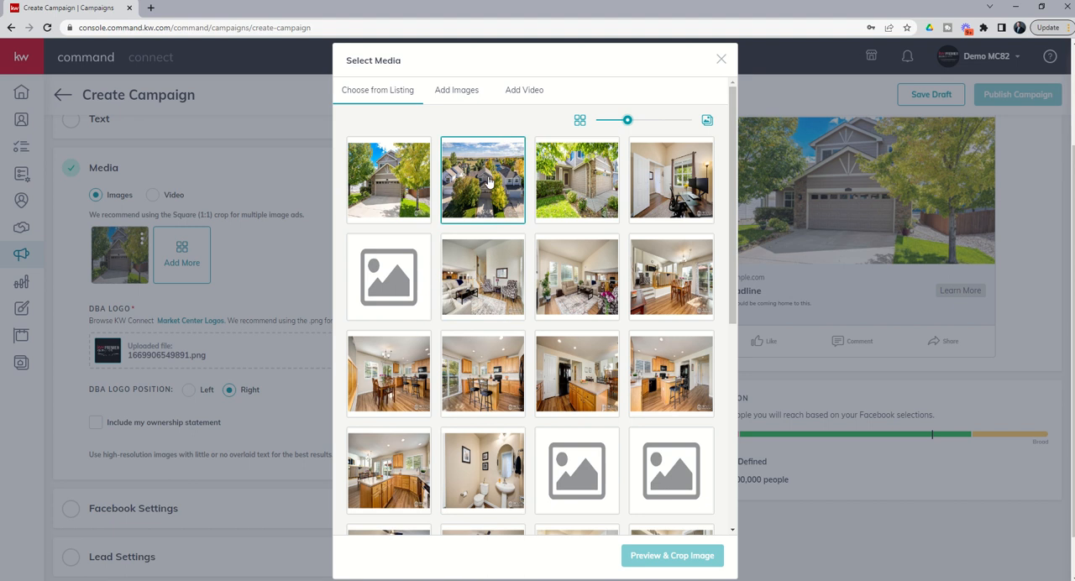
click(482, 180)
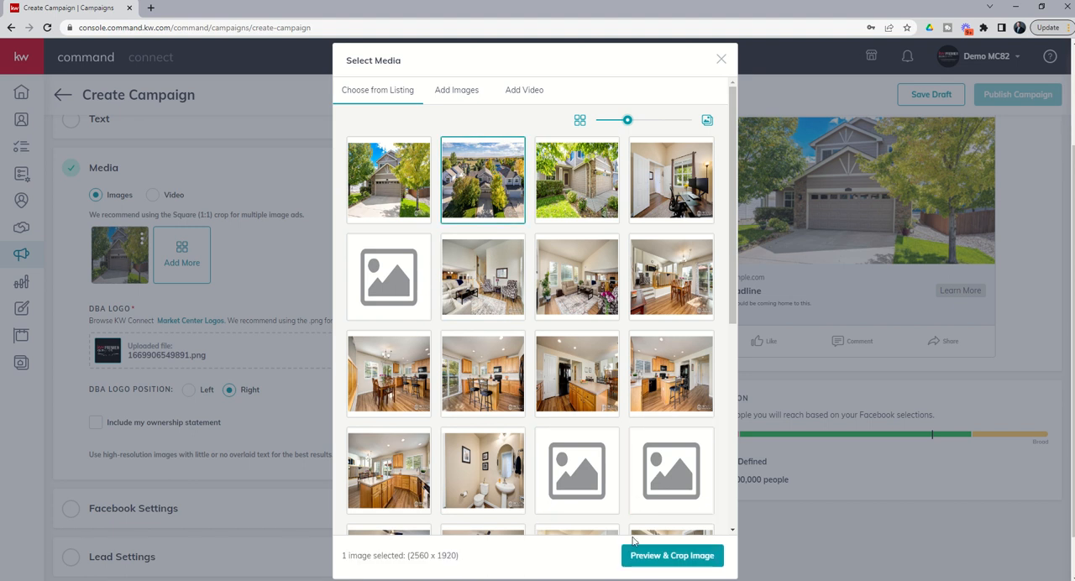
Step: Crop the aerial neighbourhood photo to Wide (1.91:1) and save it into the ad
click(672, 554)
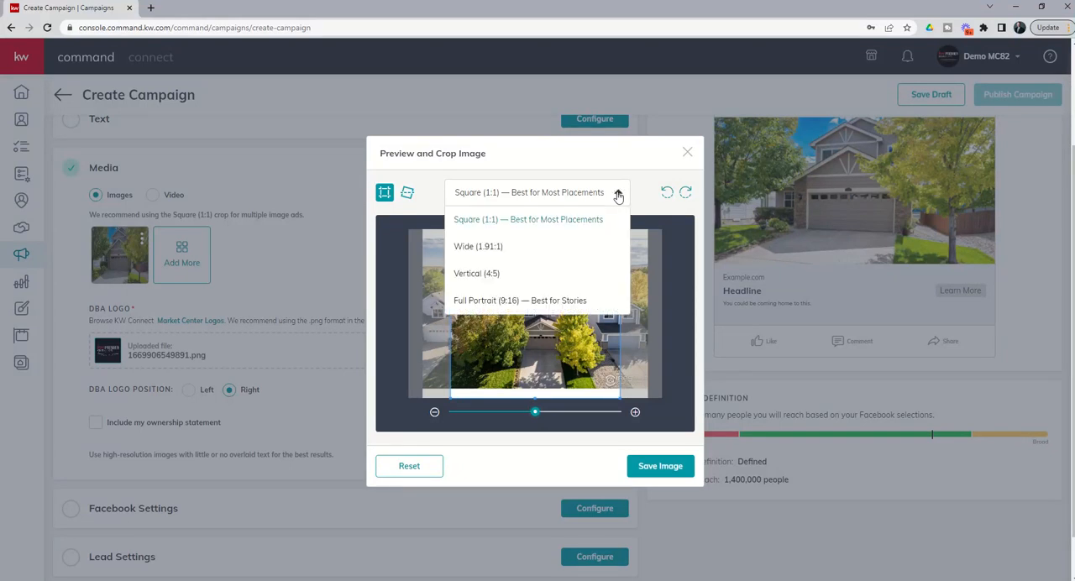
mouse_move(517, 245)
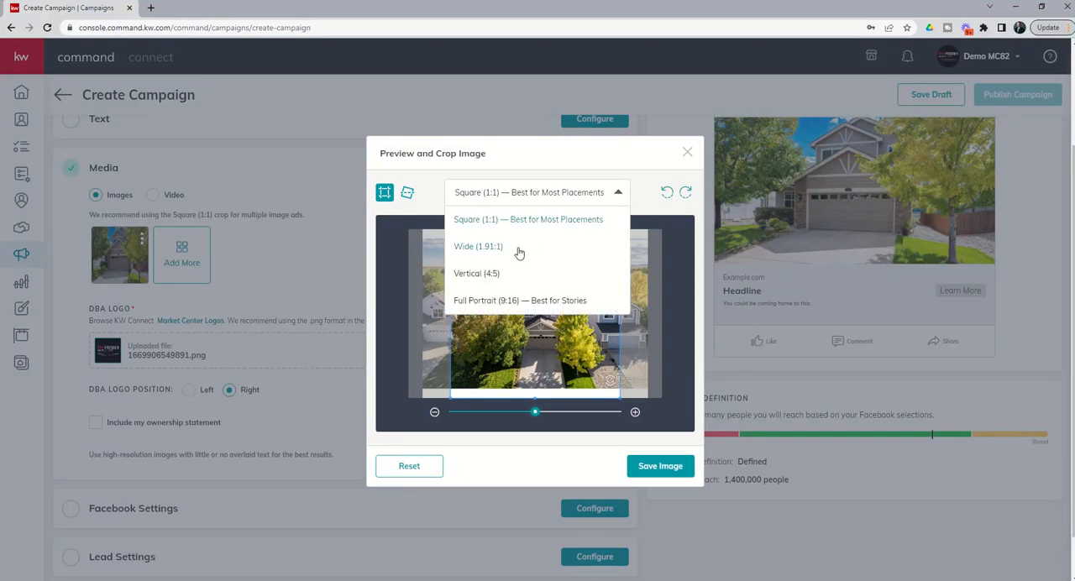
click(477, 245)
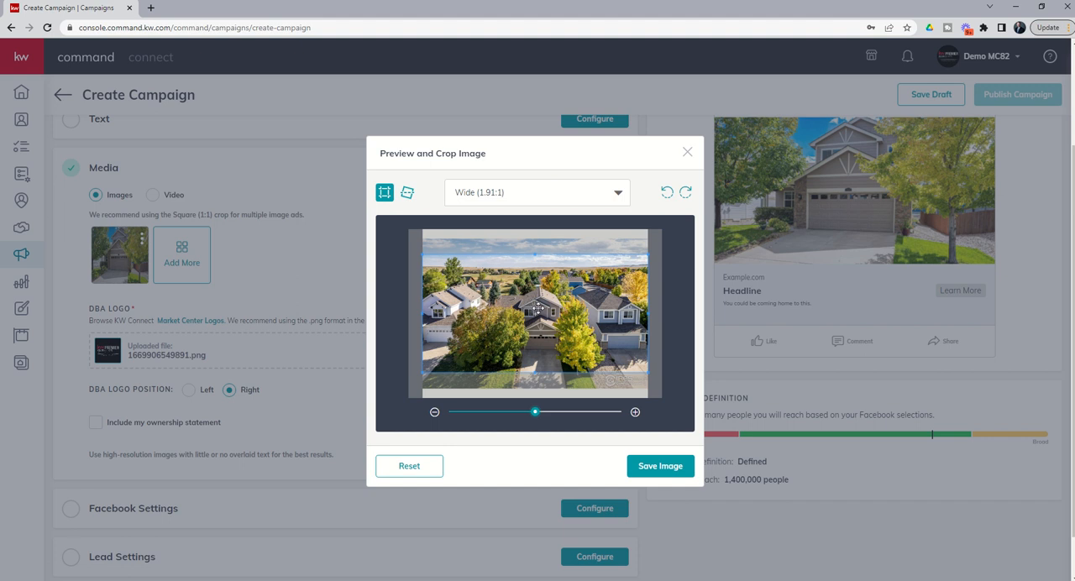
click(660, 465)
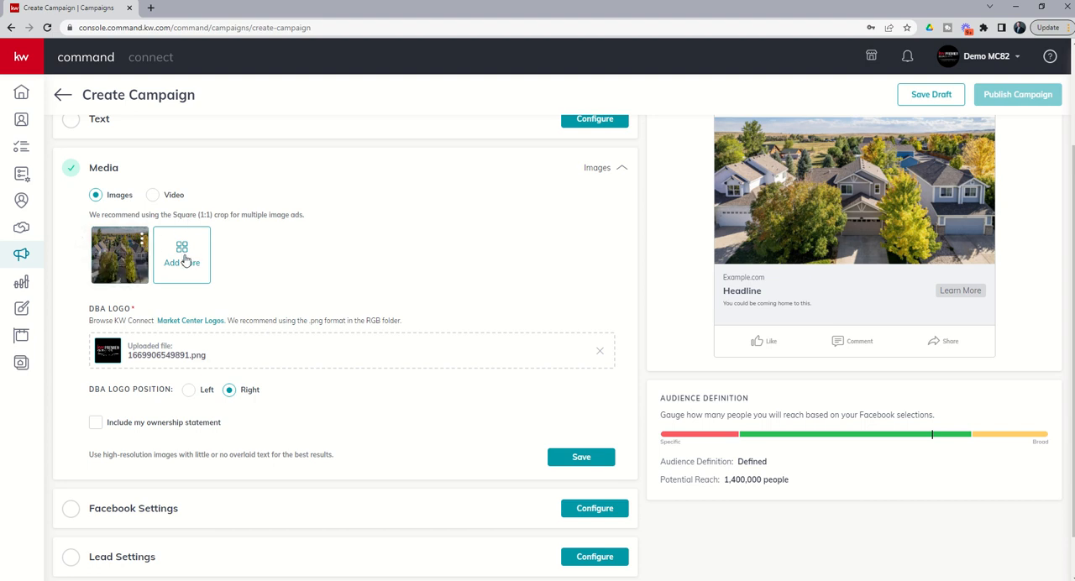
Step: Add another image and choose the living room photo with the fireplace from the listing
click(182, 255)
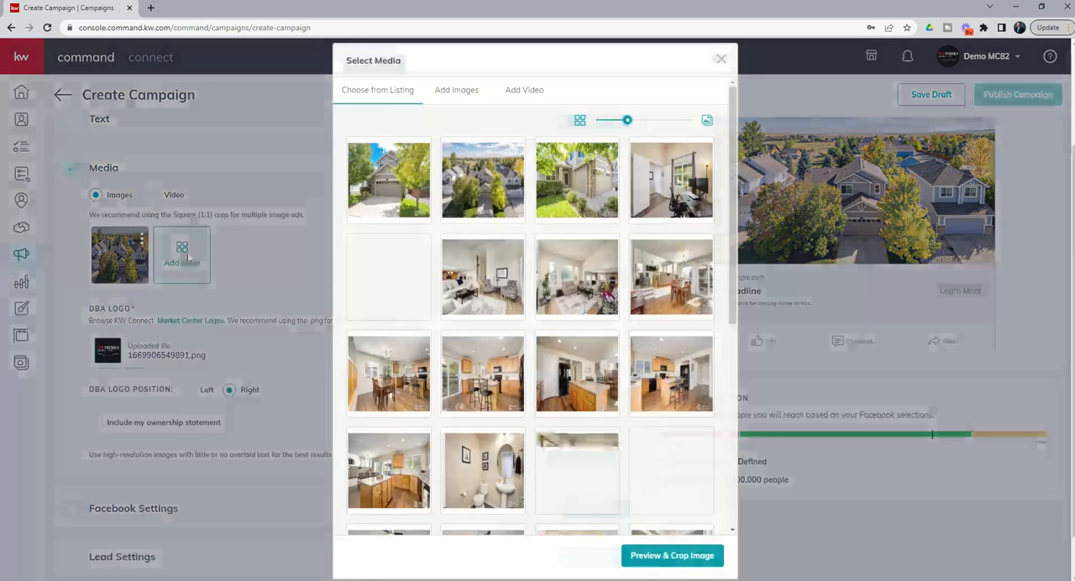
click(482, 277)
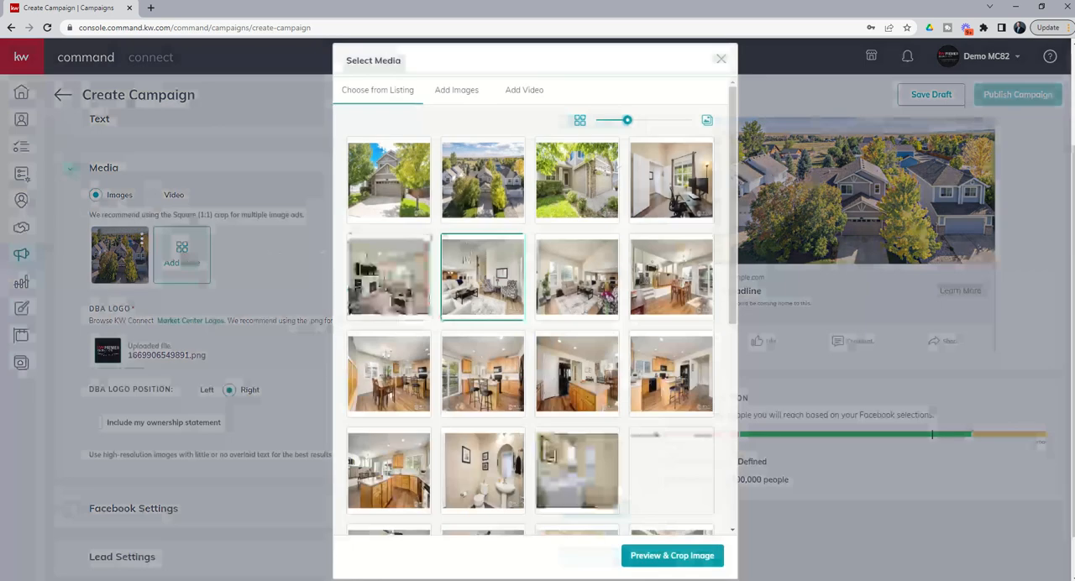
click(388, 277)
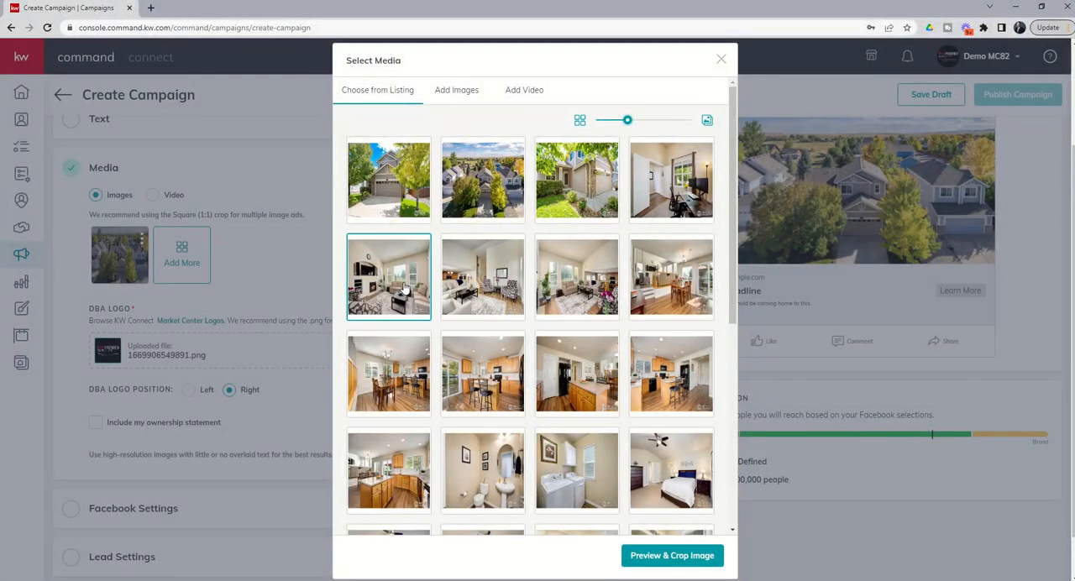
click(388, 278)
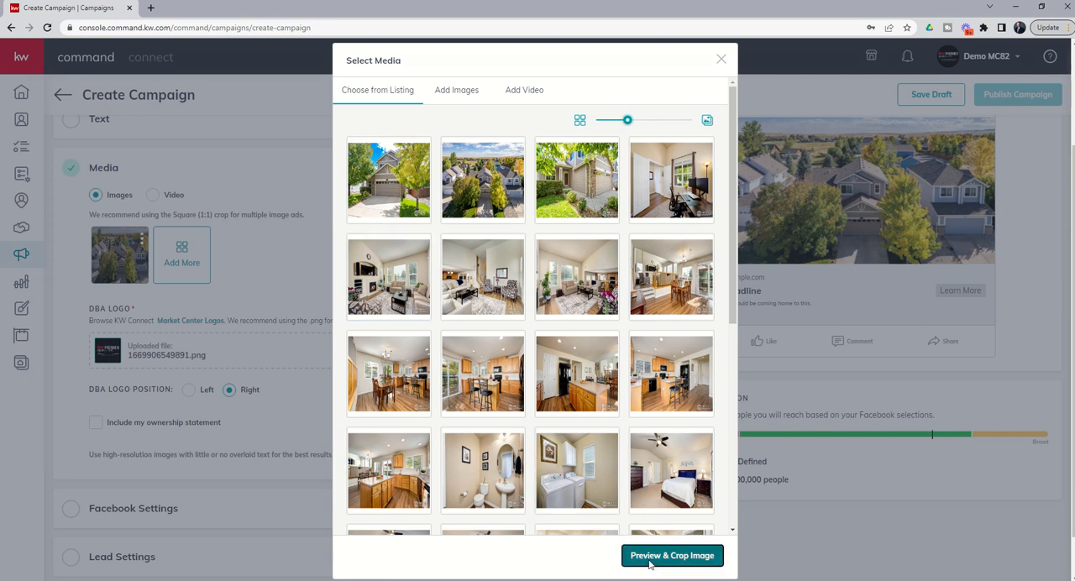
Step: Crop the living room photo to Wide (1.91:1) and save it as the second carousel image
click(672, 554)
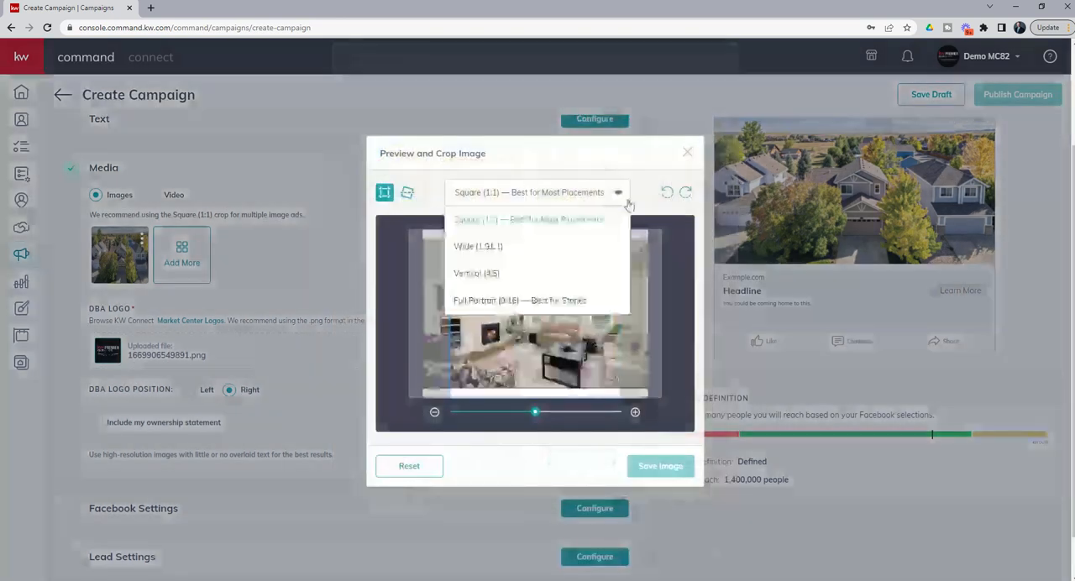
click(477, 245)
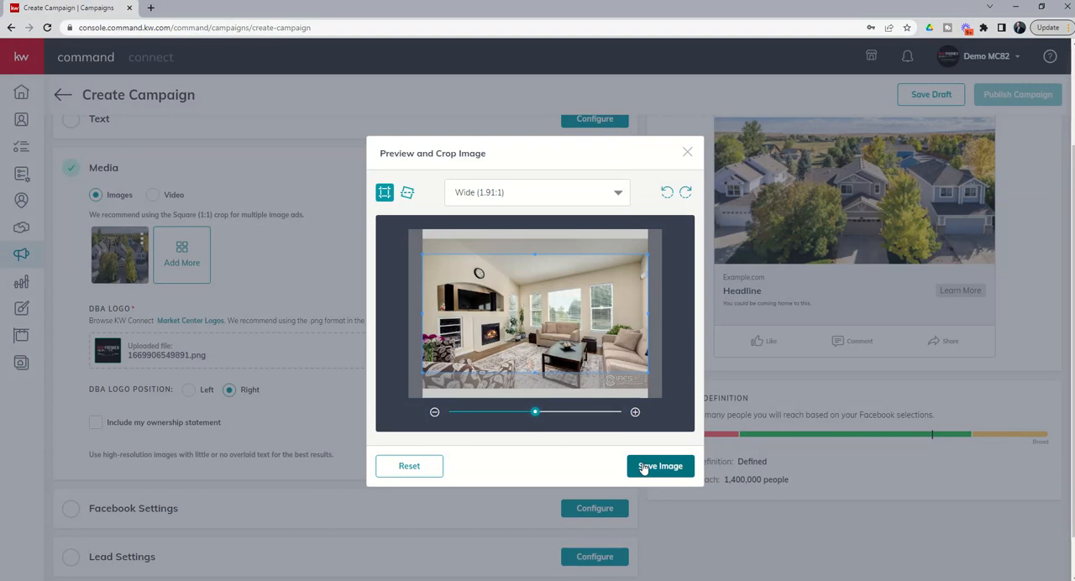
click(660, 466)
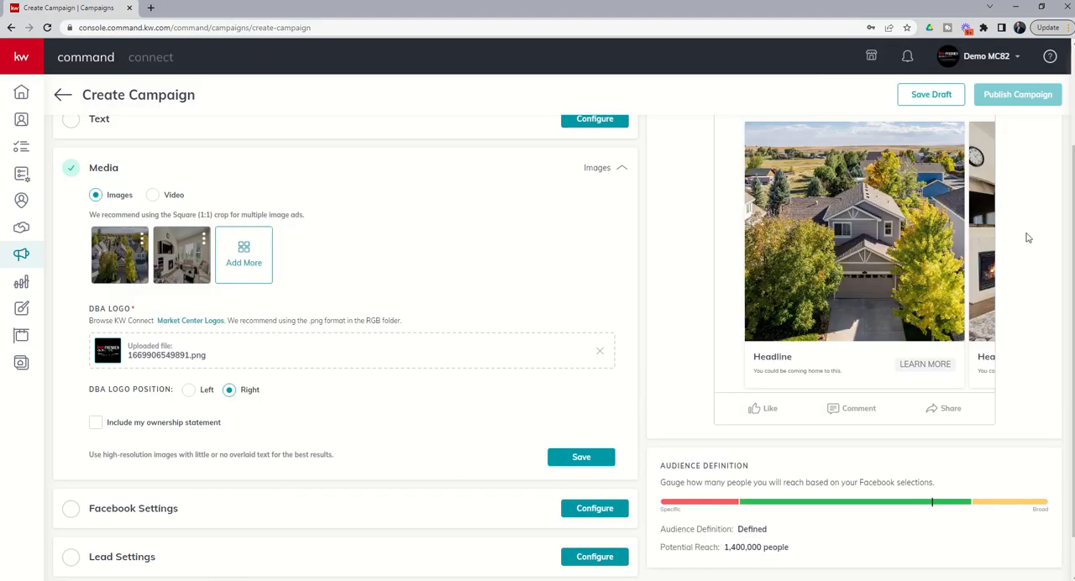
mouse_move(1033, 225)
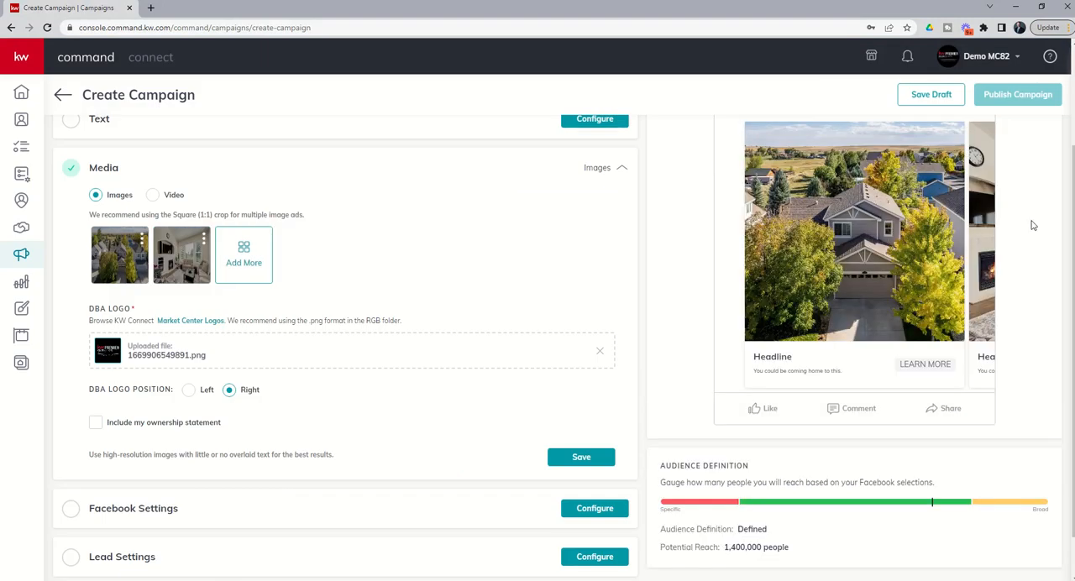
mouse_move(1038, 269)
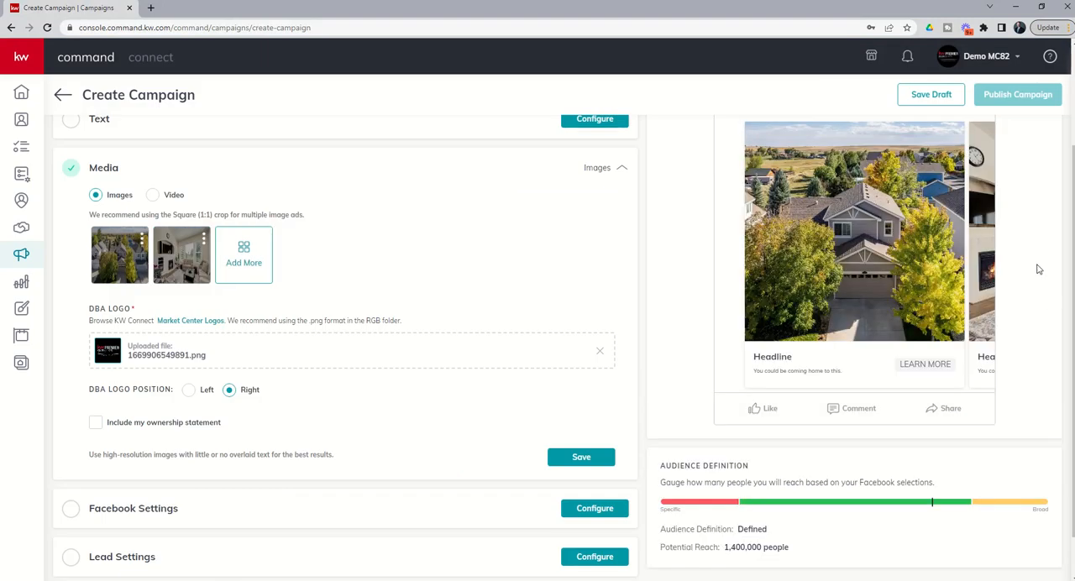
mouse_move(344, 218)
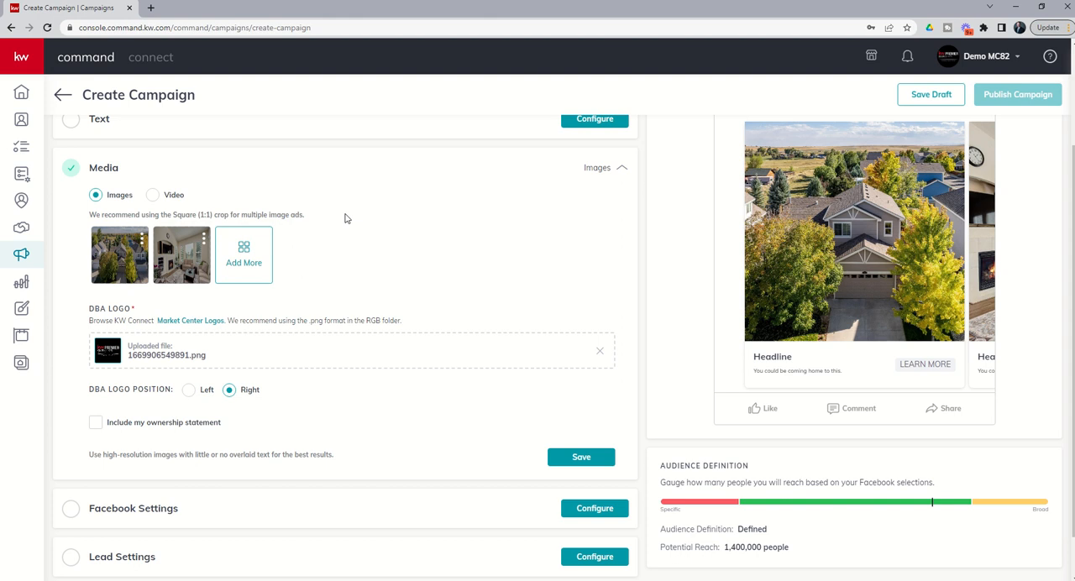
mouse_move(279, 268)
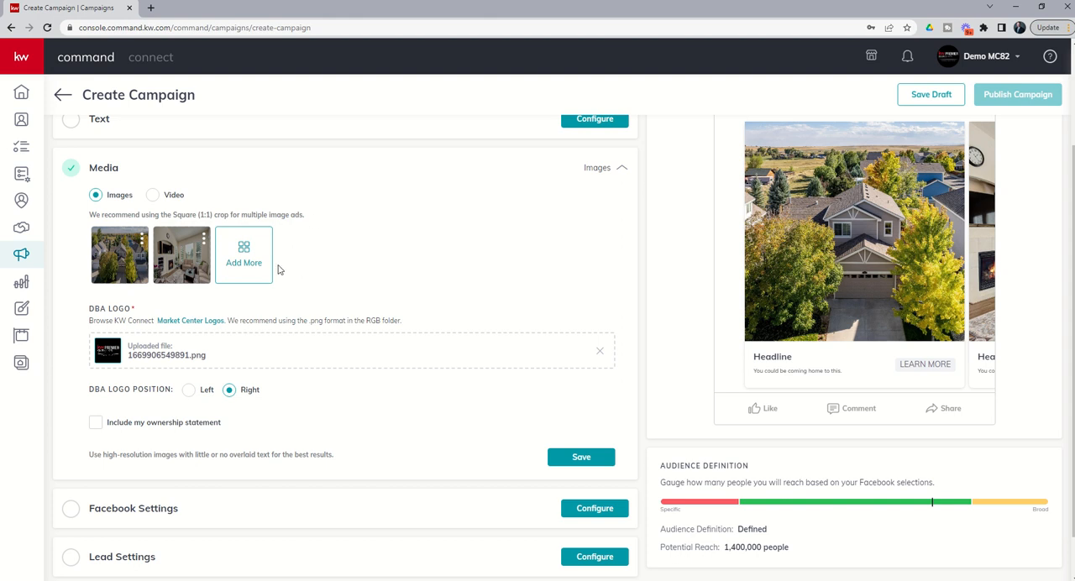
scroll(down, 3)
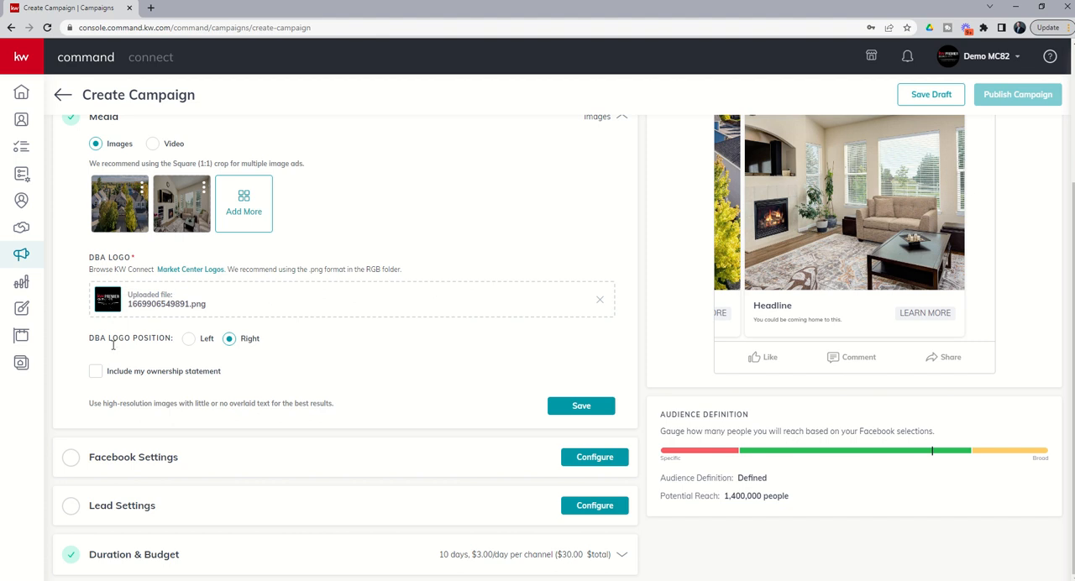
mouse_move(131, 373)
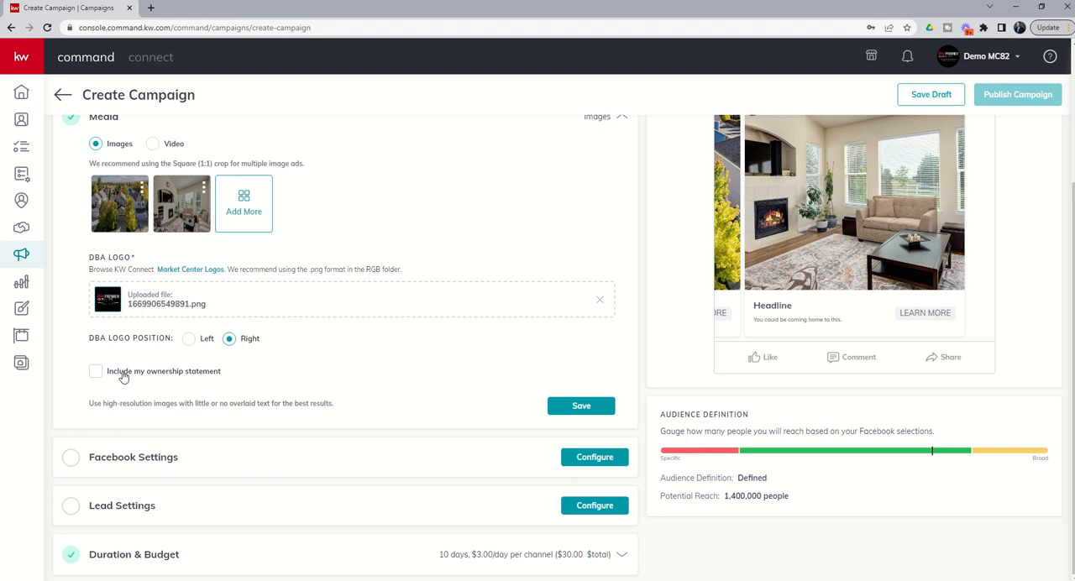
mouse_move(348, 364)
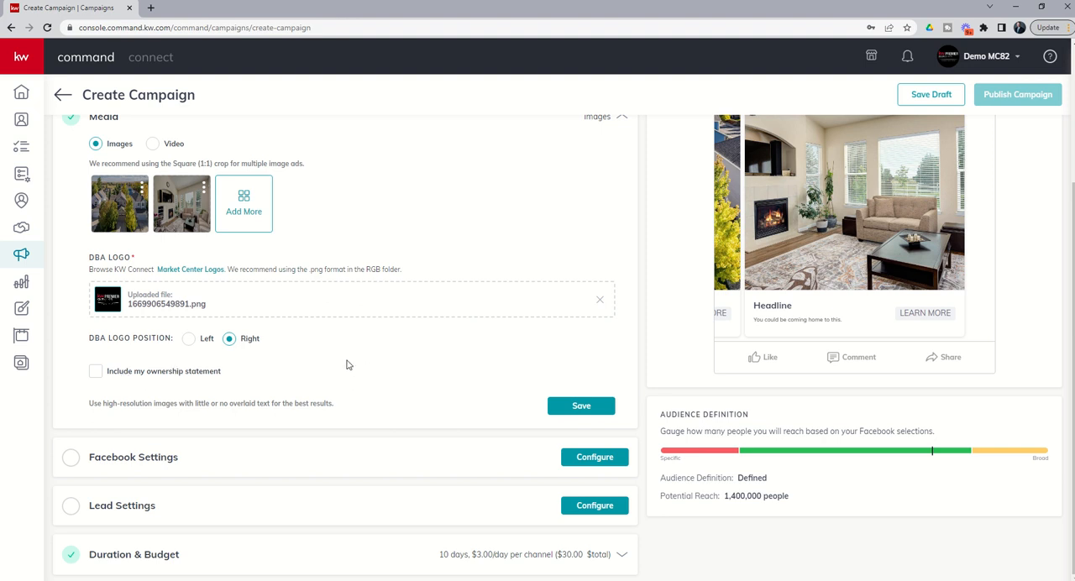
mouse_move(372, 383)
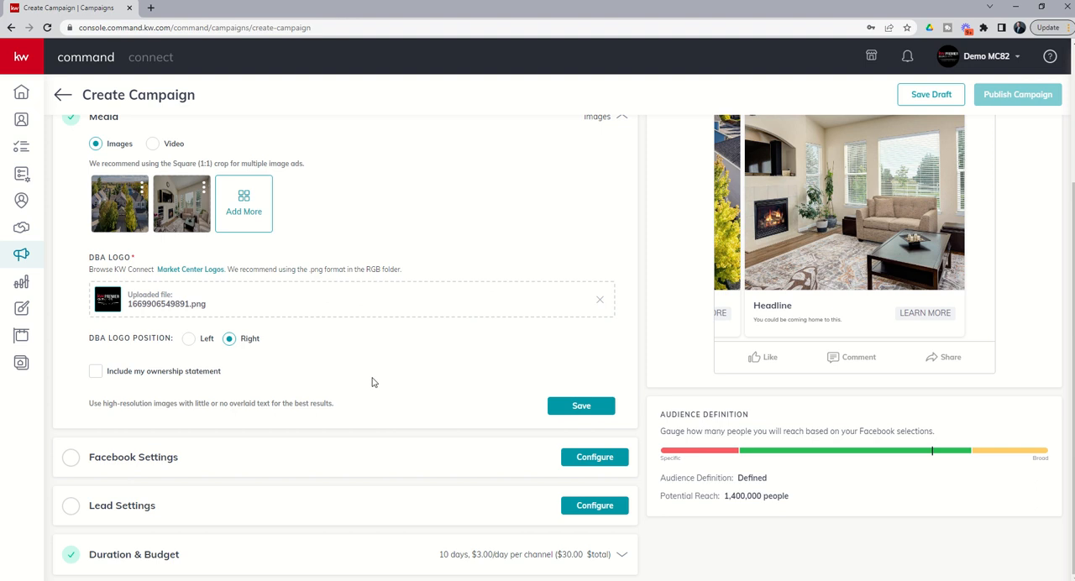
mouse_move(177, 511)
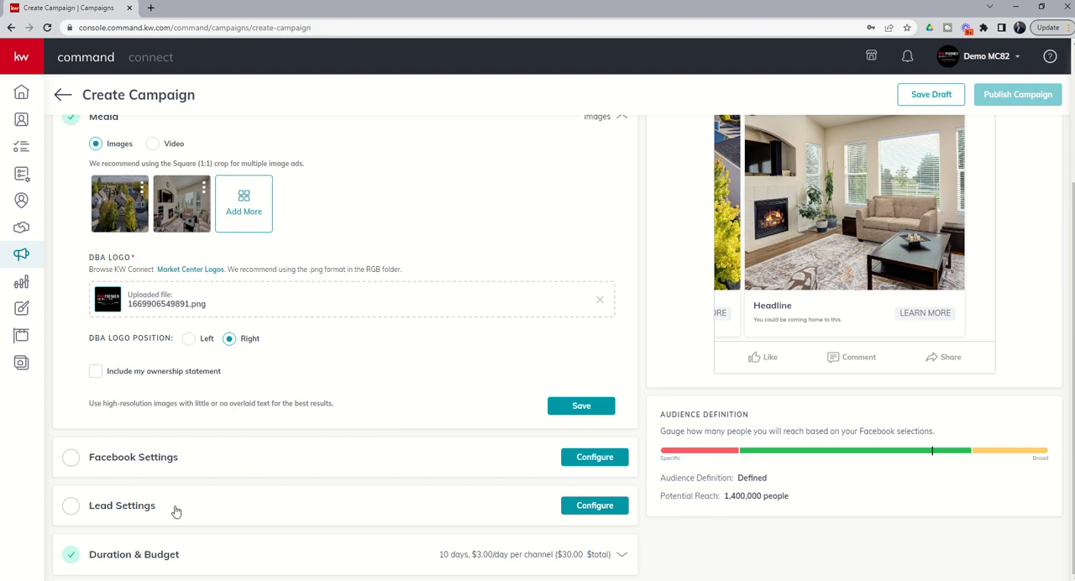
mouse_move(151, 460)
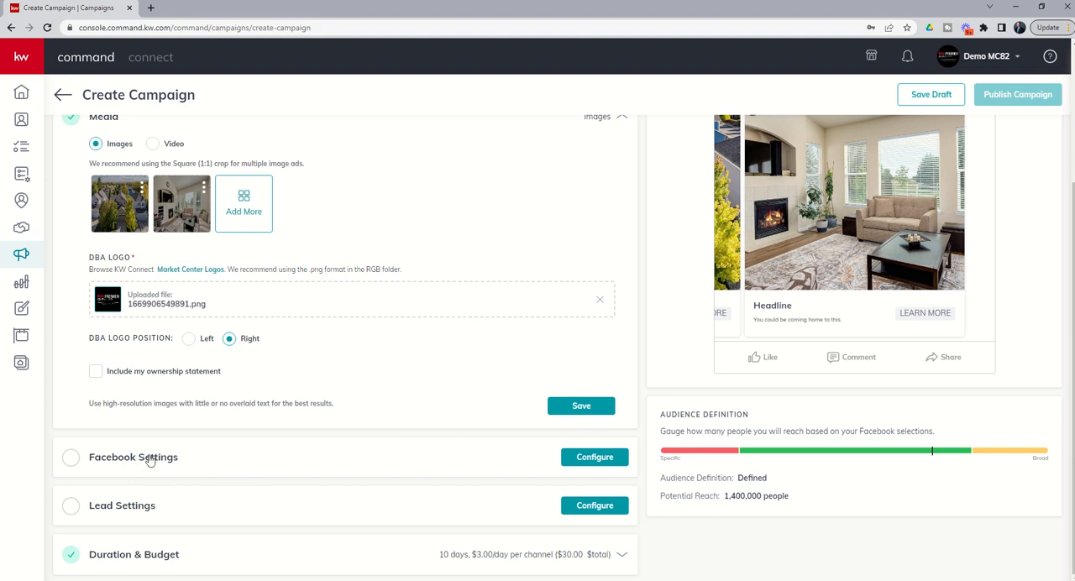
mouse_move(141, 465)
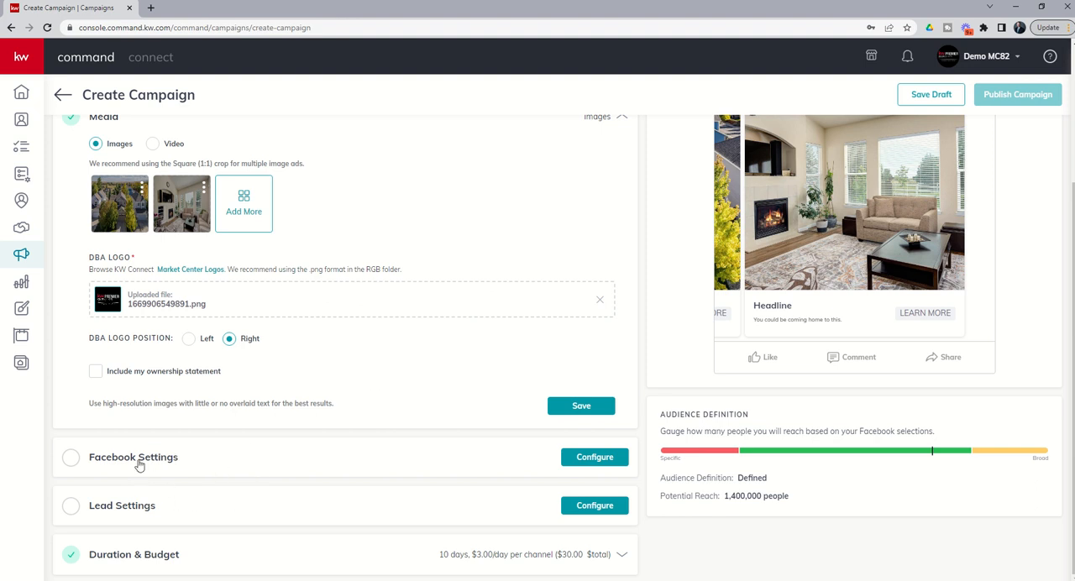
mouse_move(155, 514)
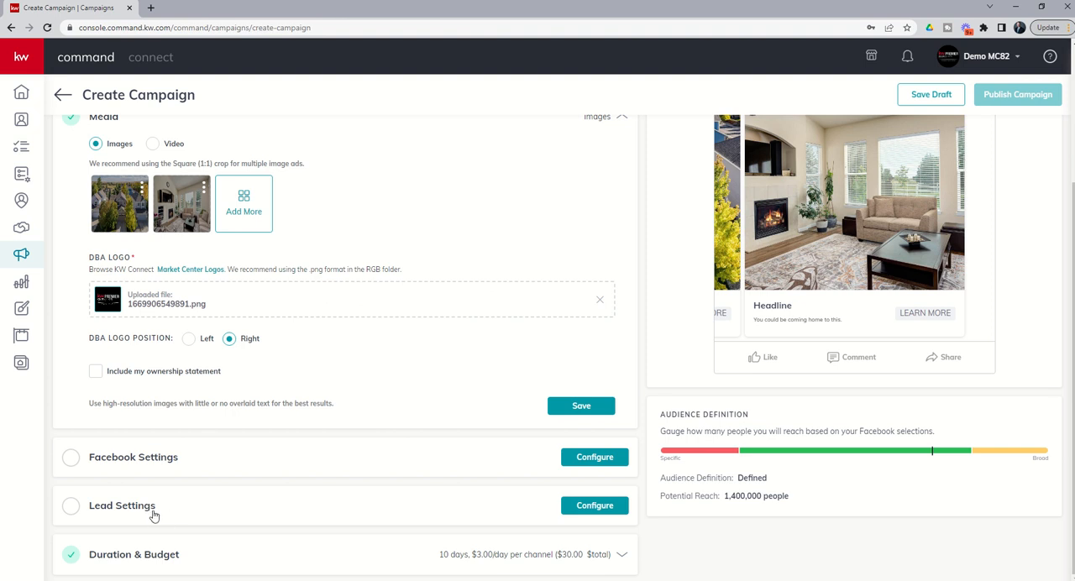
mouse_move(172, 516)
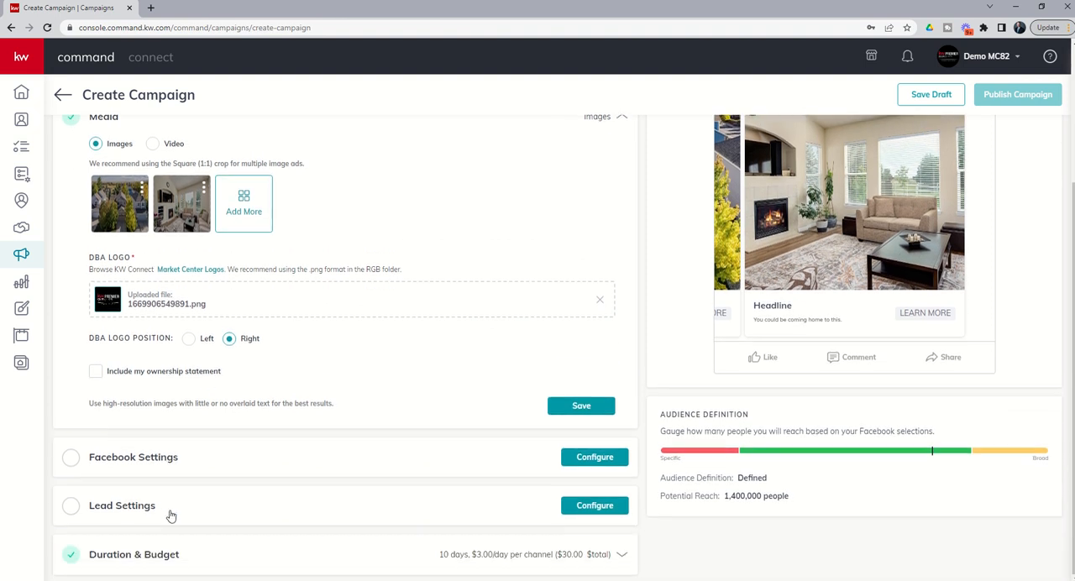
mouse_move(890, 131)
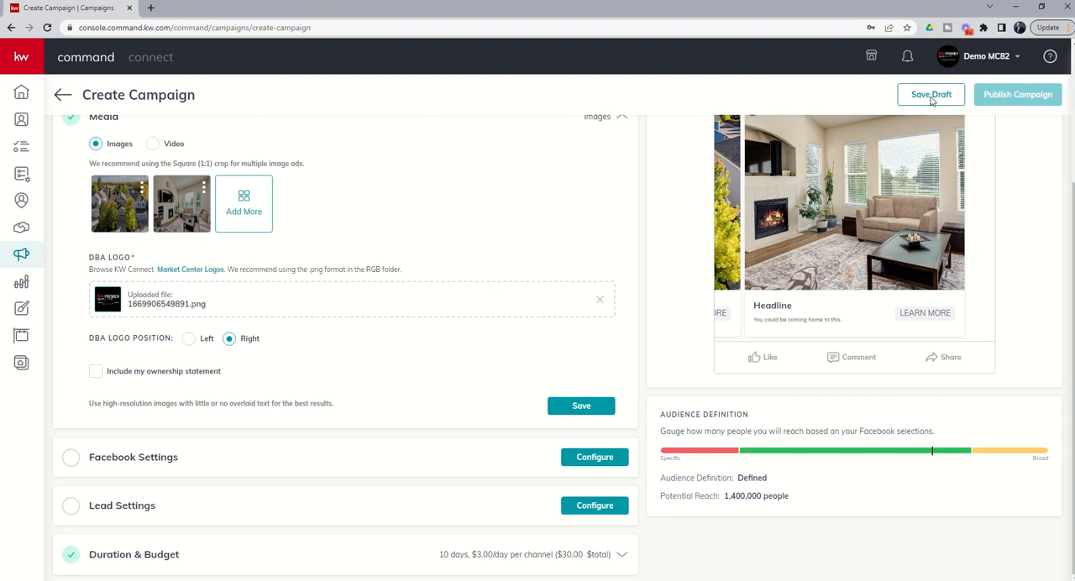
Step: Save the campaign as a draft and confirm, listing it under Paid Ads: 10 days, $30 total
click(930, 94)
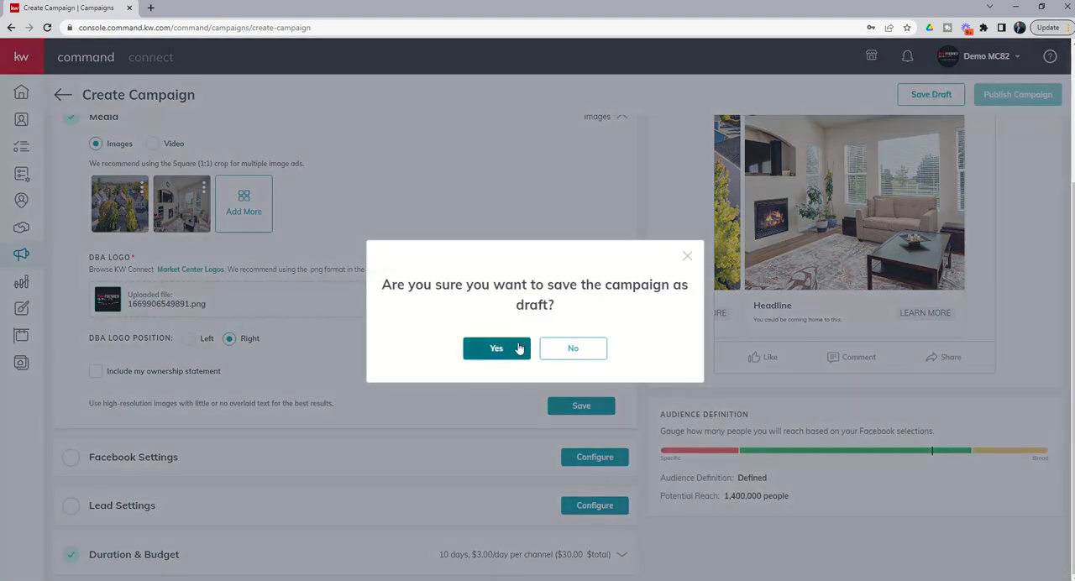
click(497, 348)
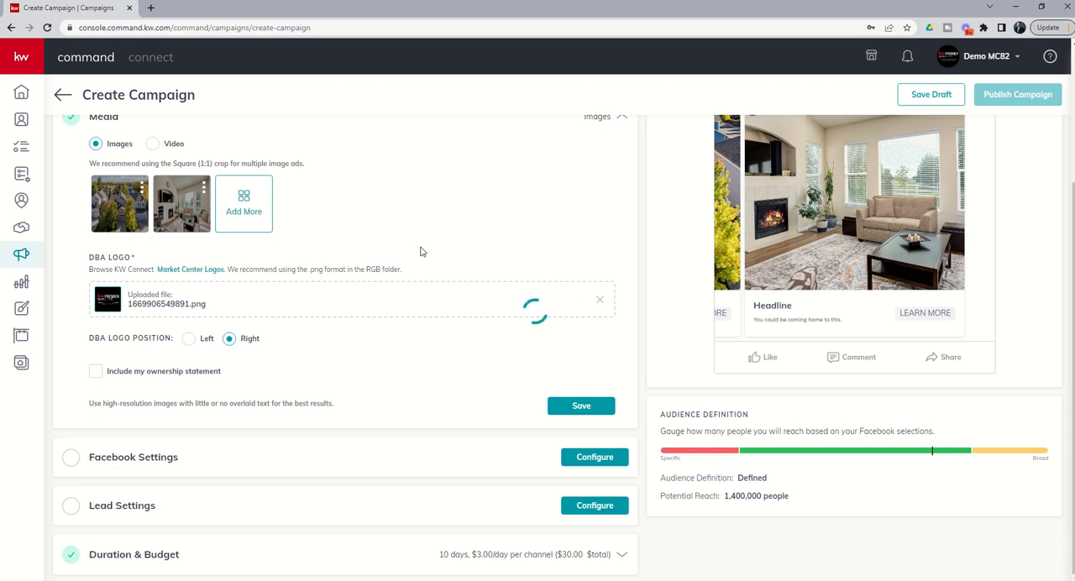
click(931, 94)
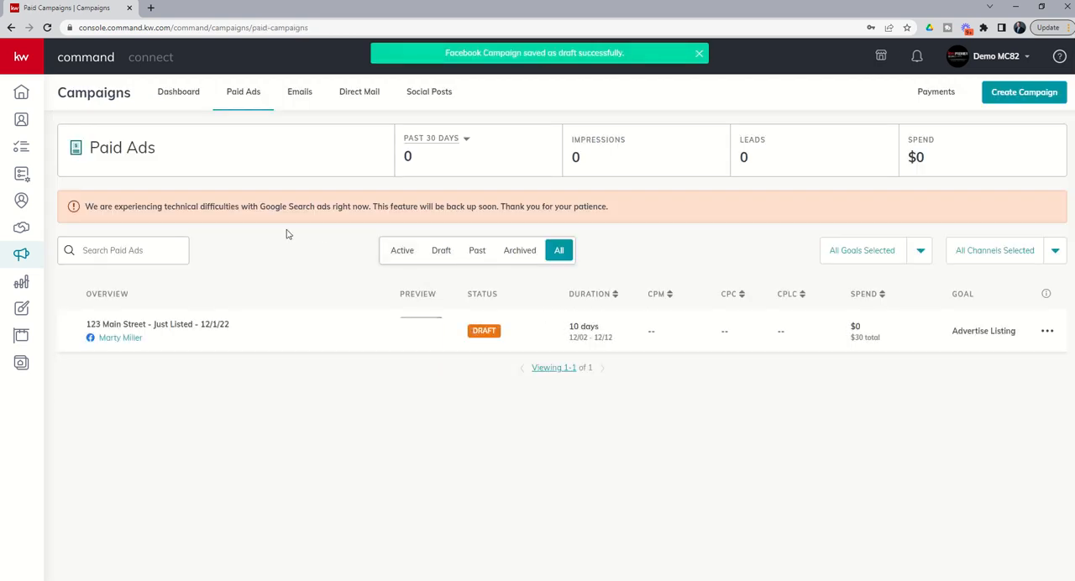